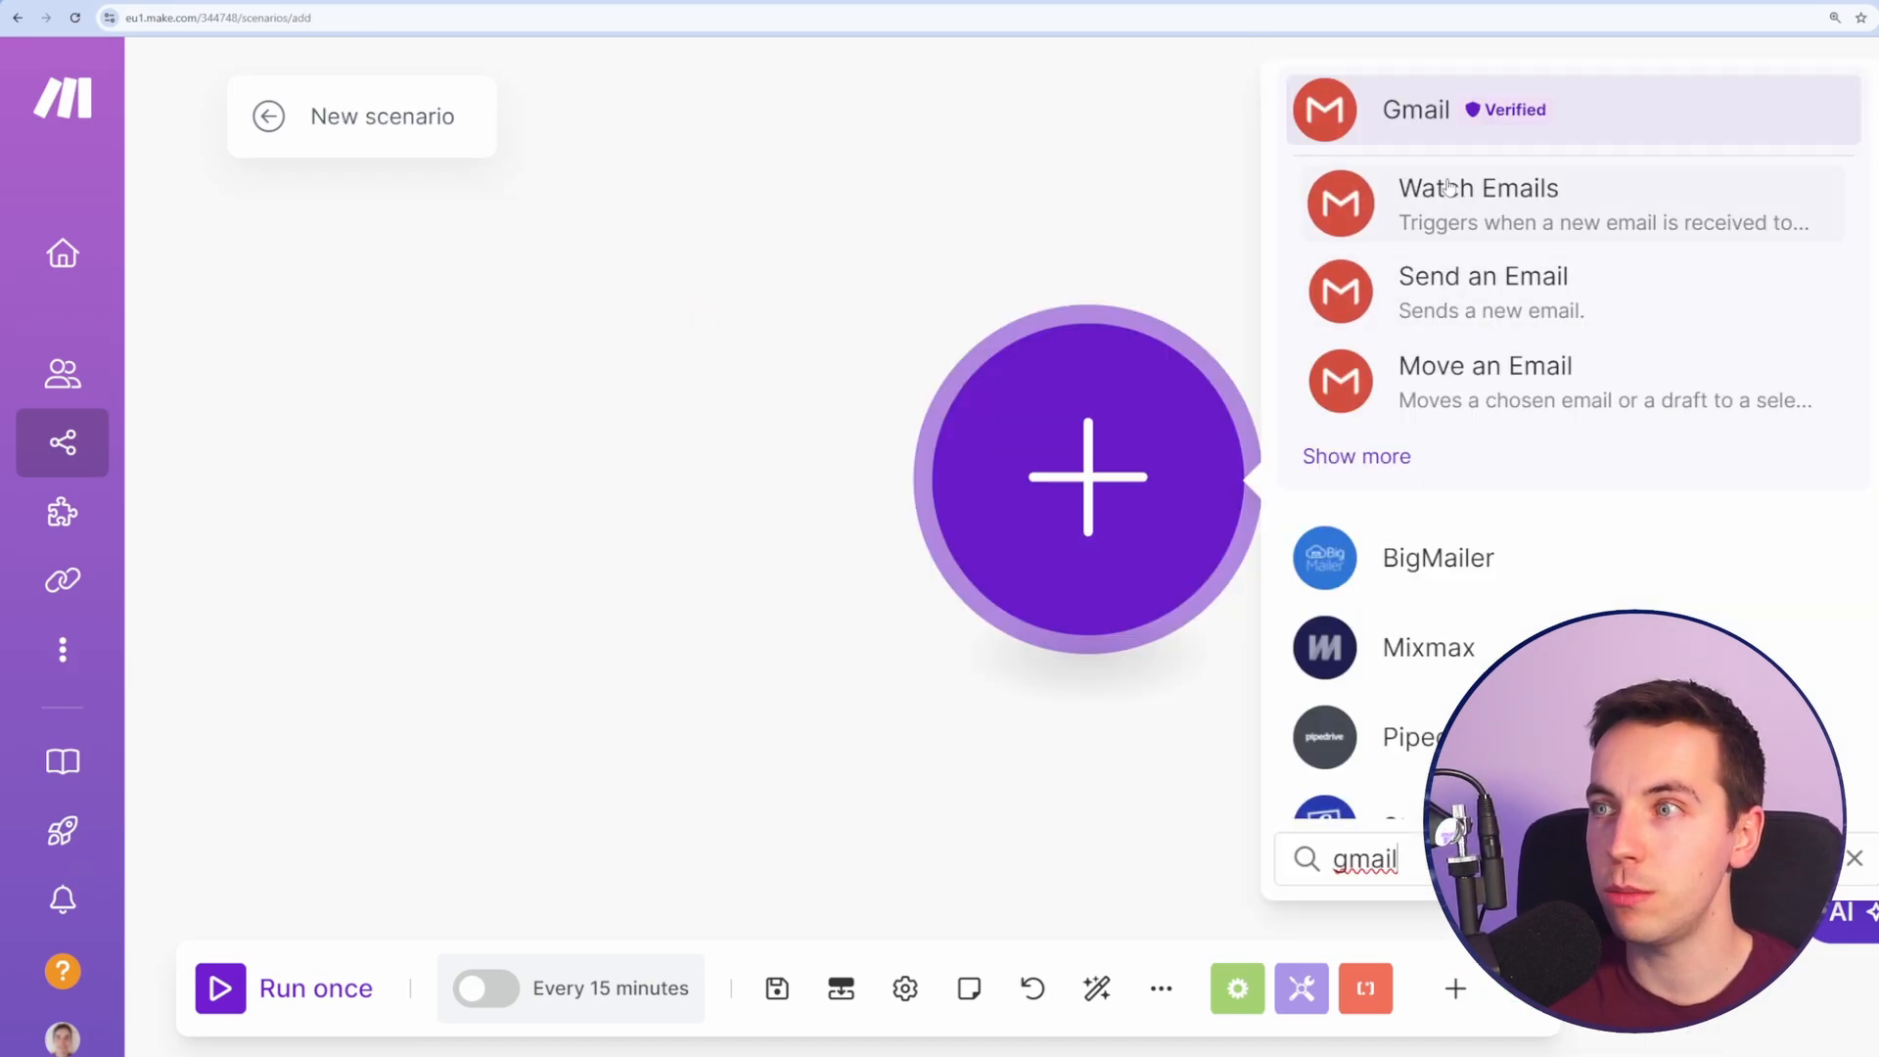
Step: Add a Gmail Watch Emails trigger as the scenario's first module
{"action": "left_click", "coordinate": [1478, 188]}
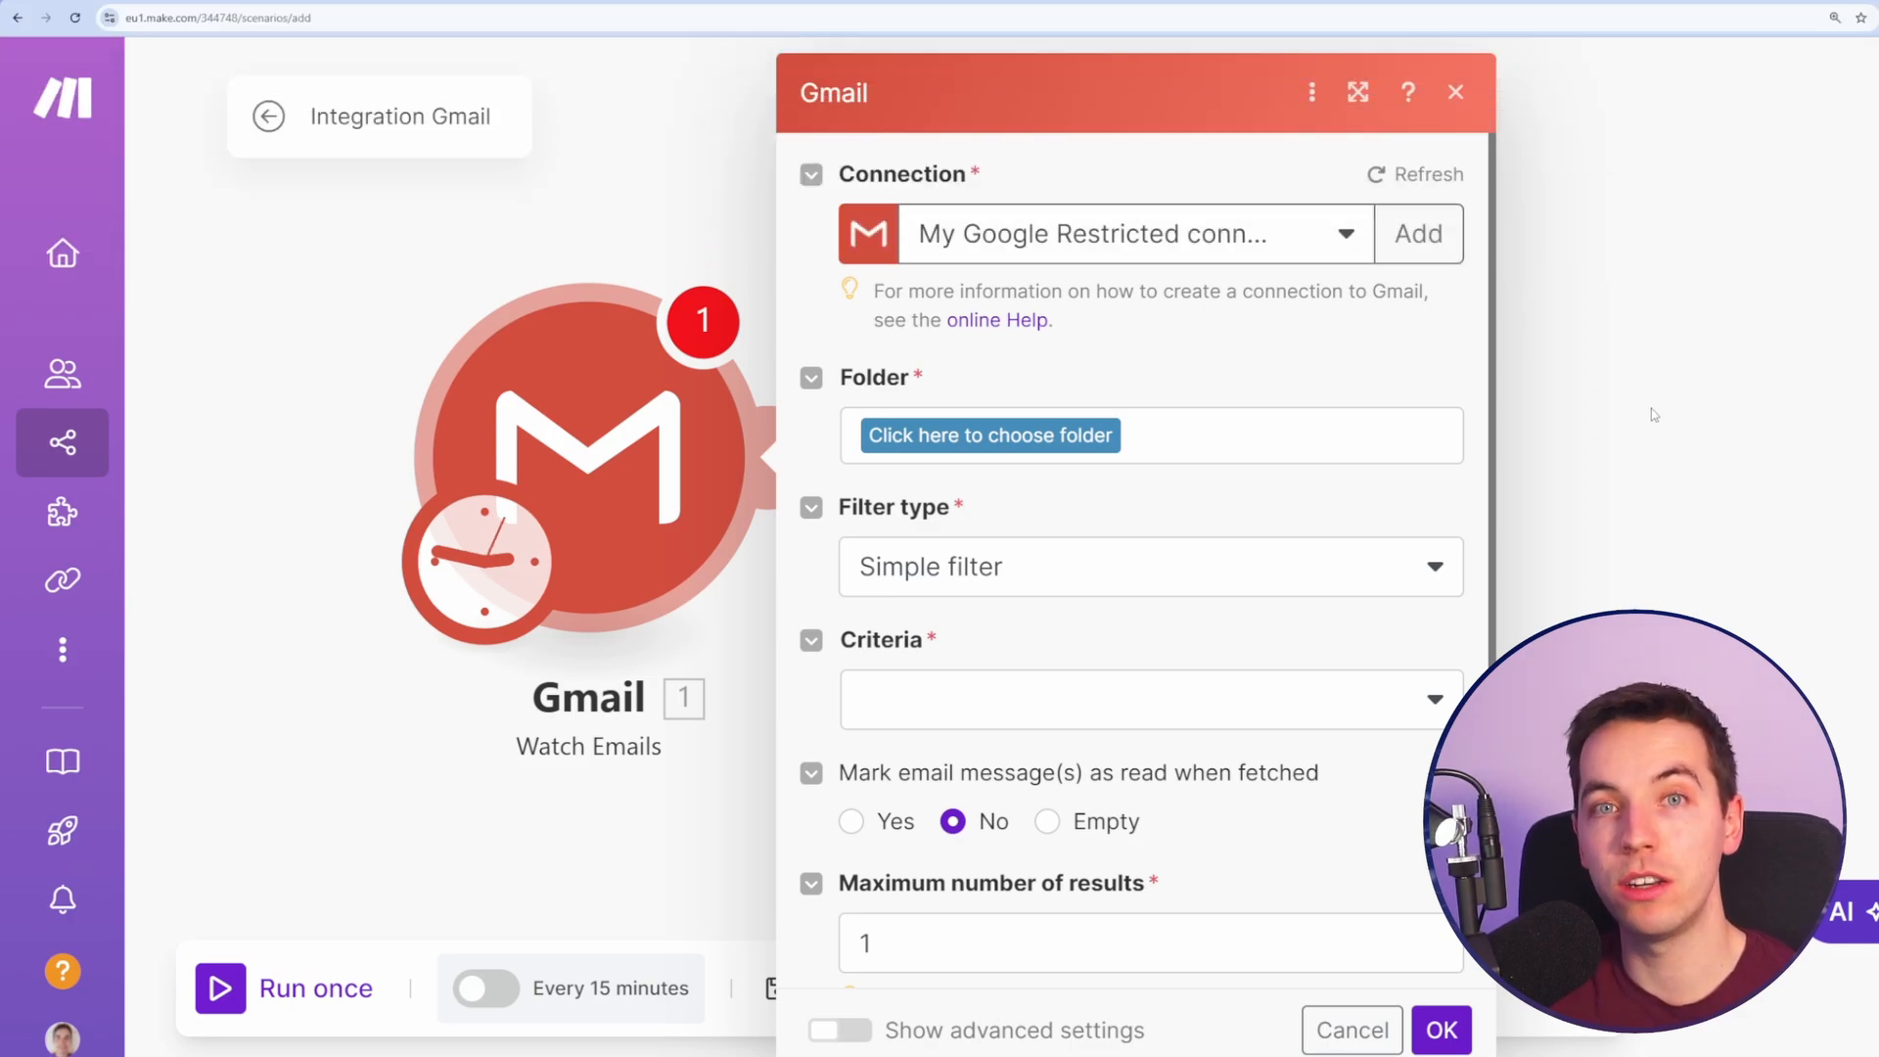
{"action": "mouse_move", "coordinate": [1412, 441]}
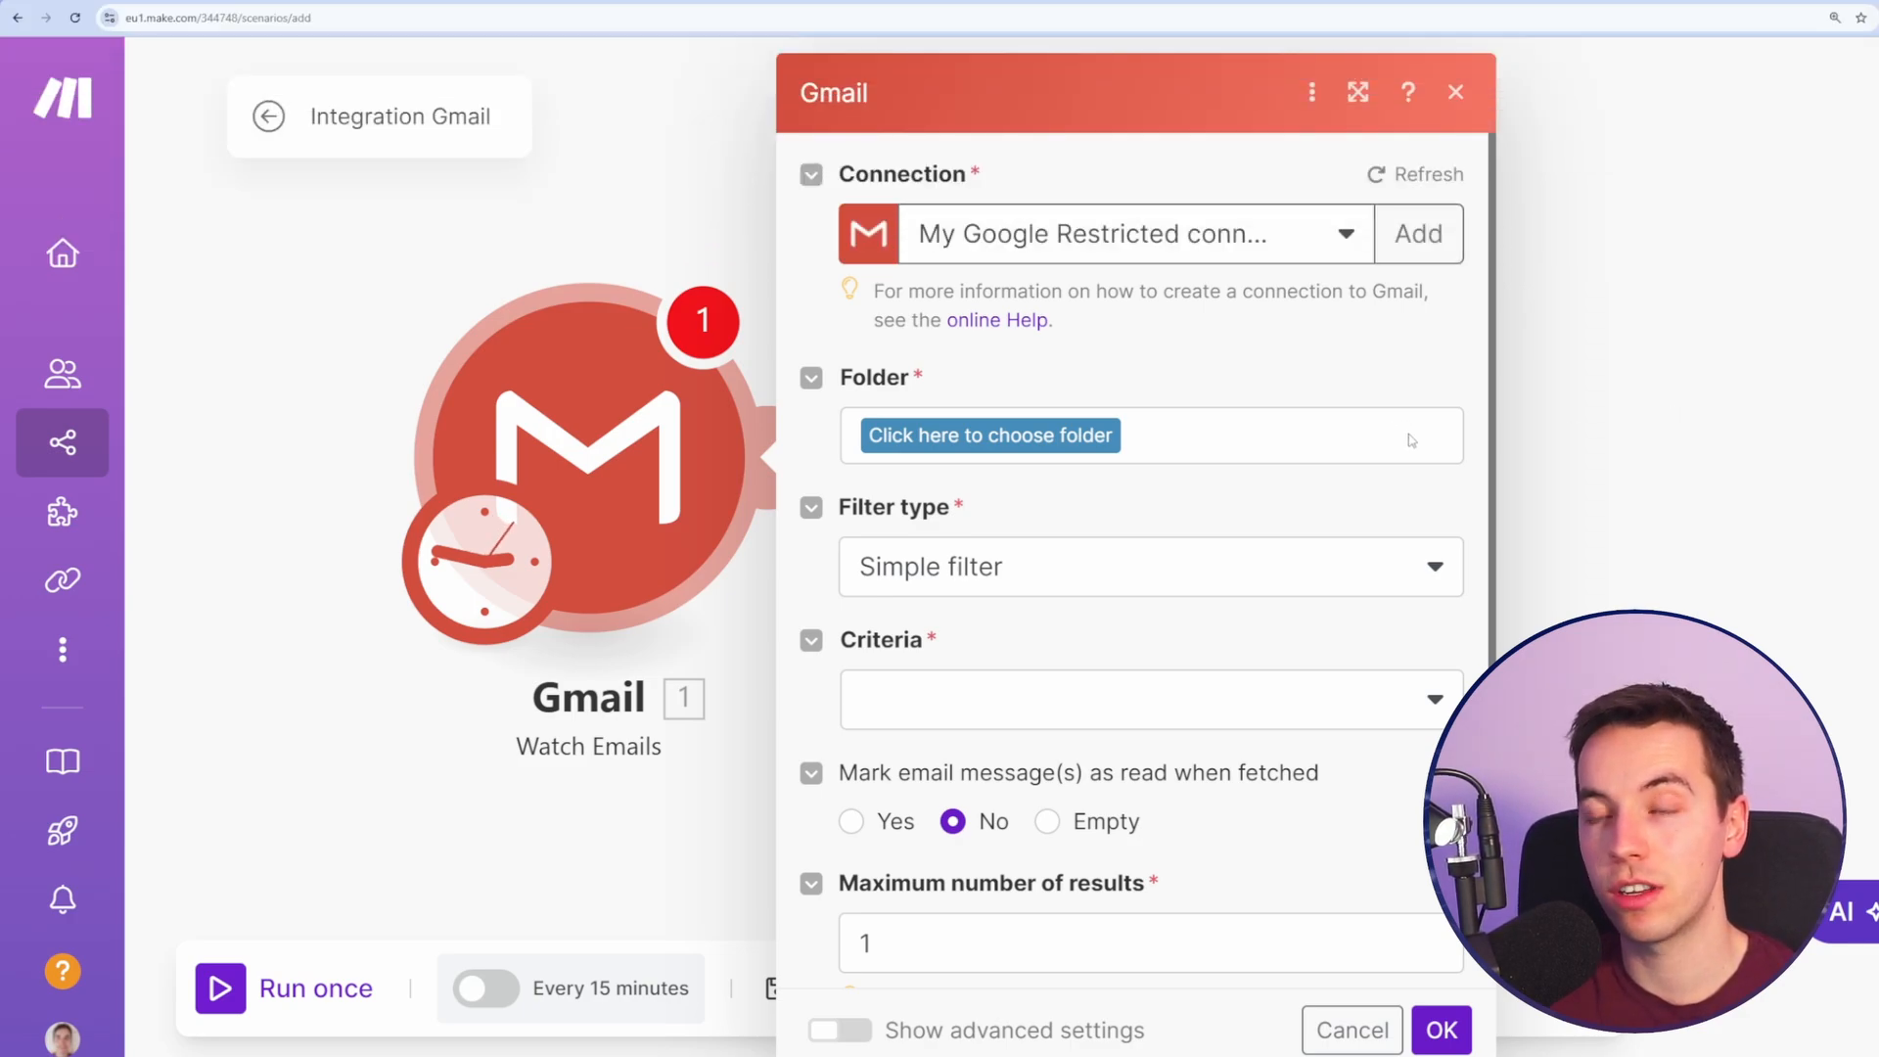
{"action": "mouse_move", "coordinate": [1204, 345]}
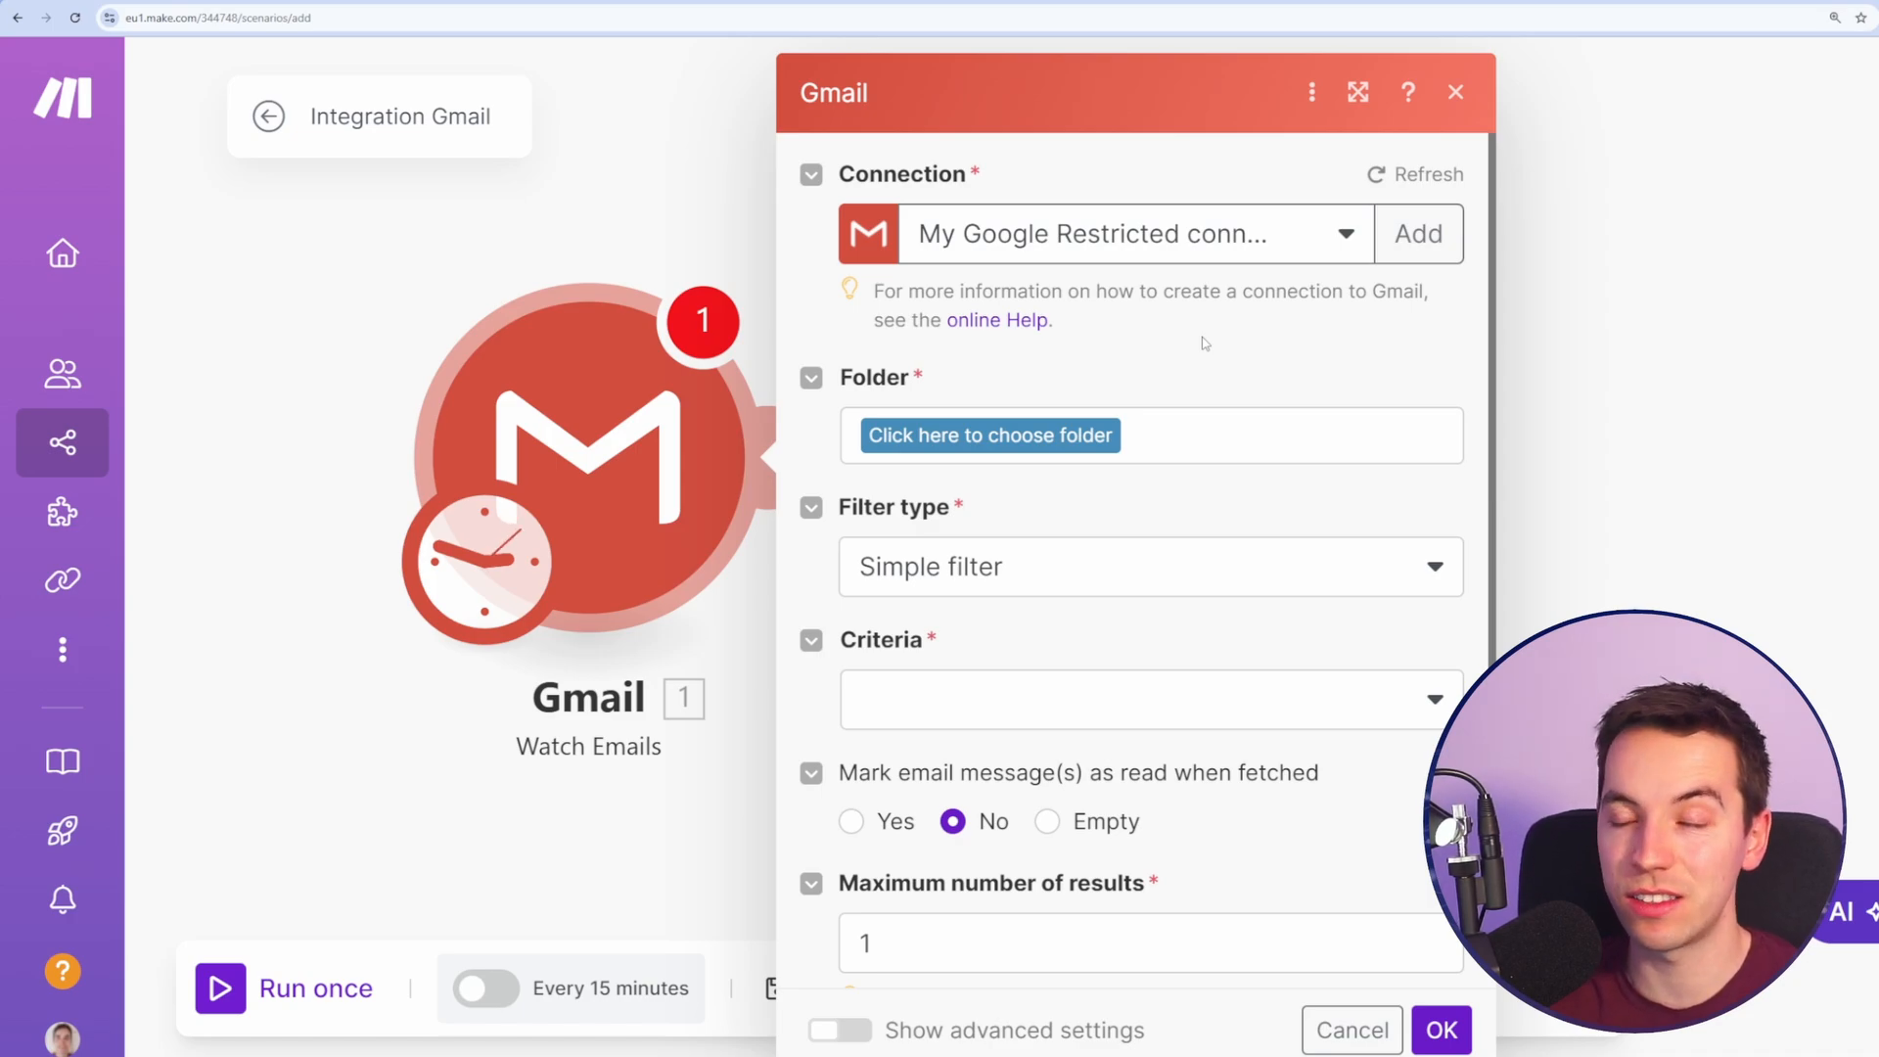
{"action": "mouse_move", "coordinate": [928, 222]}
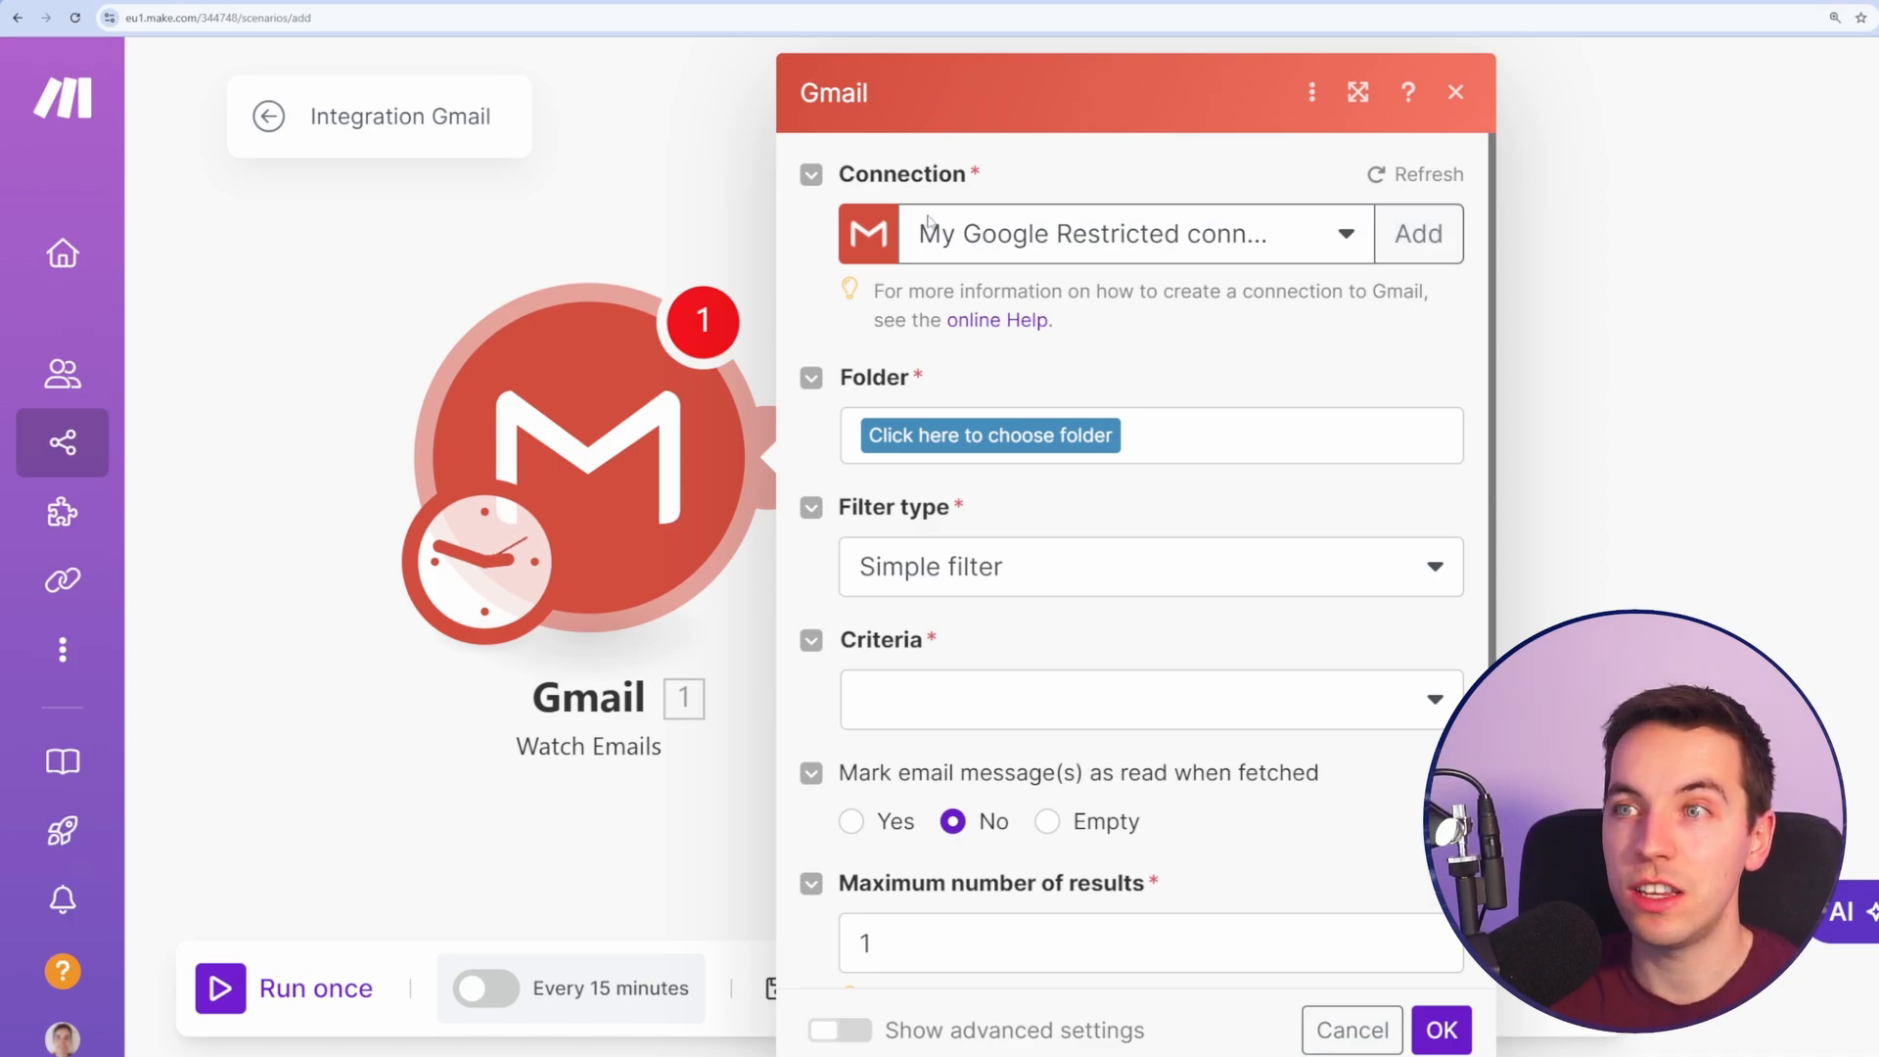
Step: Watch the INBOX folder with a Simple filter for All emails and confirm the trigger settings
{"action": "left_click", "coordinate": [990, 435]}
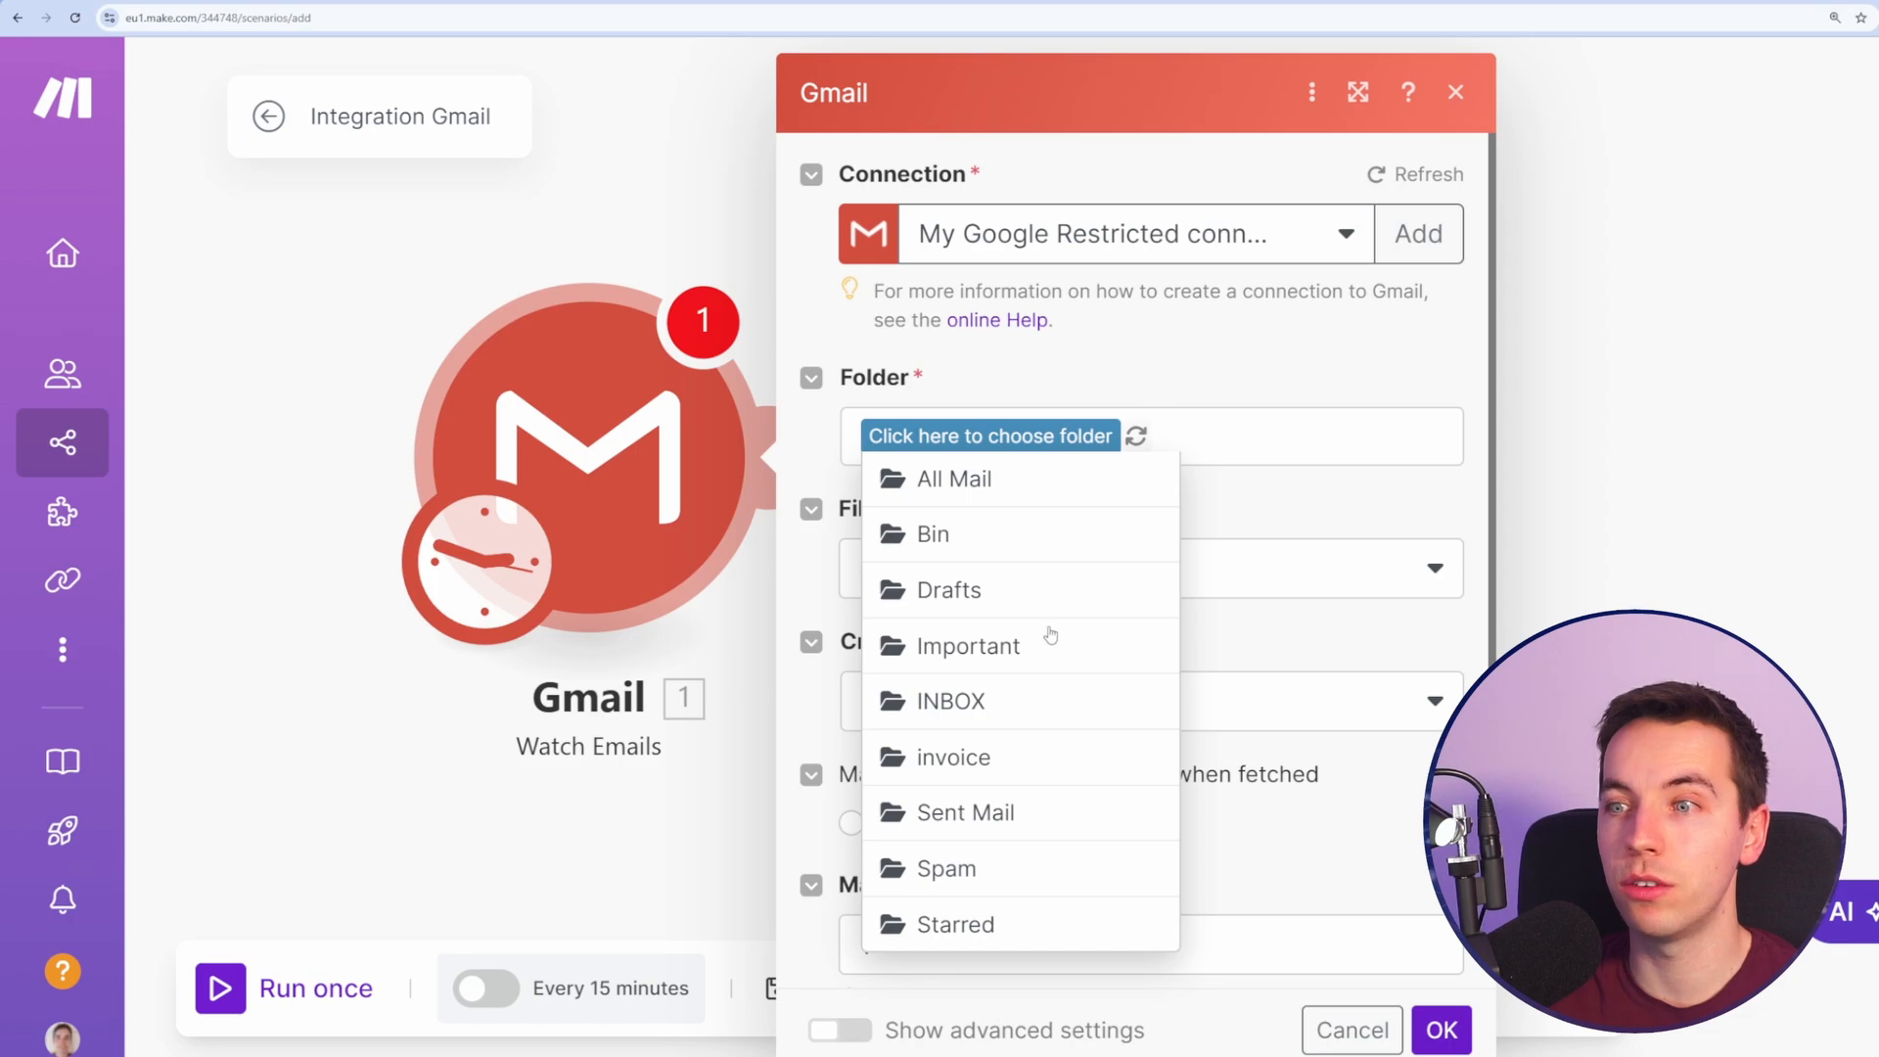
{"action": "left_click", "coordinate": [950, 701]}
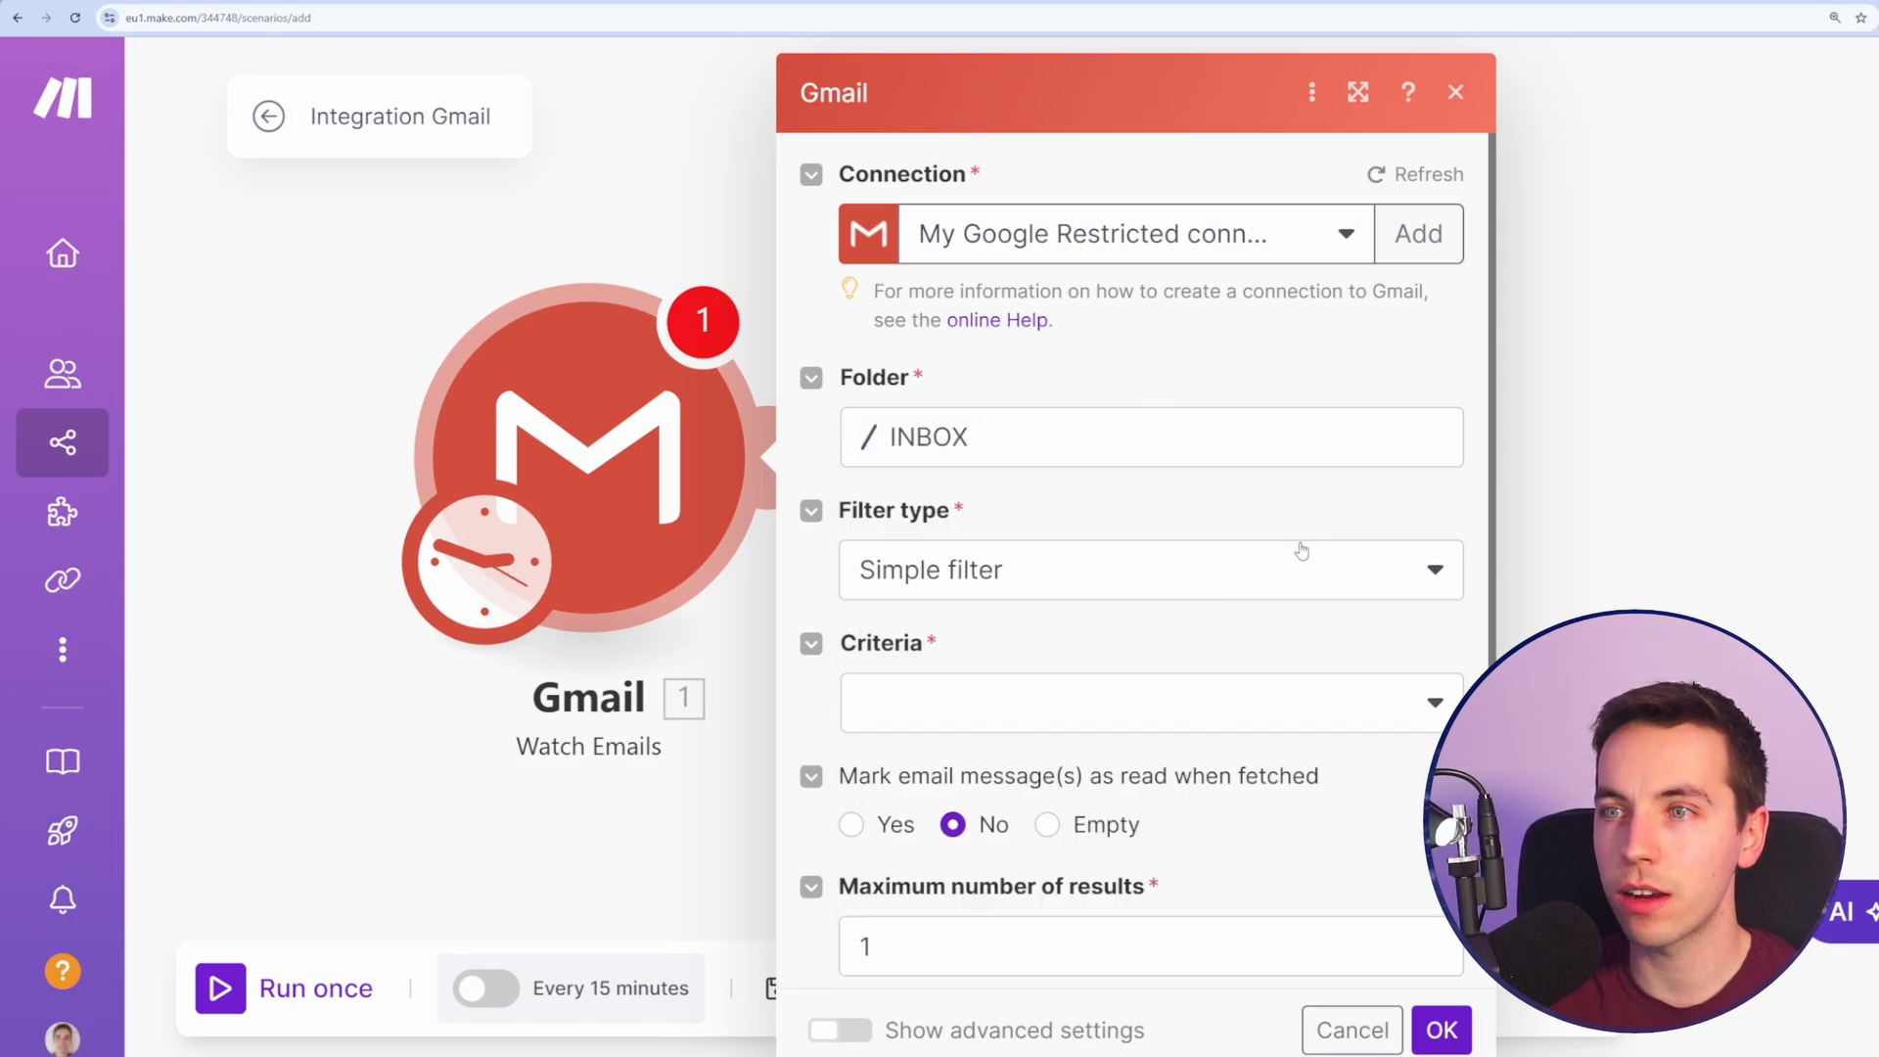
{"action": "mouse_move", "coordinate": [1190, 521]}
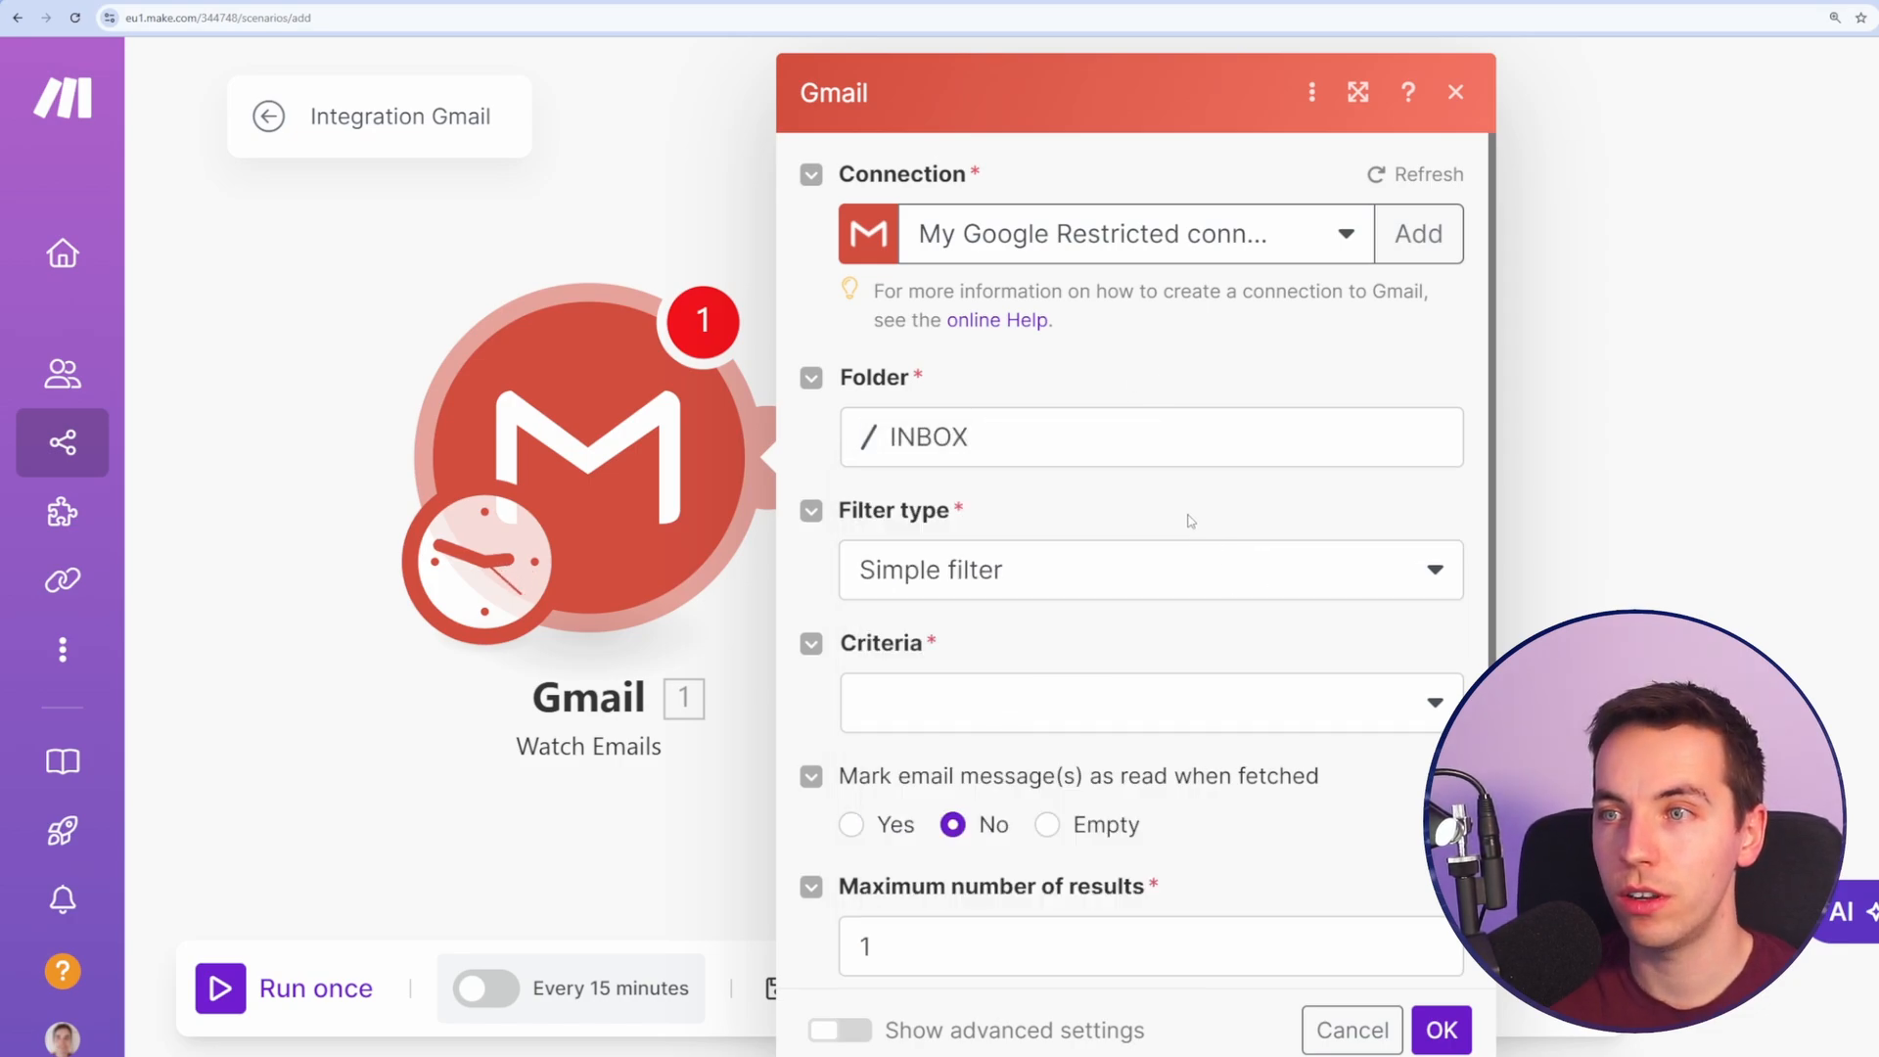
{"action": "left_click", "coordinate": [1149, 570]}
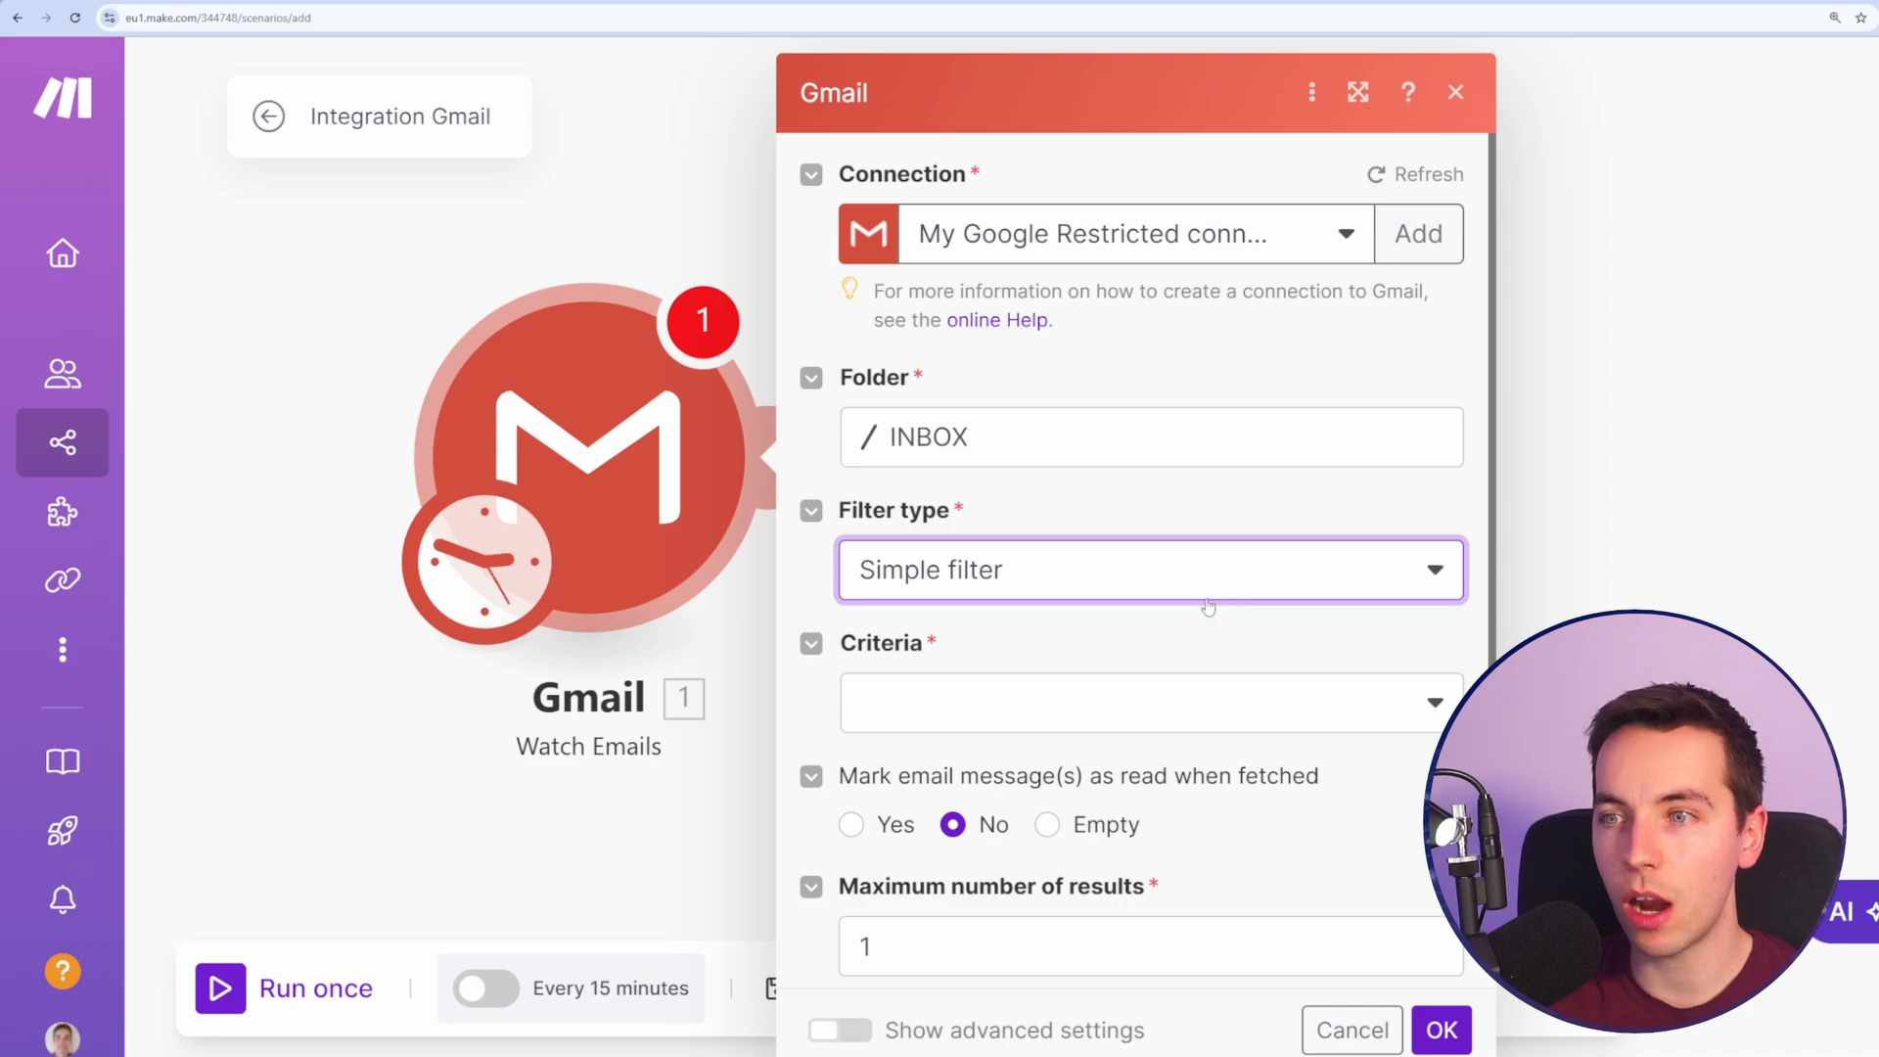
{"action": "left_click", "coordinate": [1151, 570]}
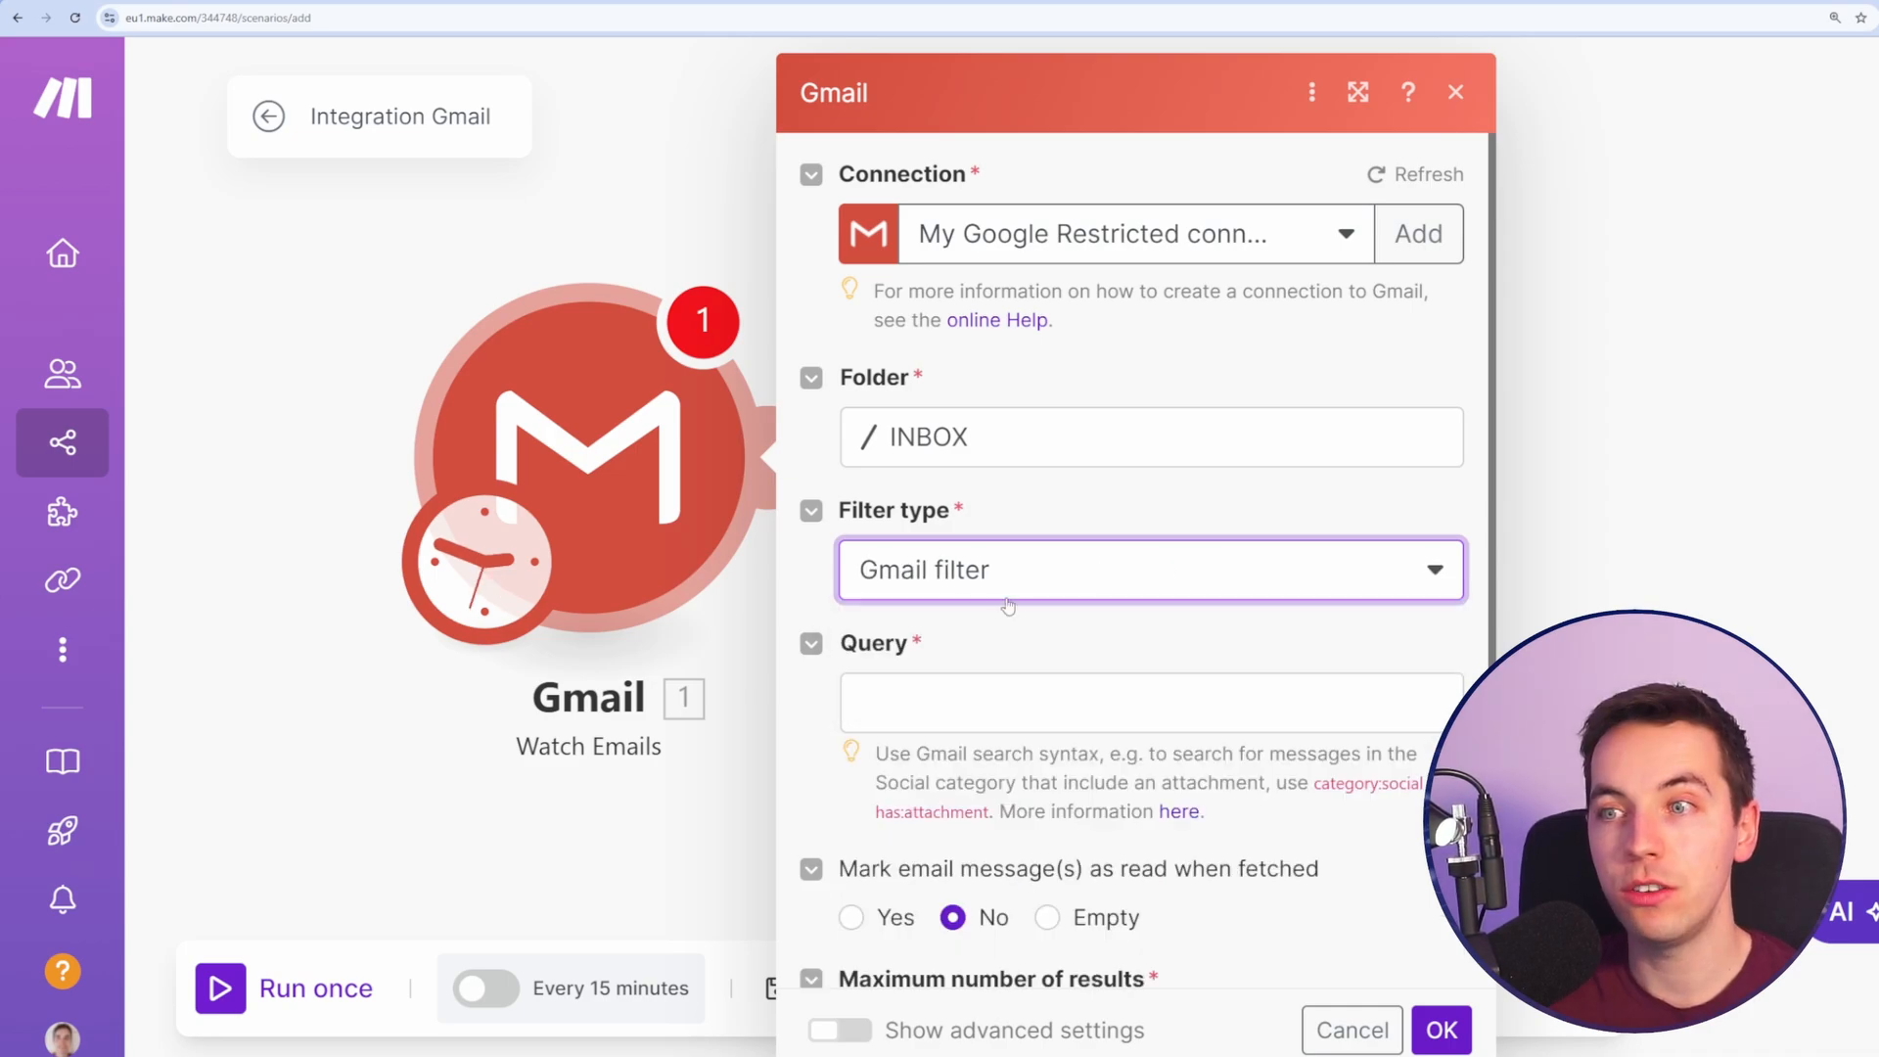
{"action": "mouse_move", "coordinate": [1061, 595]}
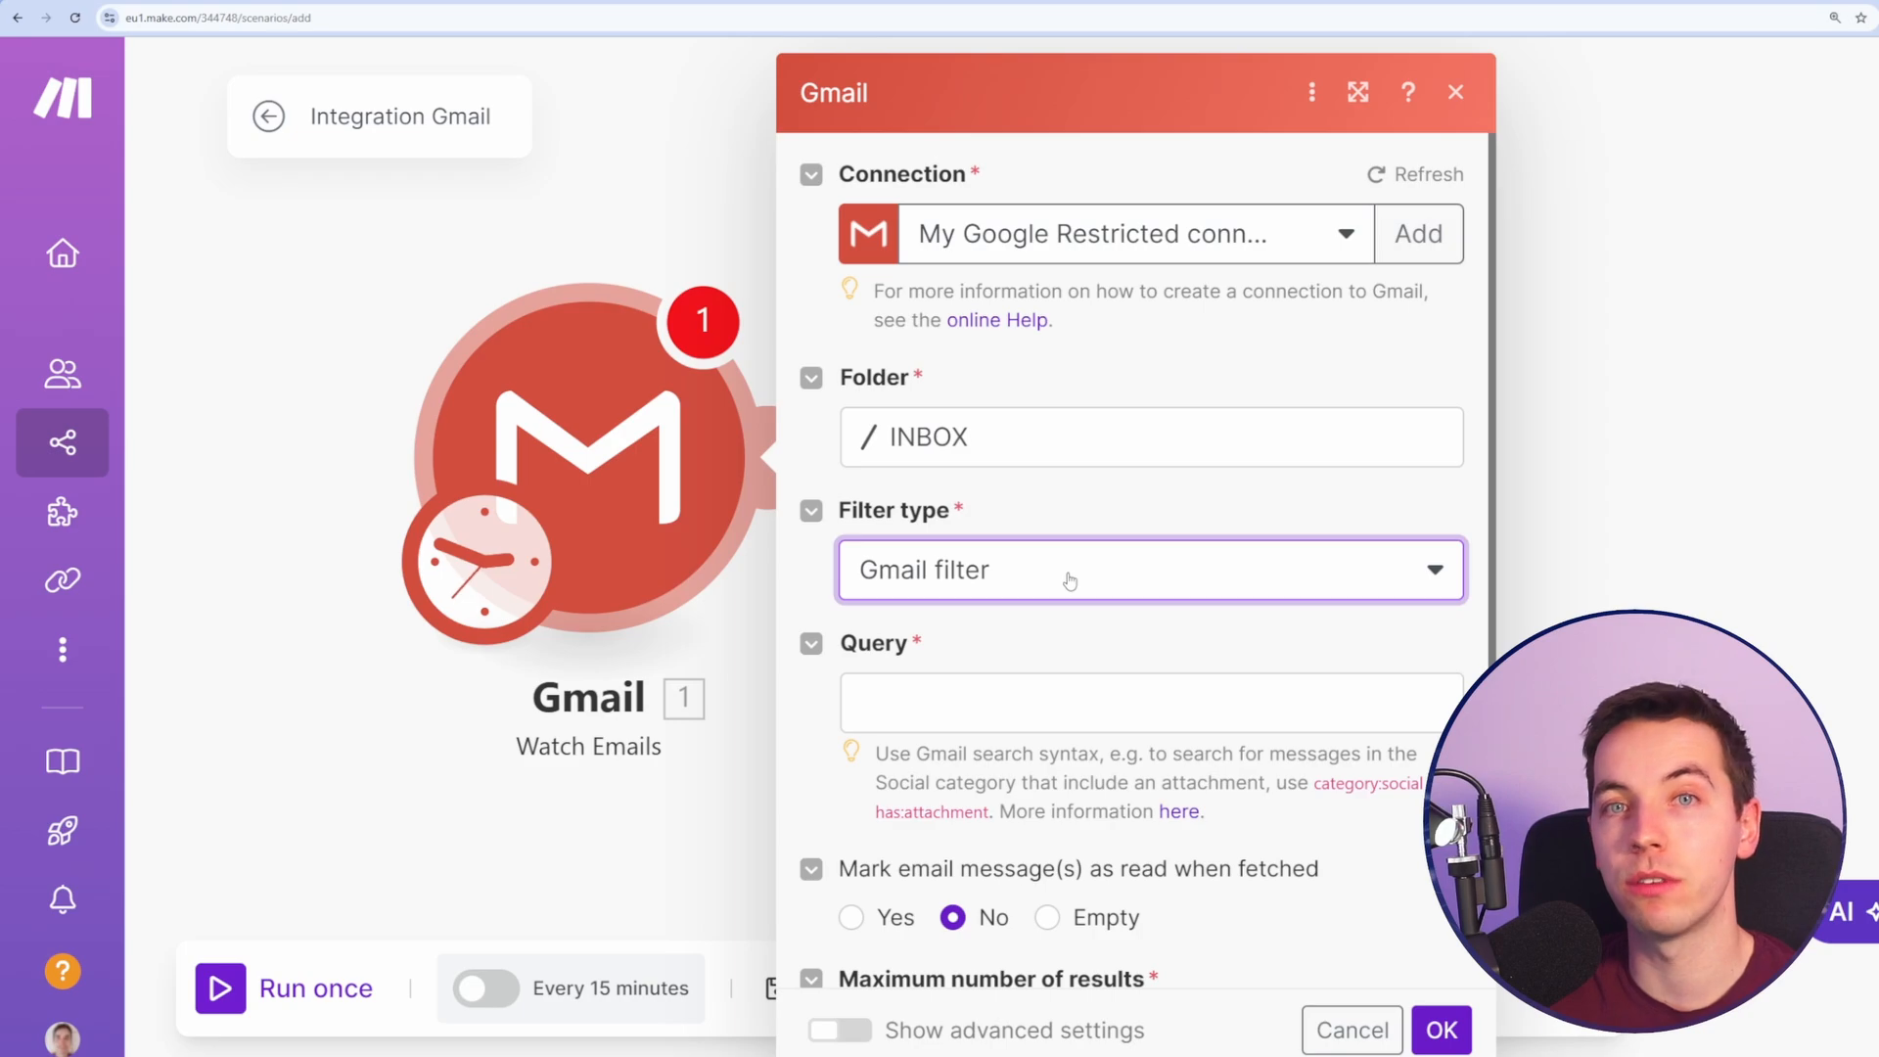
{"action": "mouse_move", "coordinate": [1082, 564]}
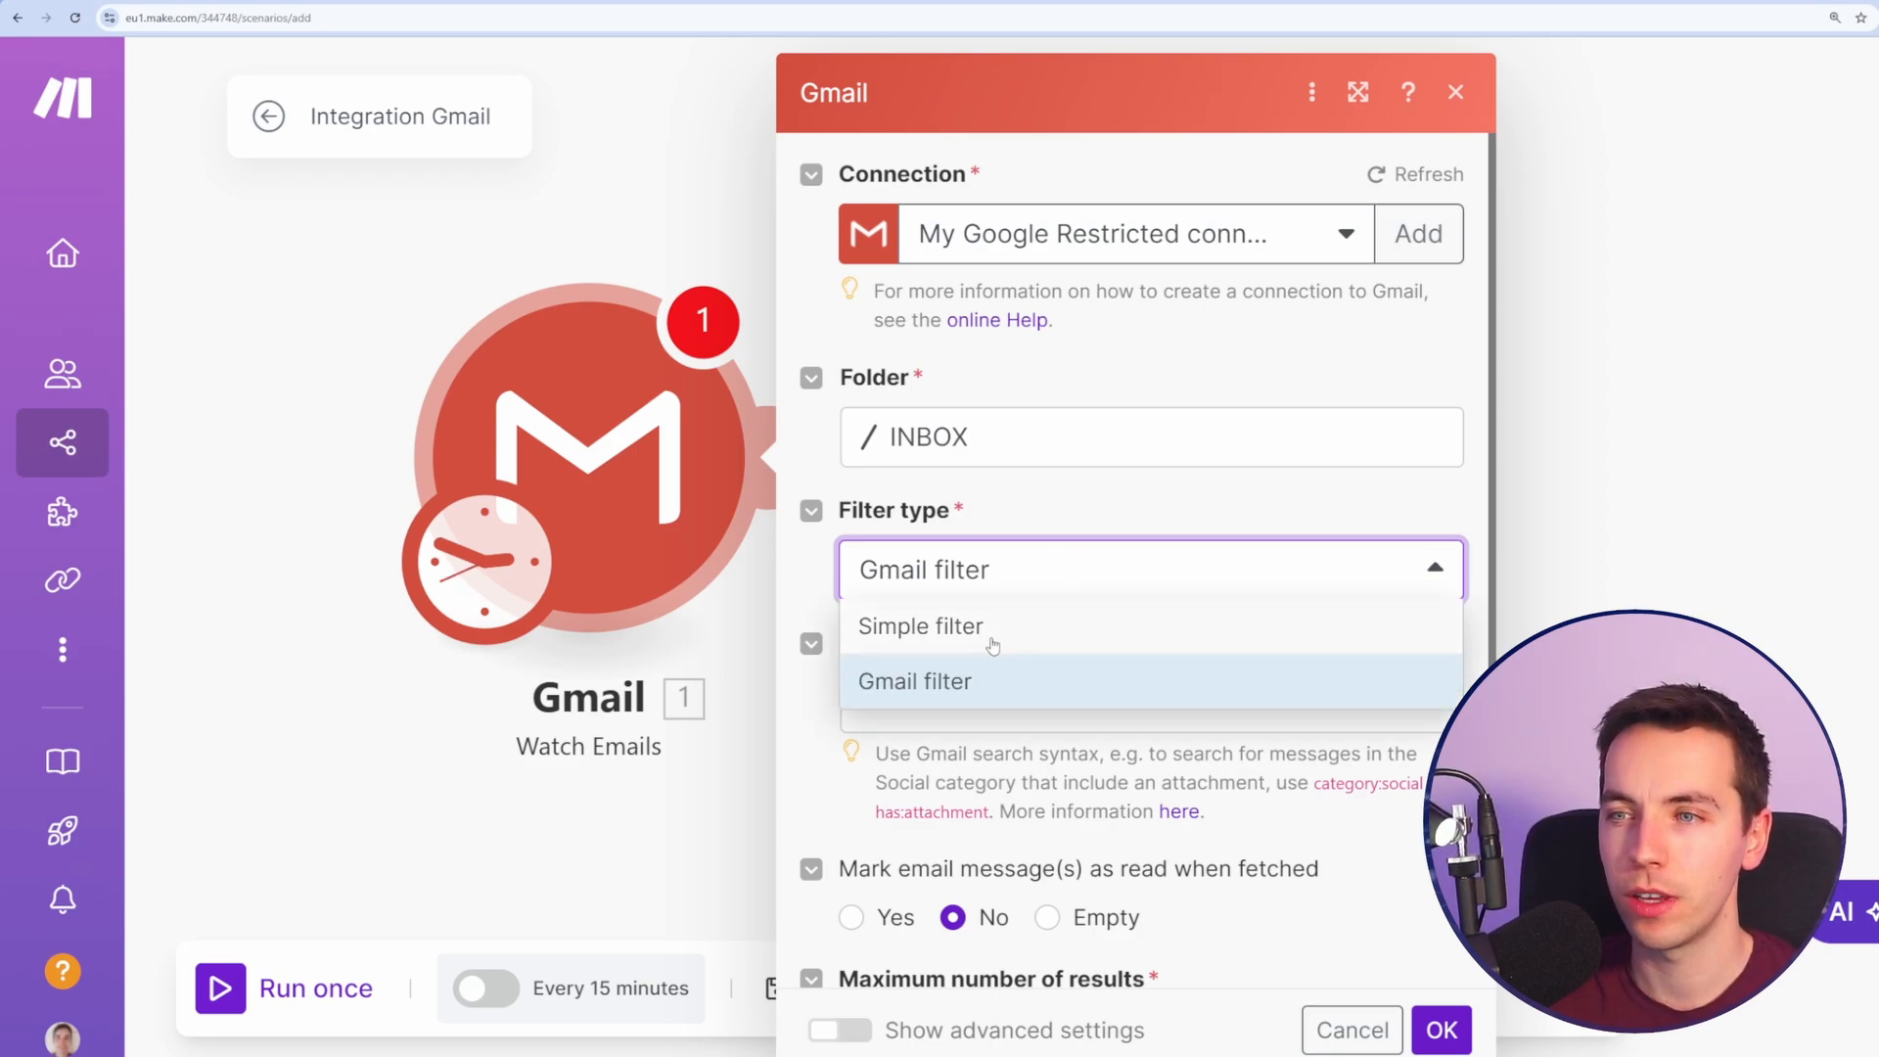
{"action": "left_click", "coordinate": [920, 626]}
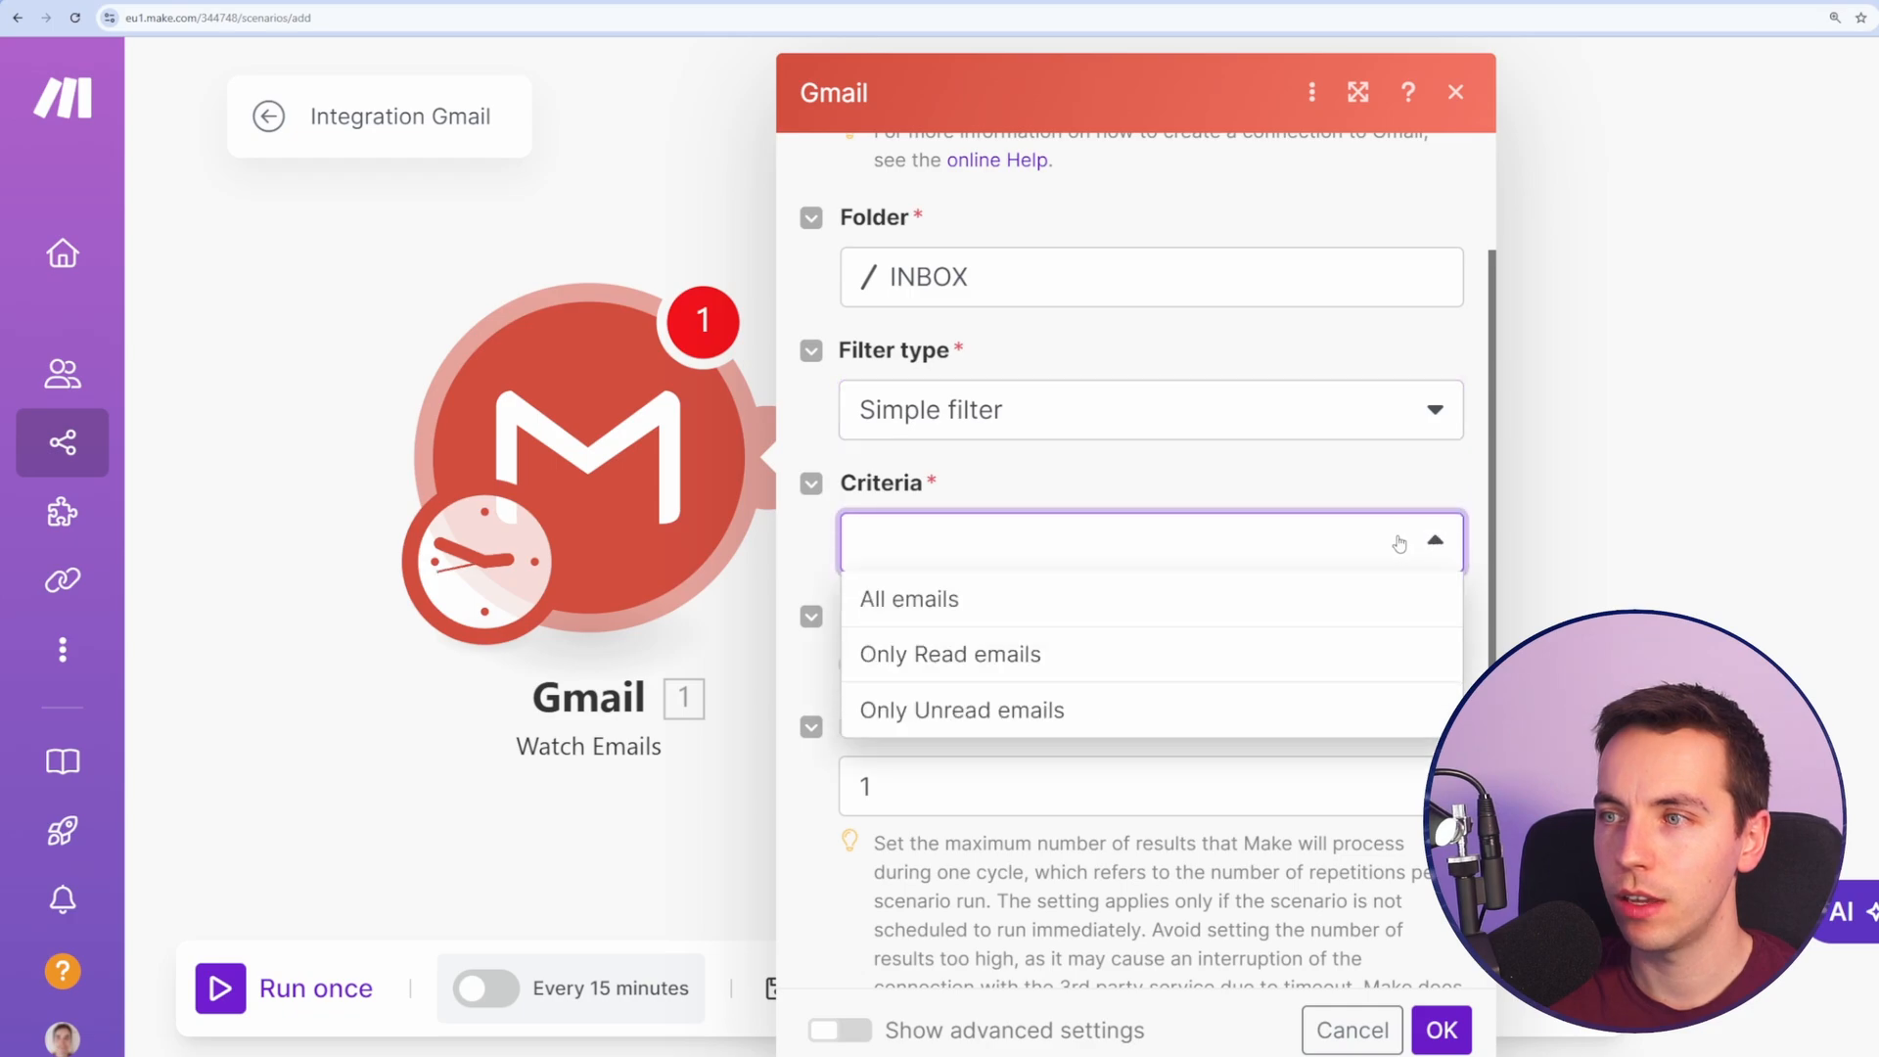
{"action": "left_click", "coordinate": [908, 599]}
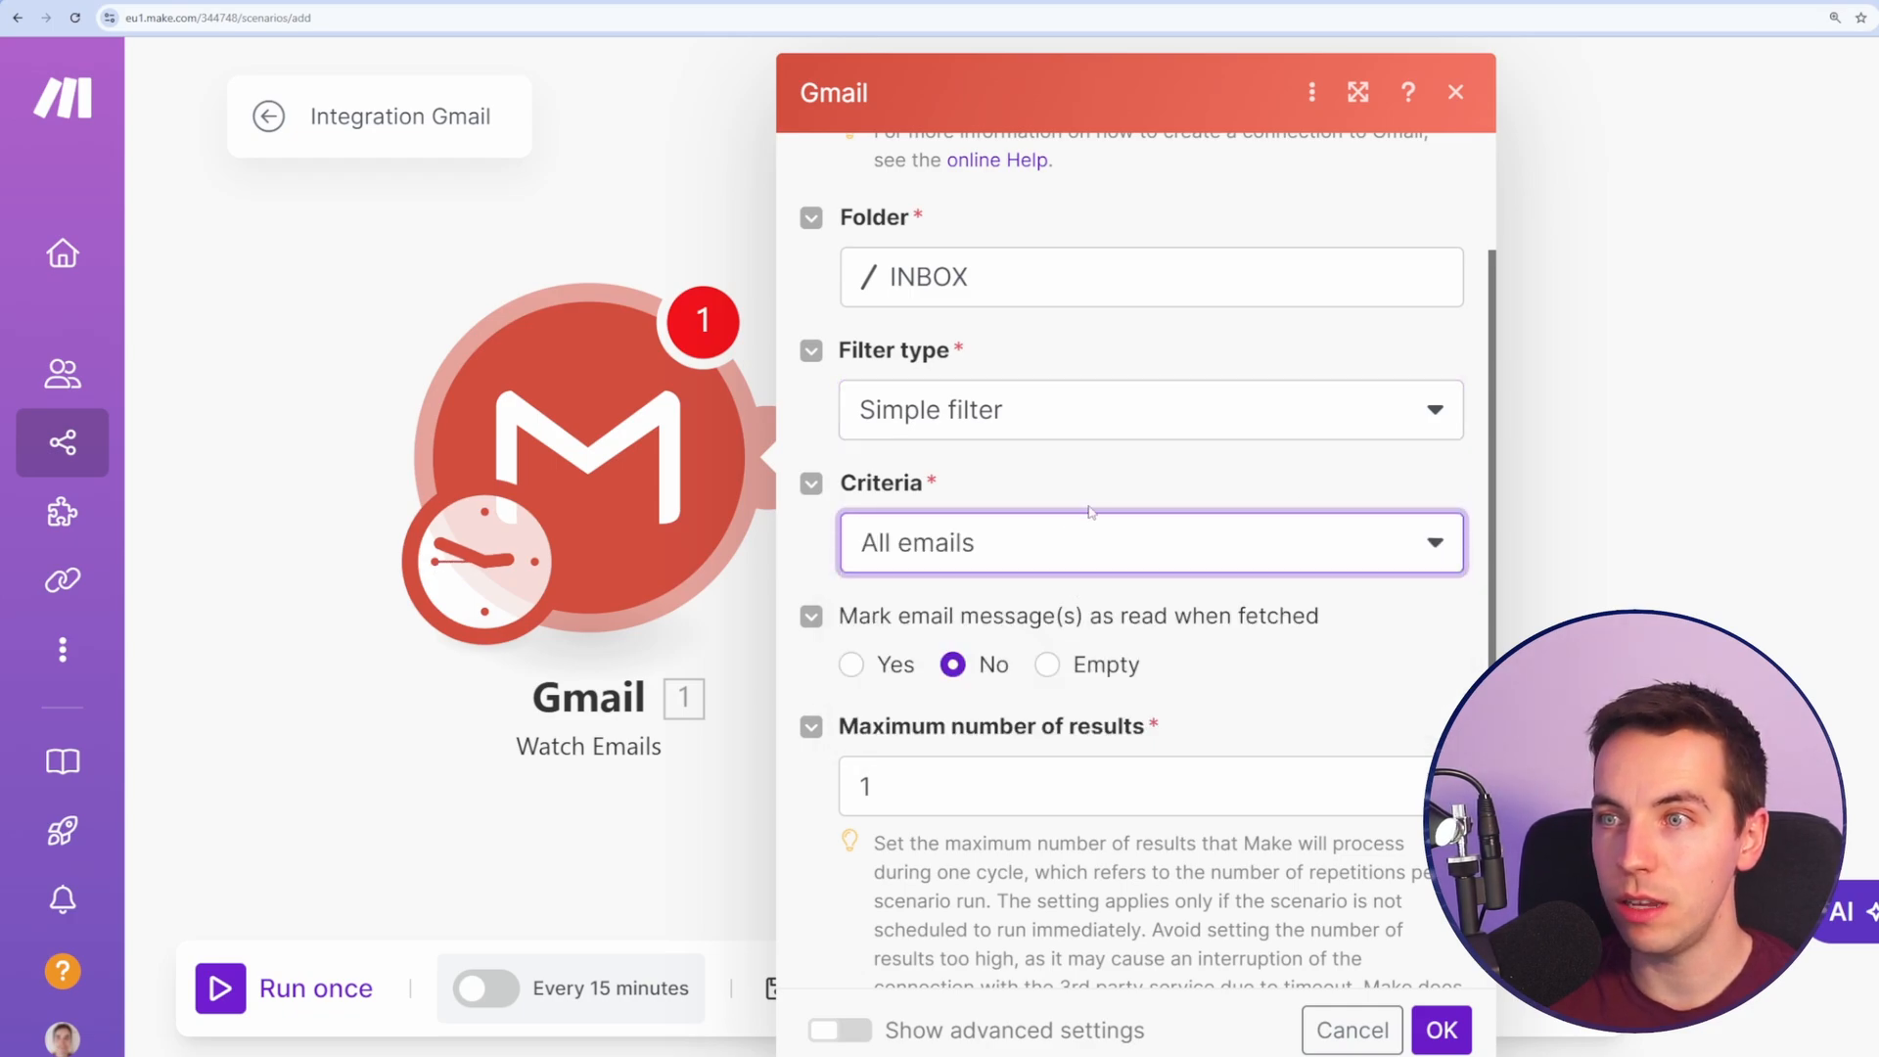
{"action": "scroll", "scroll_direction": "down", "scroll_amount": 3}
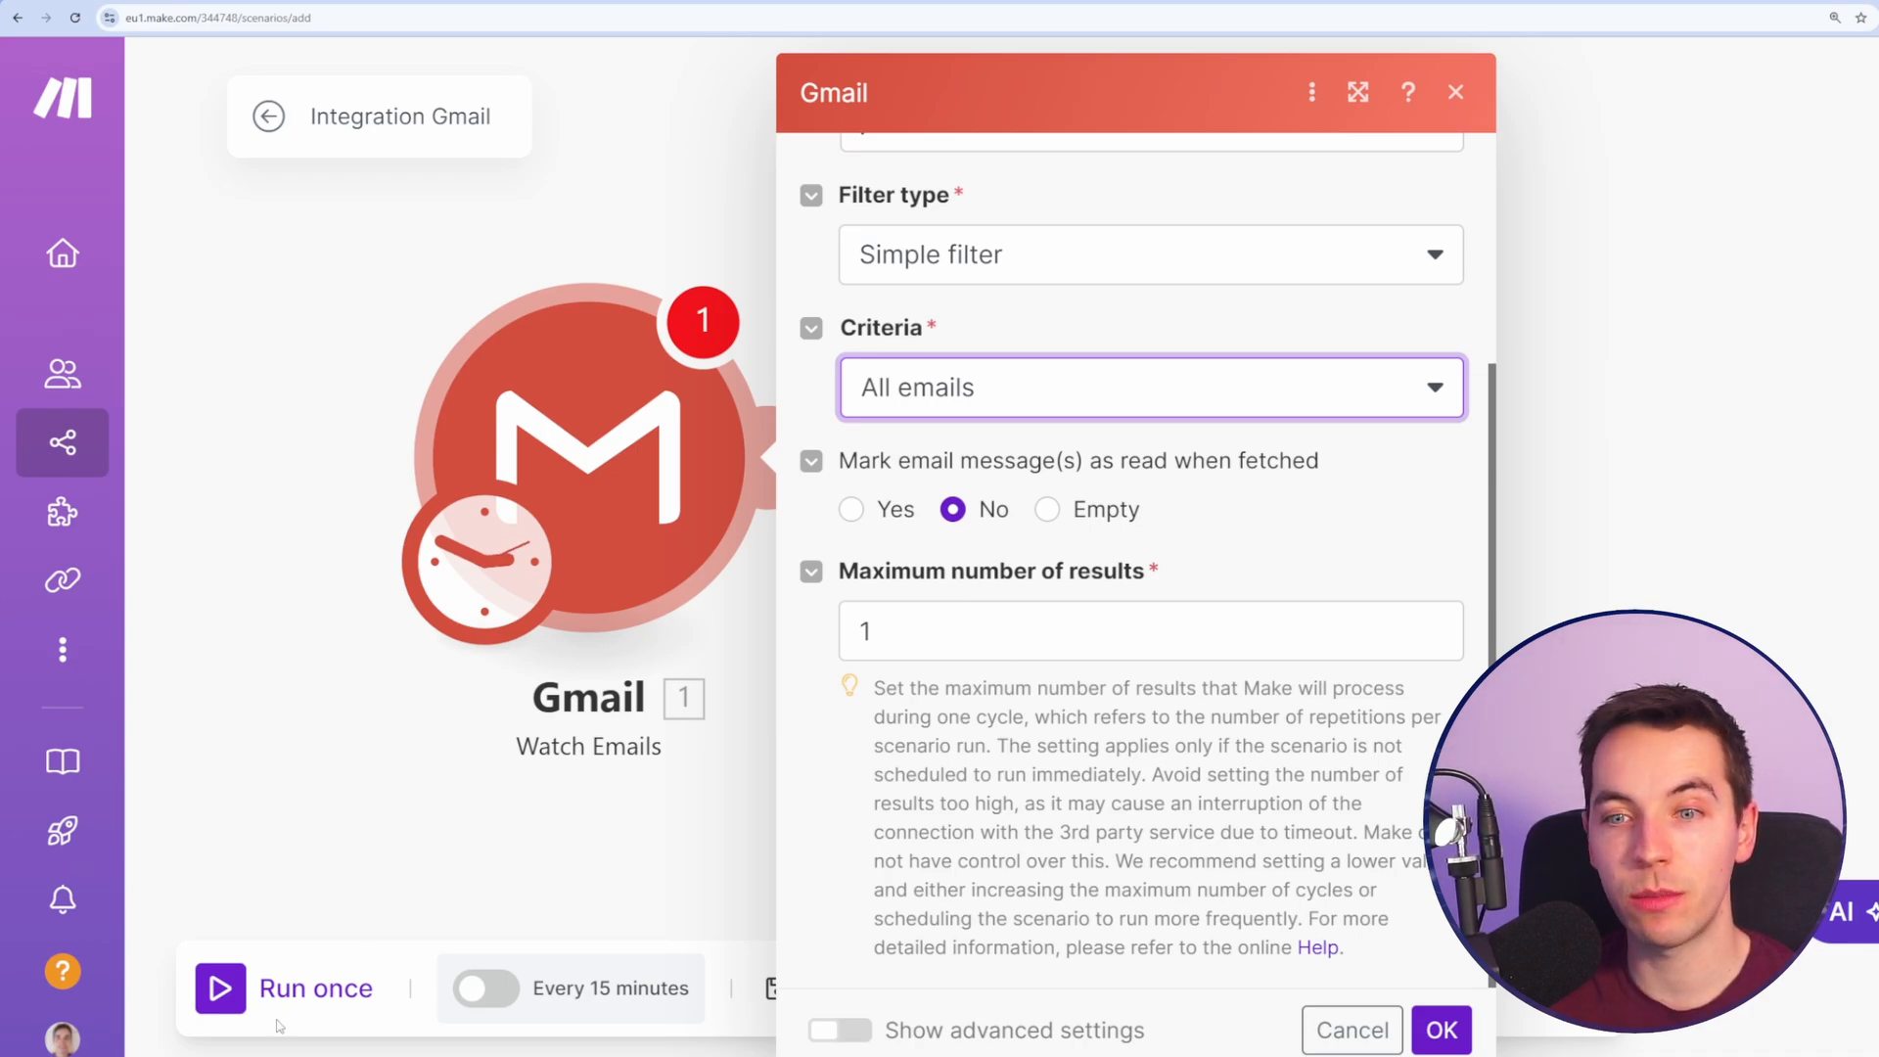
{"action": "mouse_move", "coordinate": [378, 898]}
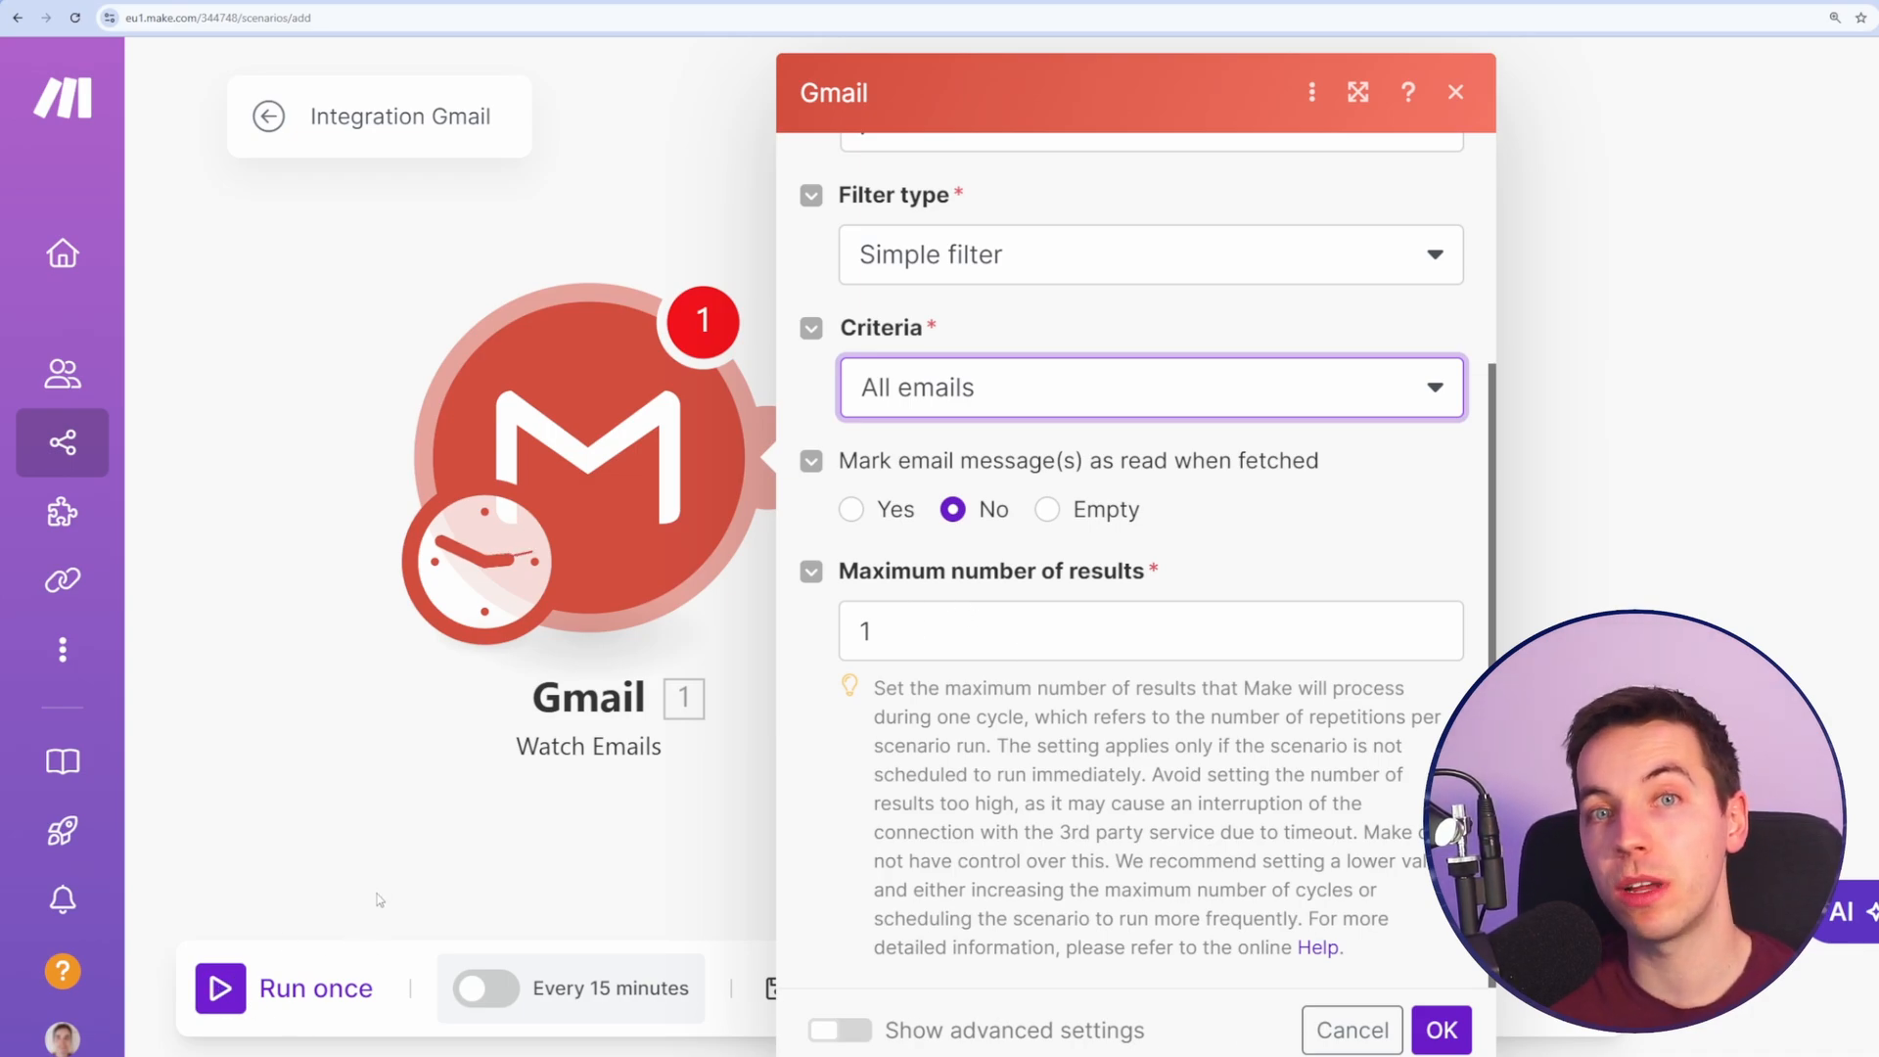
{"action": "mouse_move", "coordinate": [599, 944]}
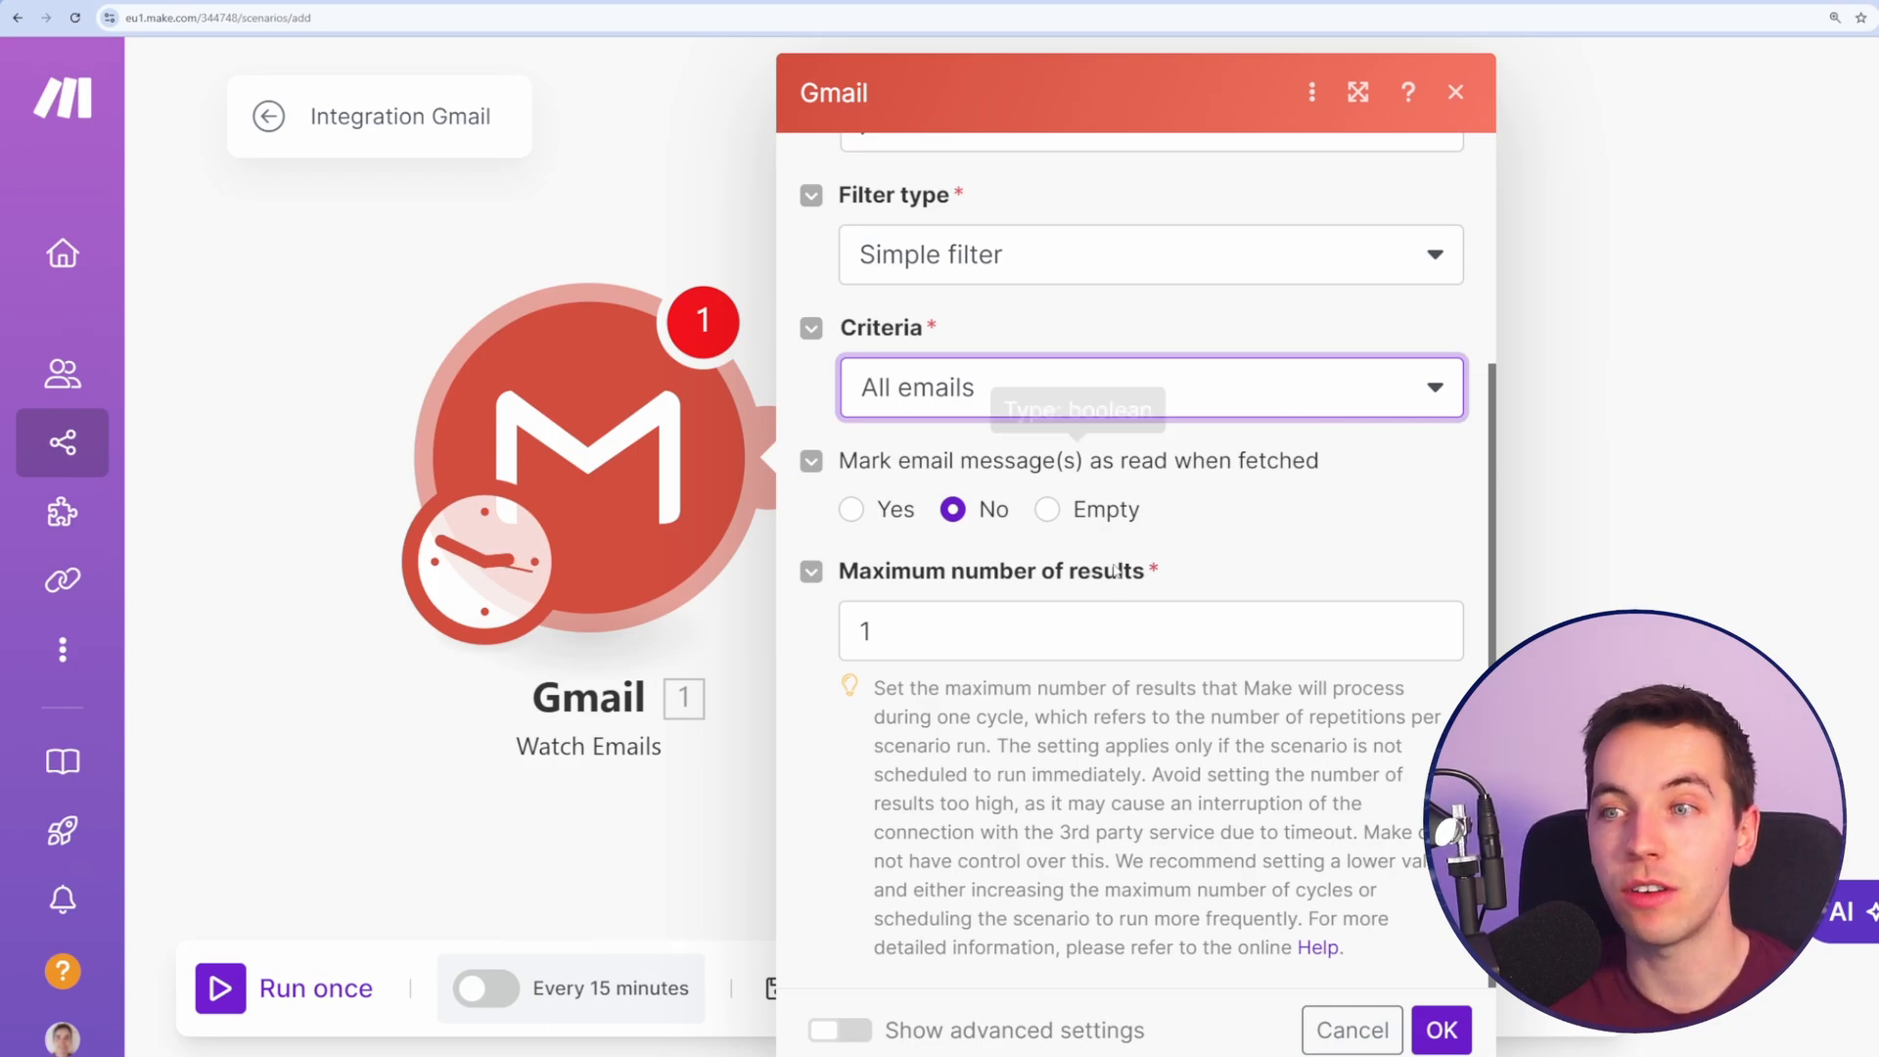
{"action": "left_click", "coordinate": [1441, 1029]}
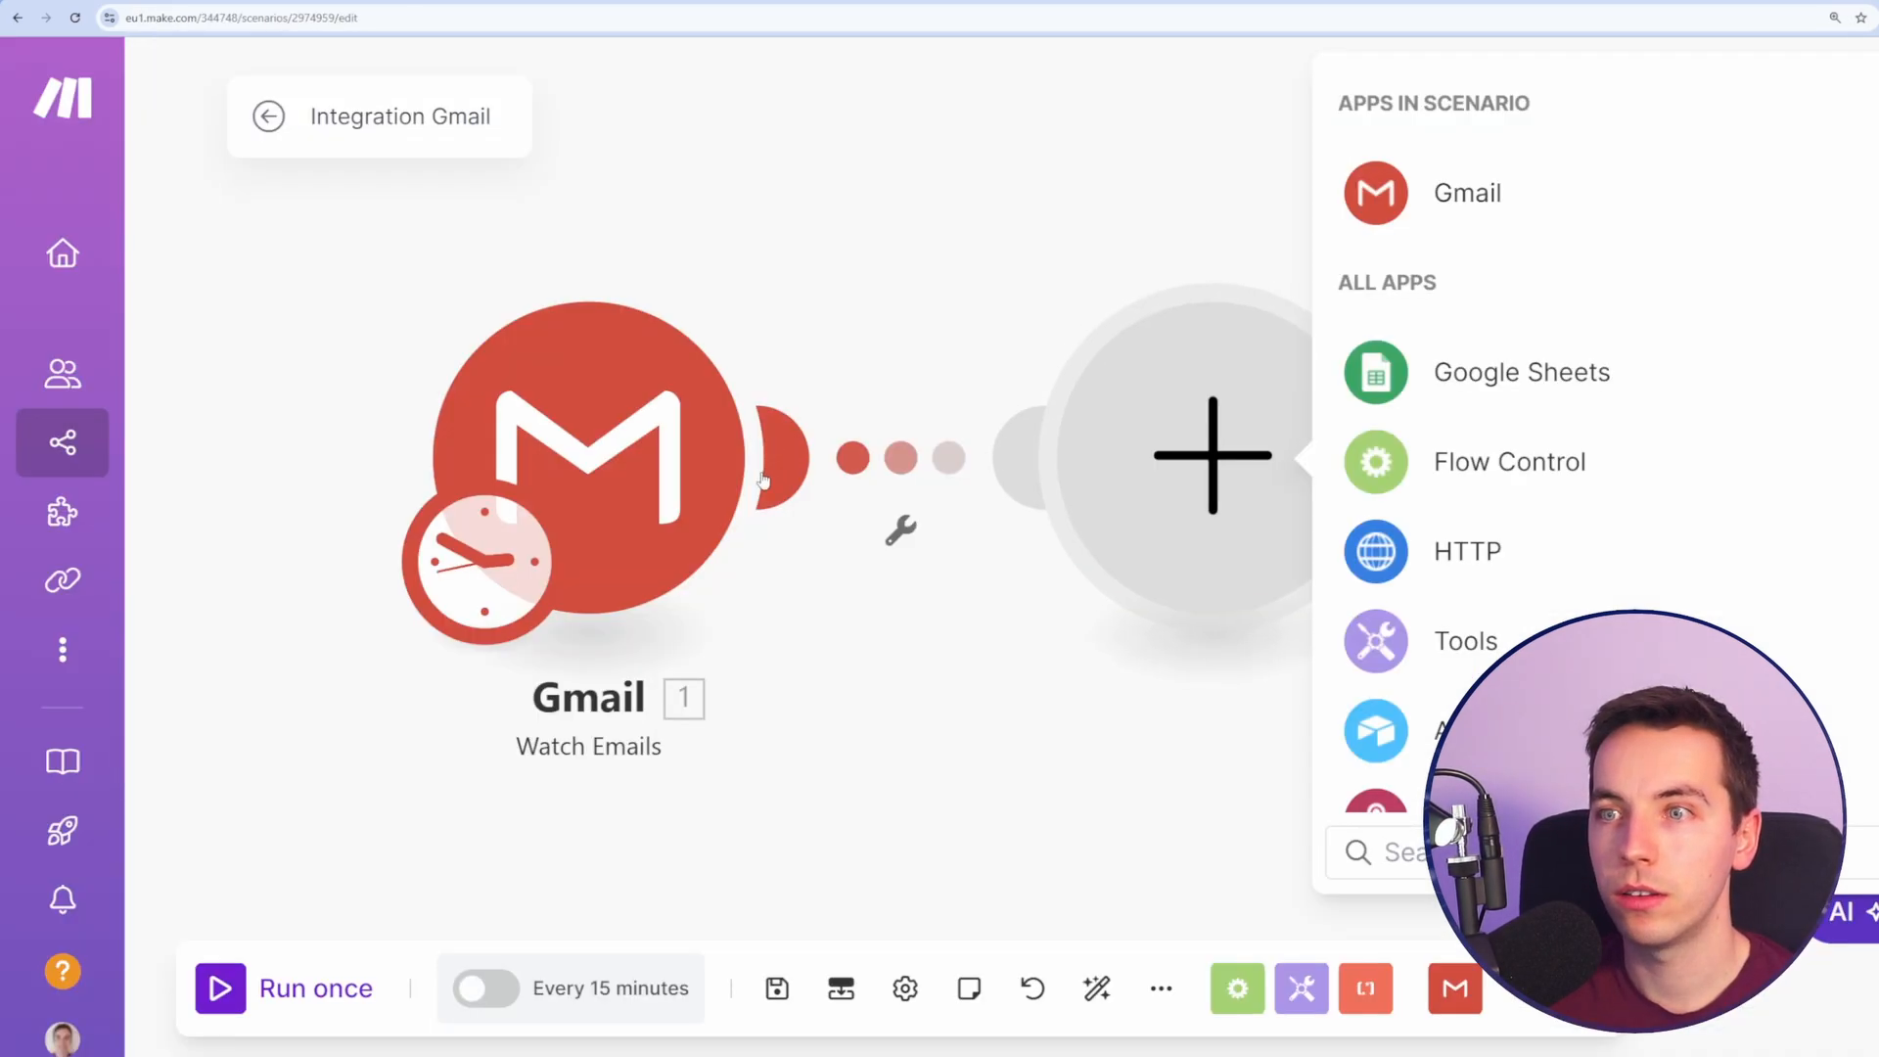
Step: Add a Google Sheets Add a Row module after the Gmail trigger
{"action": "left_click", "coordinate": [1521, 372]}
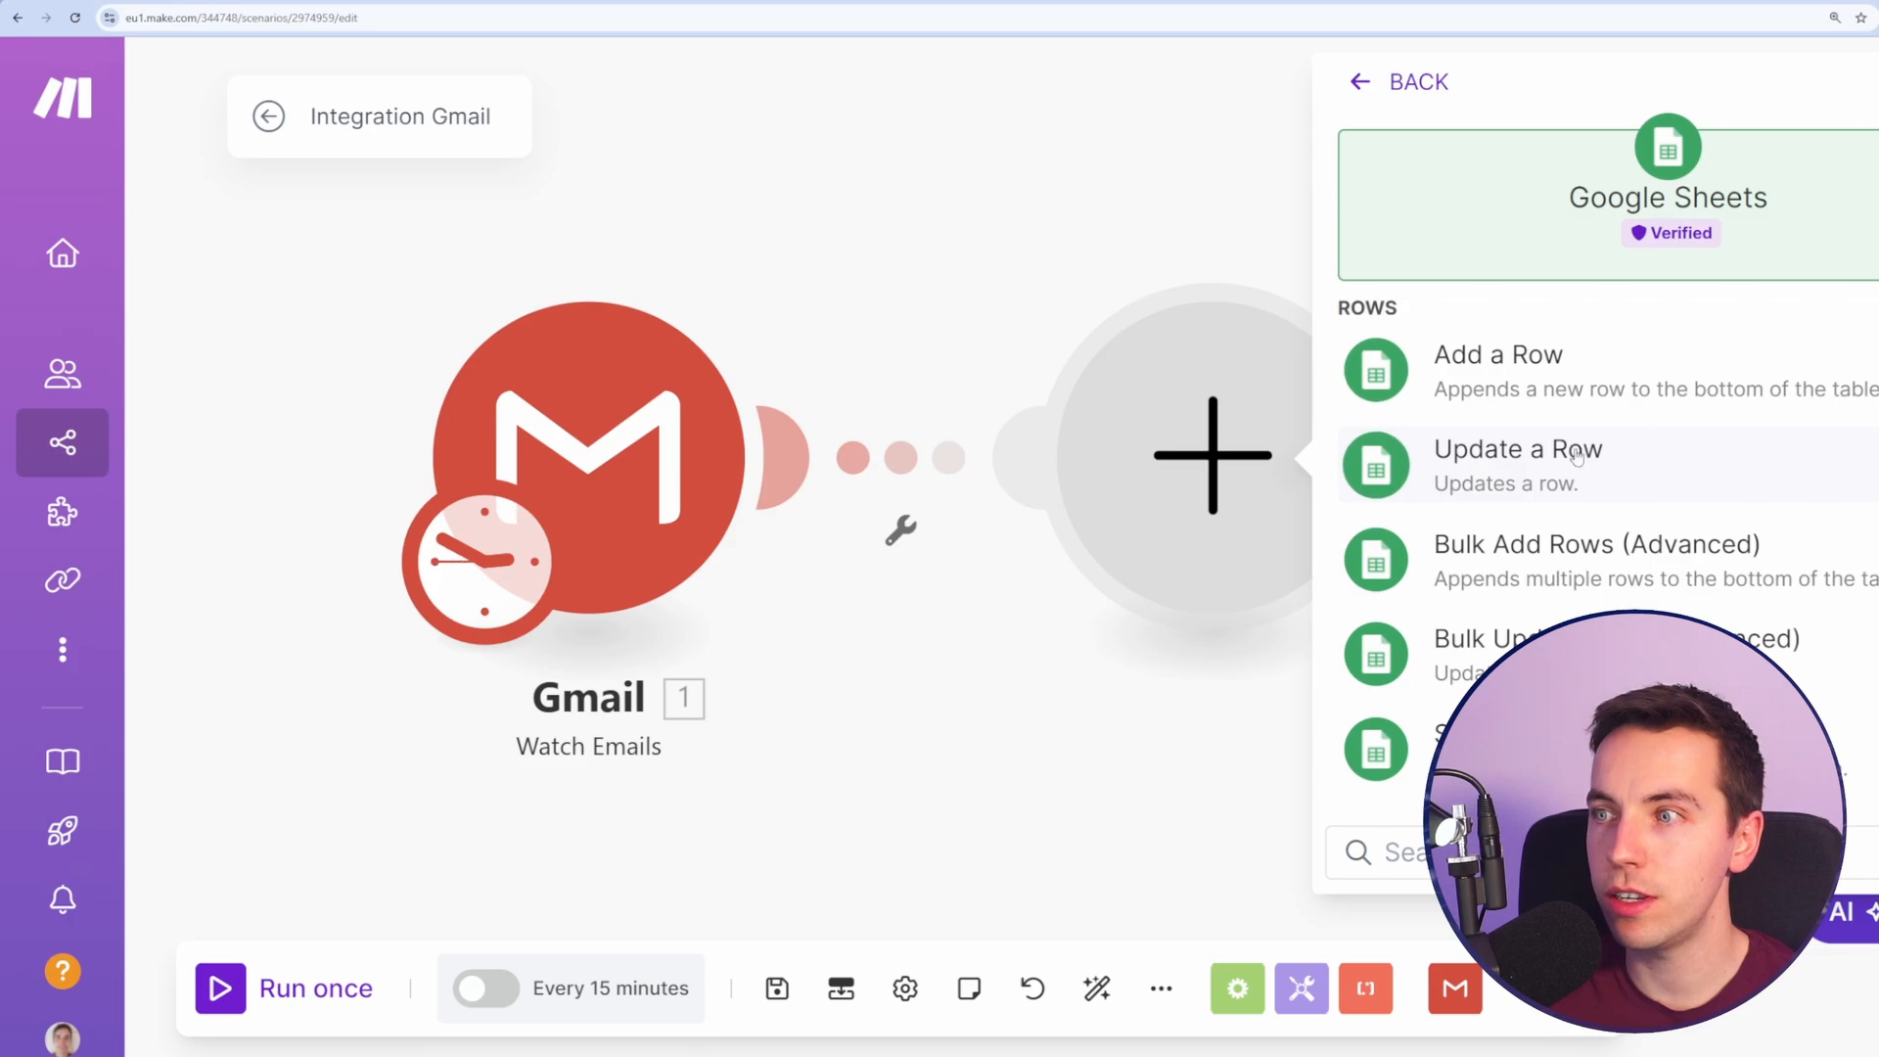
{"action": "left_click", "coordinate": [1498, 355]}
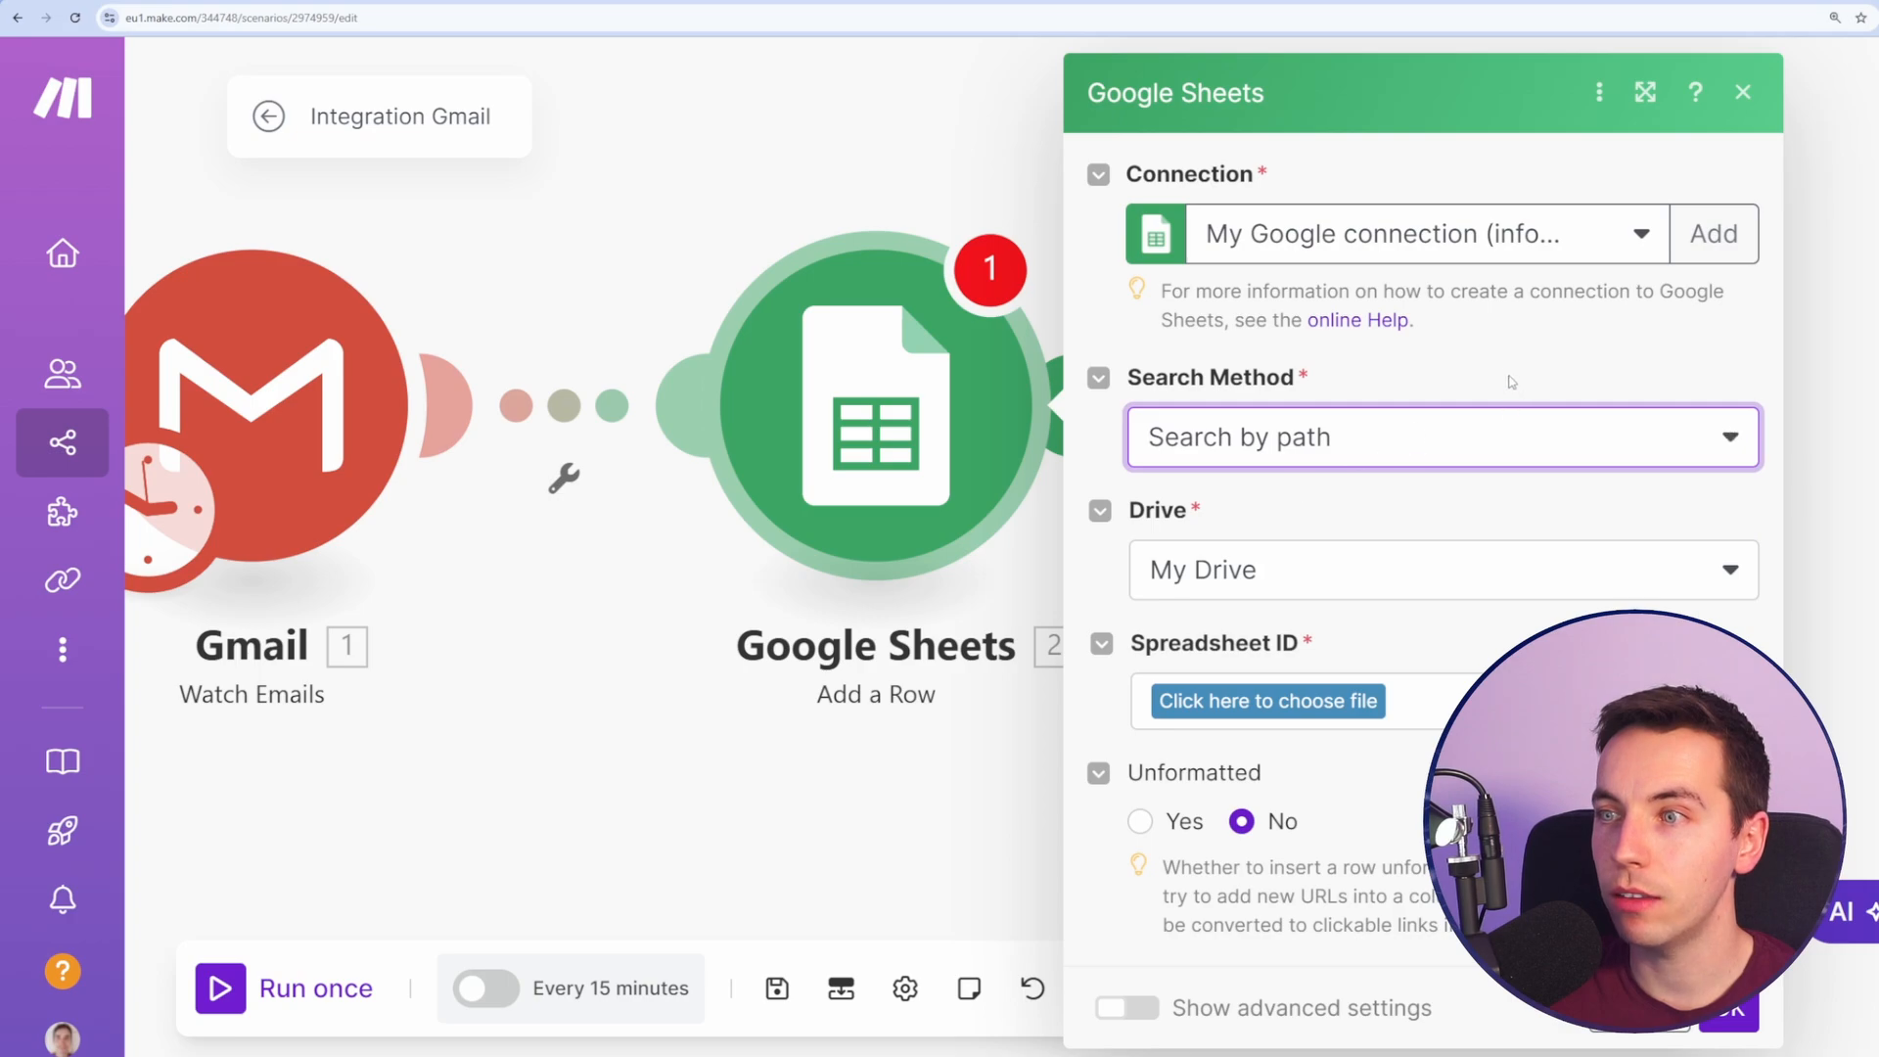
Step: Target Sheet1 of the Emails to Google Sheet (Blueprint) spreadsheet
{"action": "left_click", "coordinate": [1266, 701]}
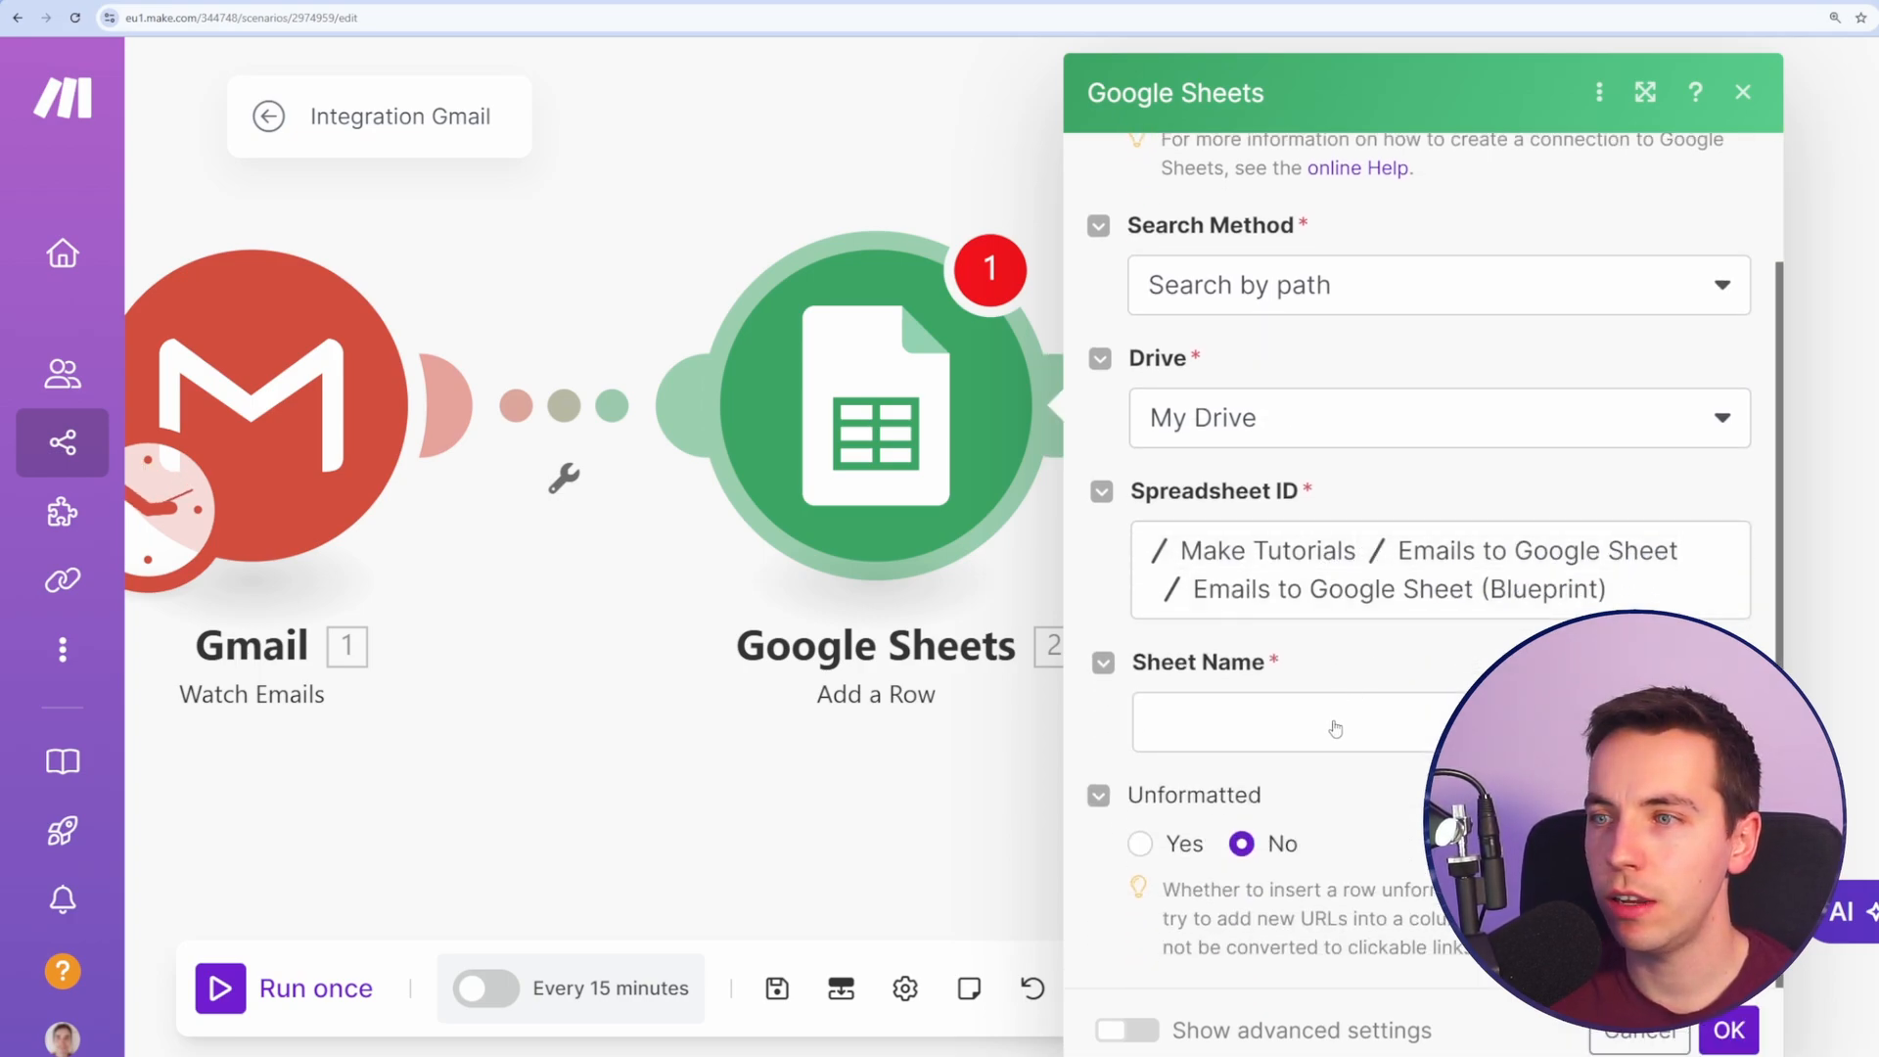
{"action": "left_click", "coordinate": [1317, 722]}
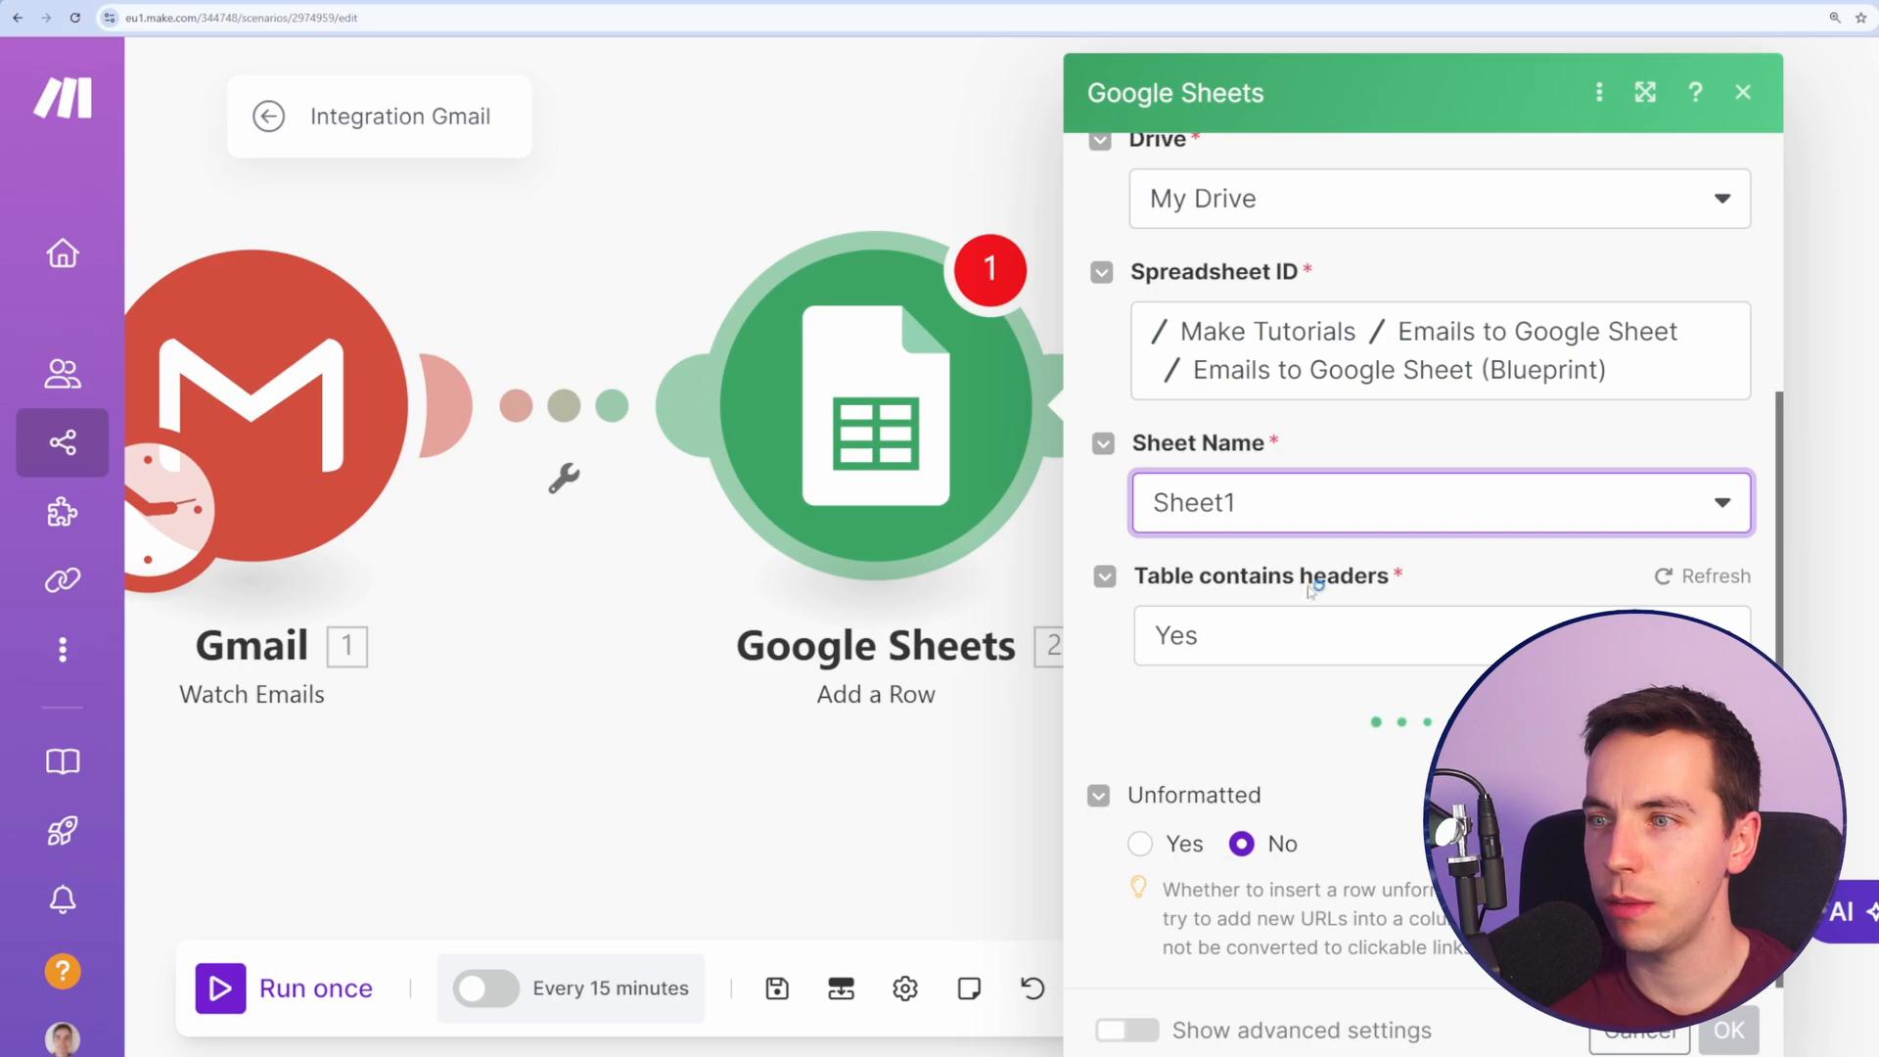
{"action": "scroll", "scroll_direction": "down", "scroll_amount": 3}
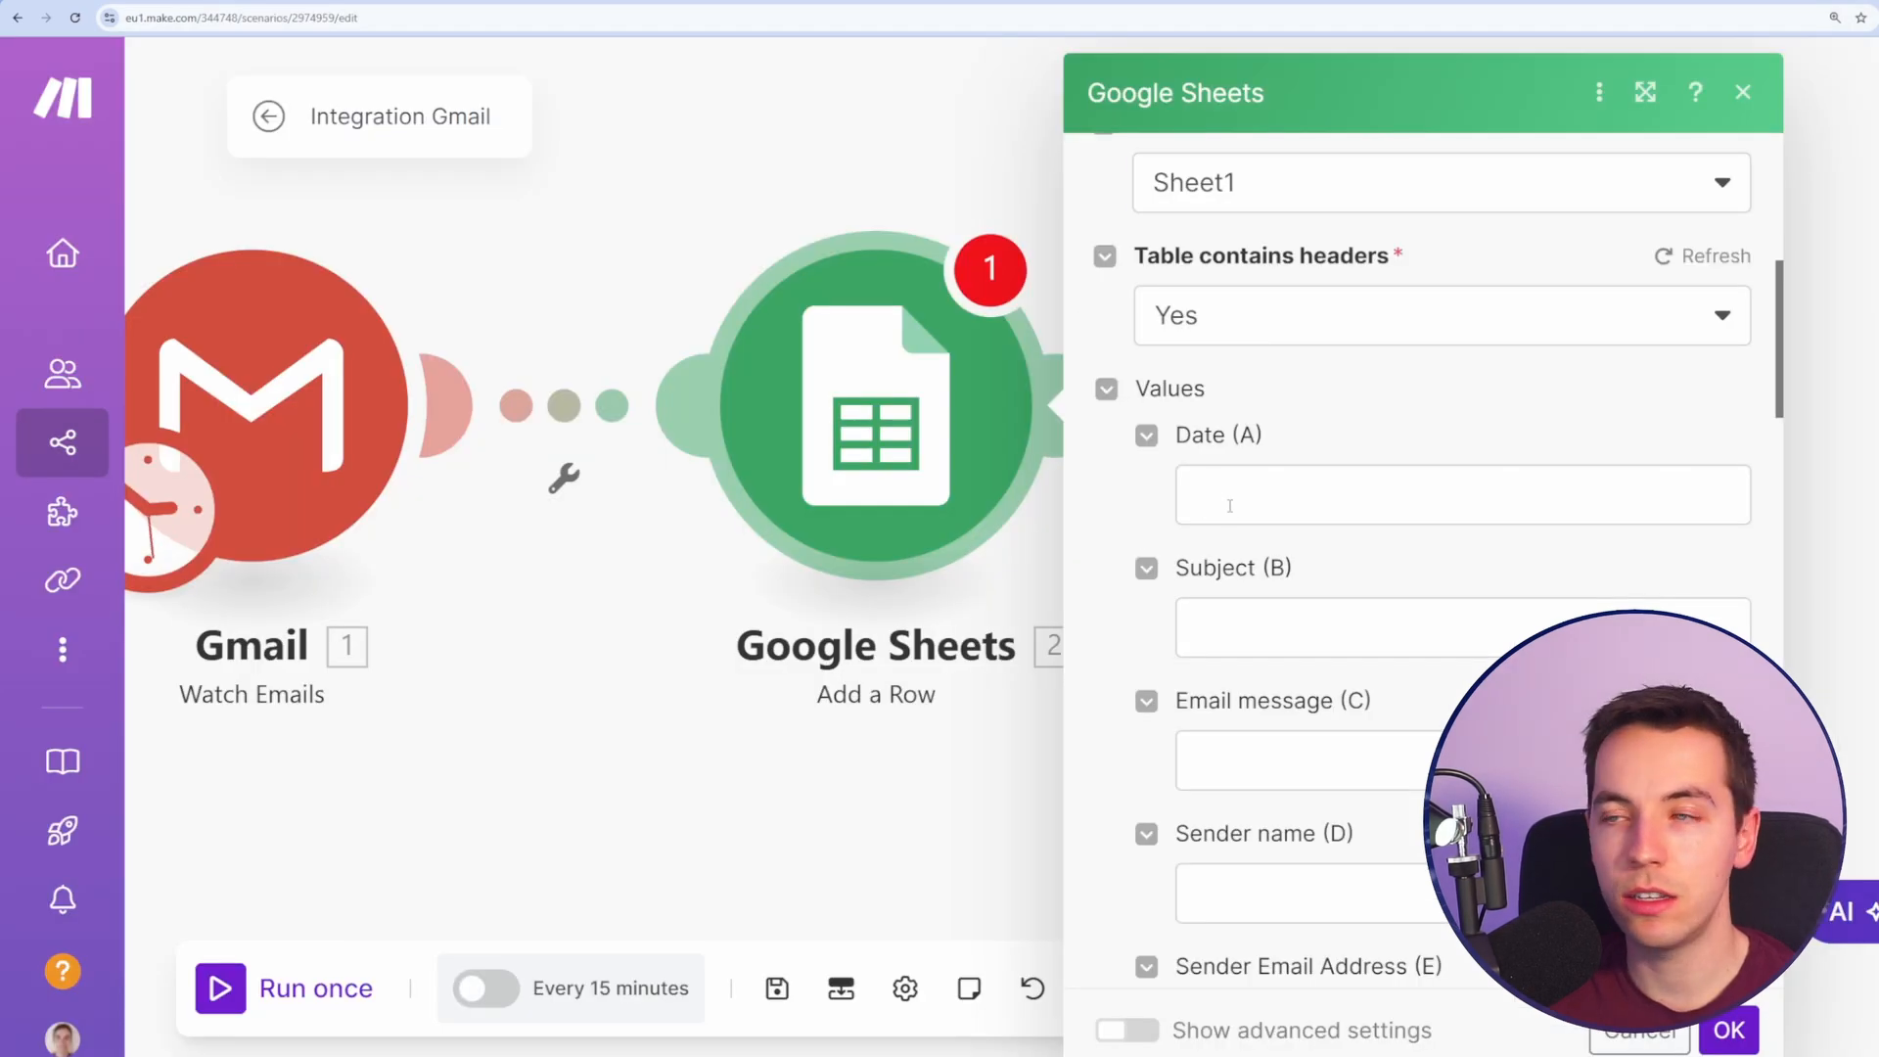
Step: Map the Date, Subject, Email message, Sender name and Sender Email Address columns to the Gmail fields
{"action": "left_click", "coordinate": [1462, 493]}
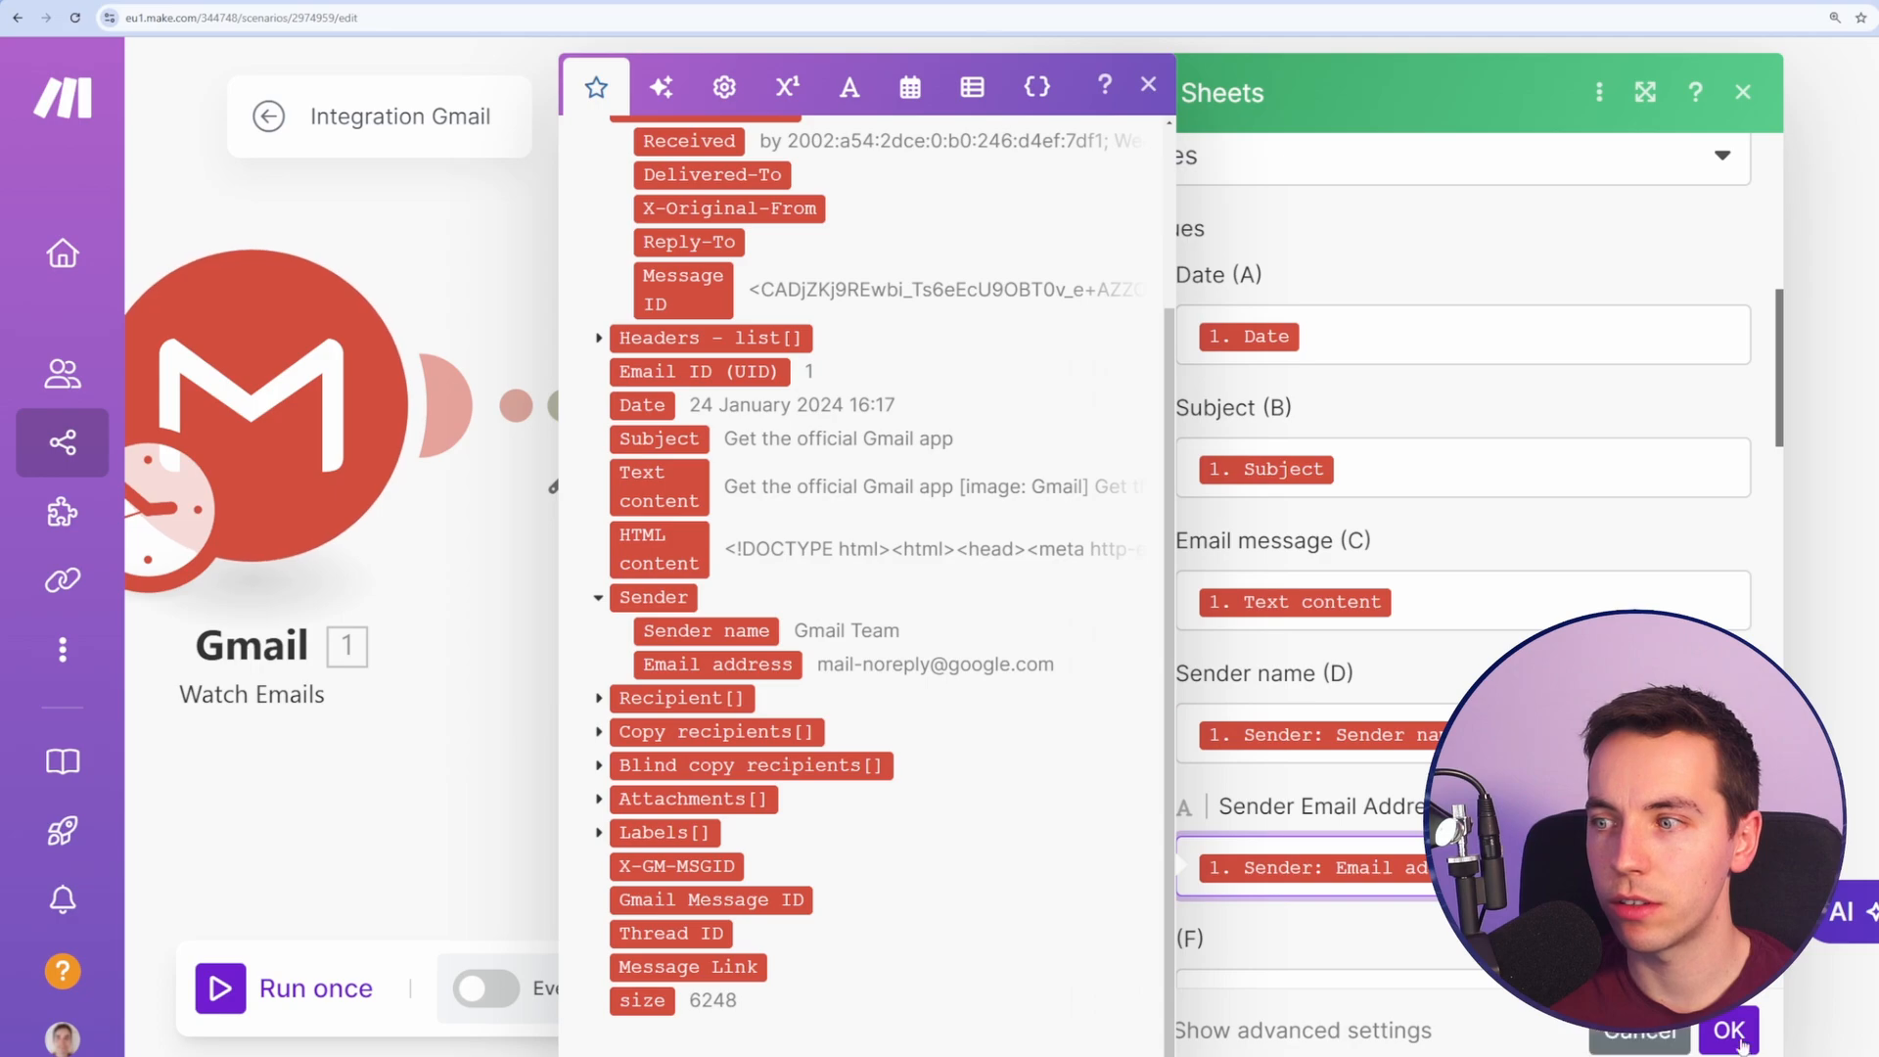
{"action": "right_click", "coordinate": [599, 431]}
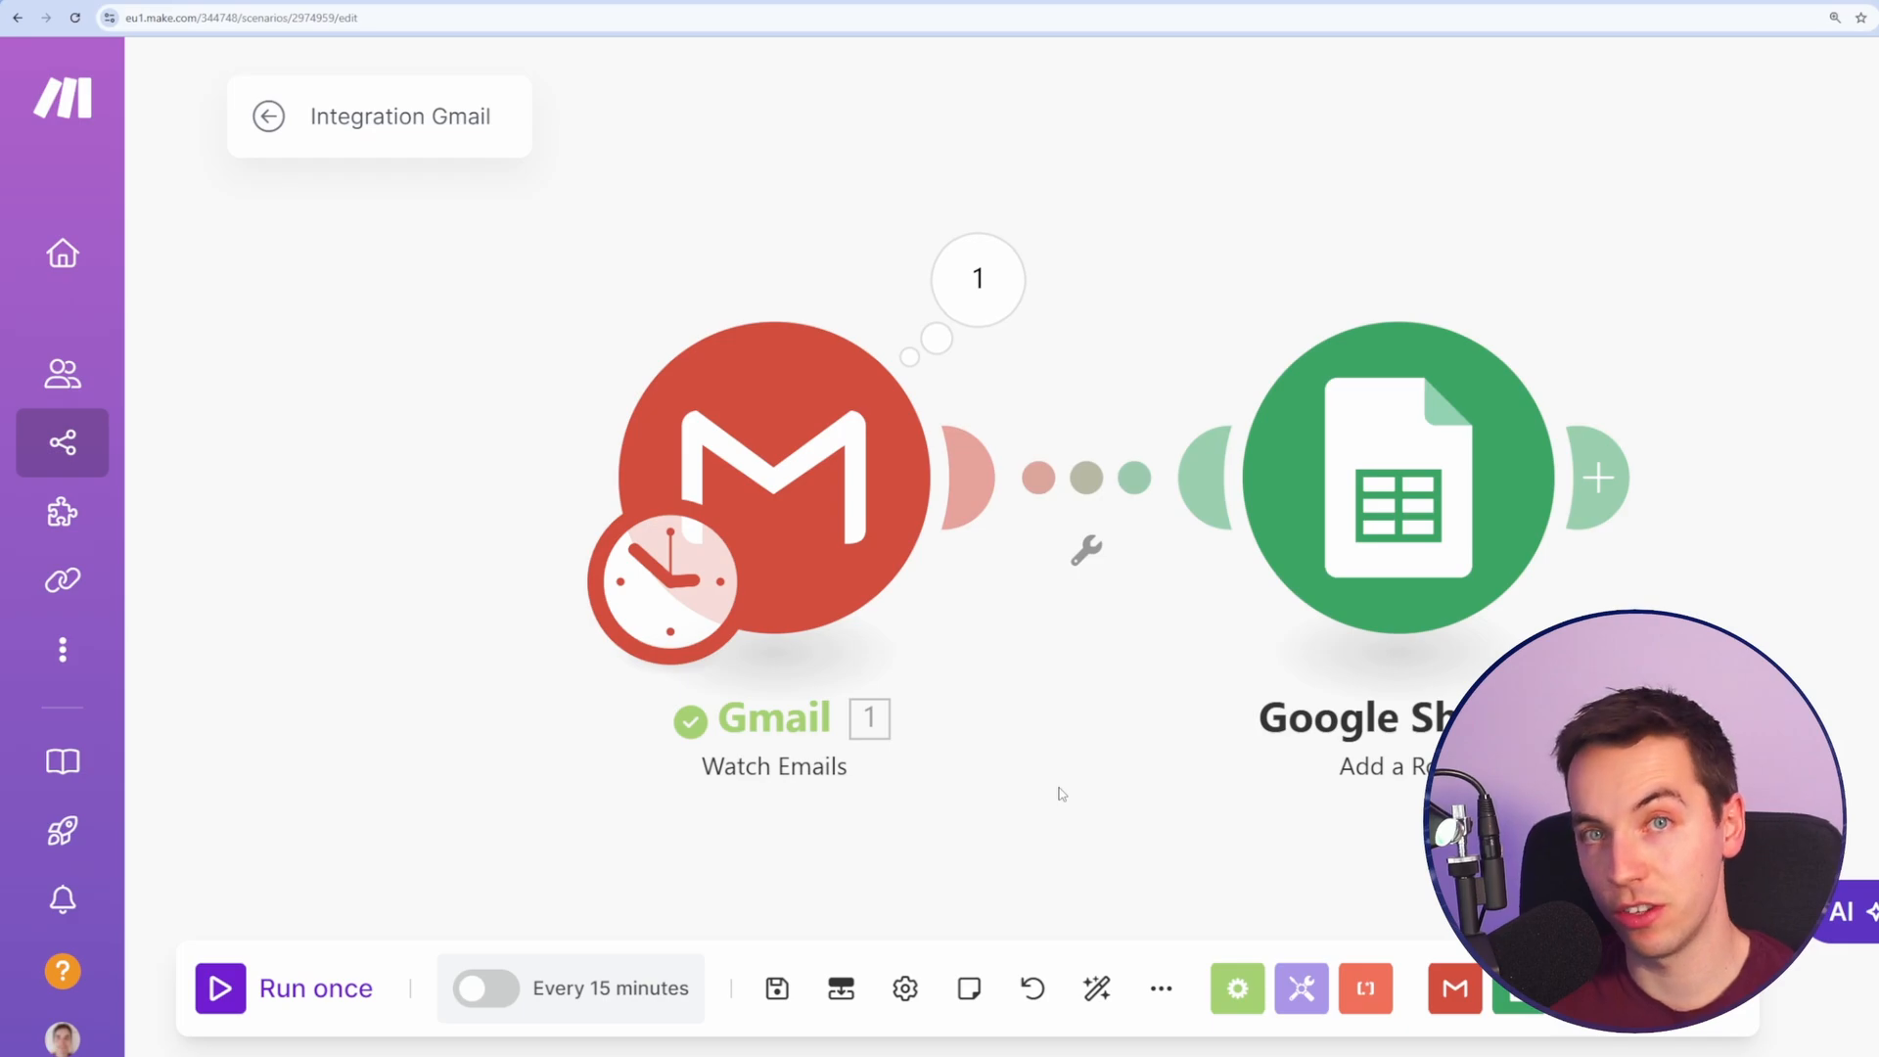
{"action": "mouse_move", "coordinate": [338, 306]}
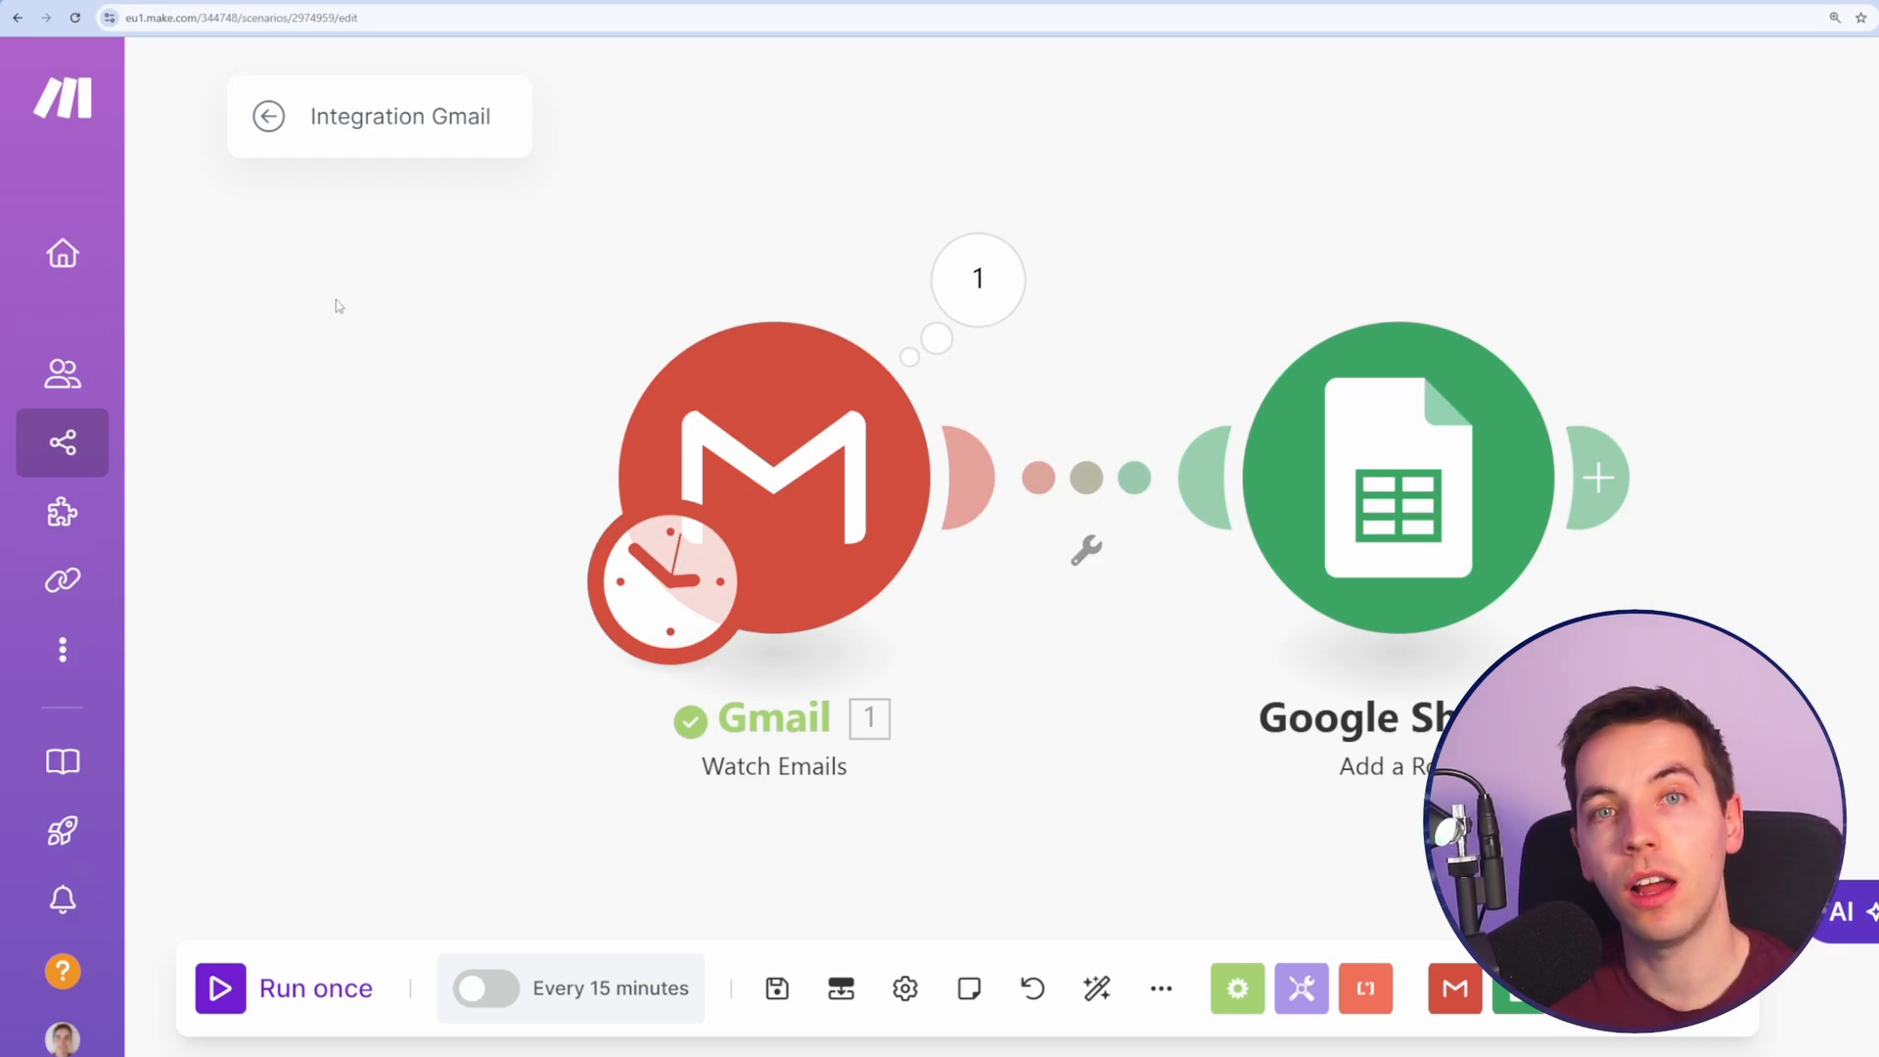
{"action": "mouse_move", "coordinate": [521, 335]}
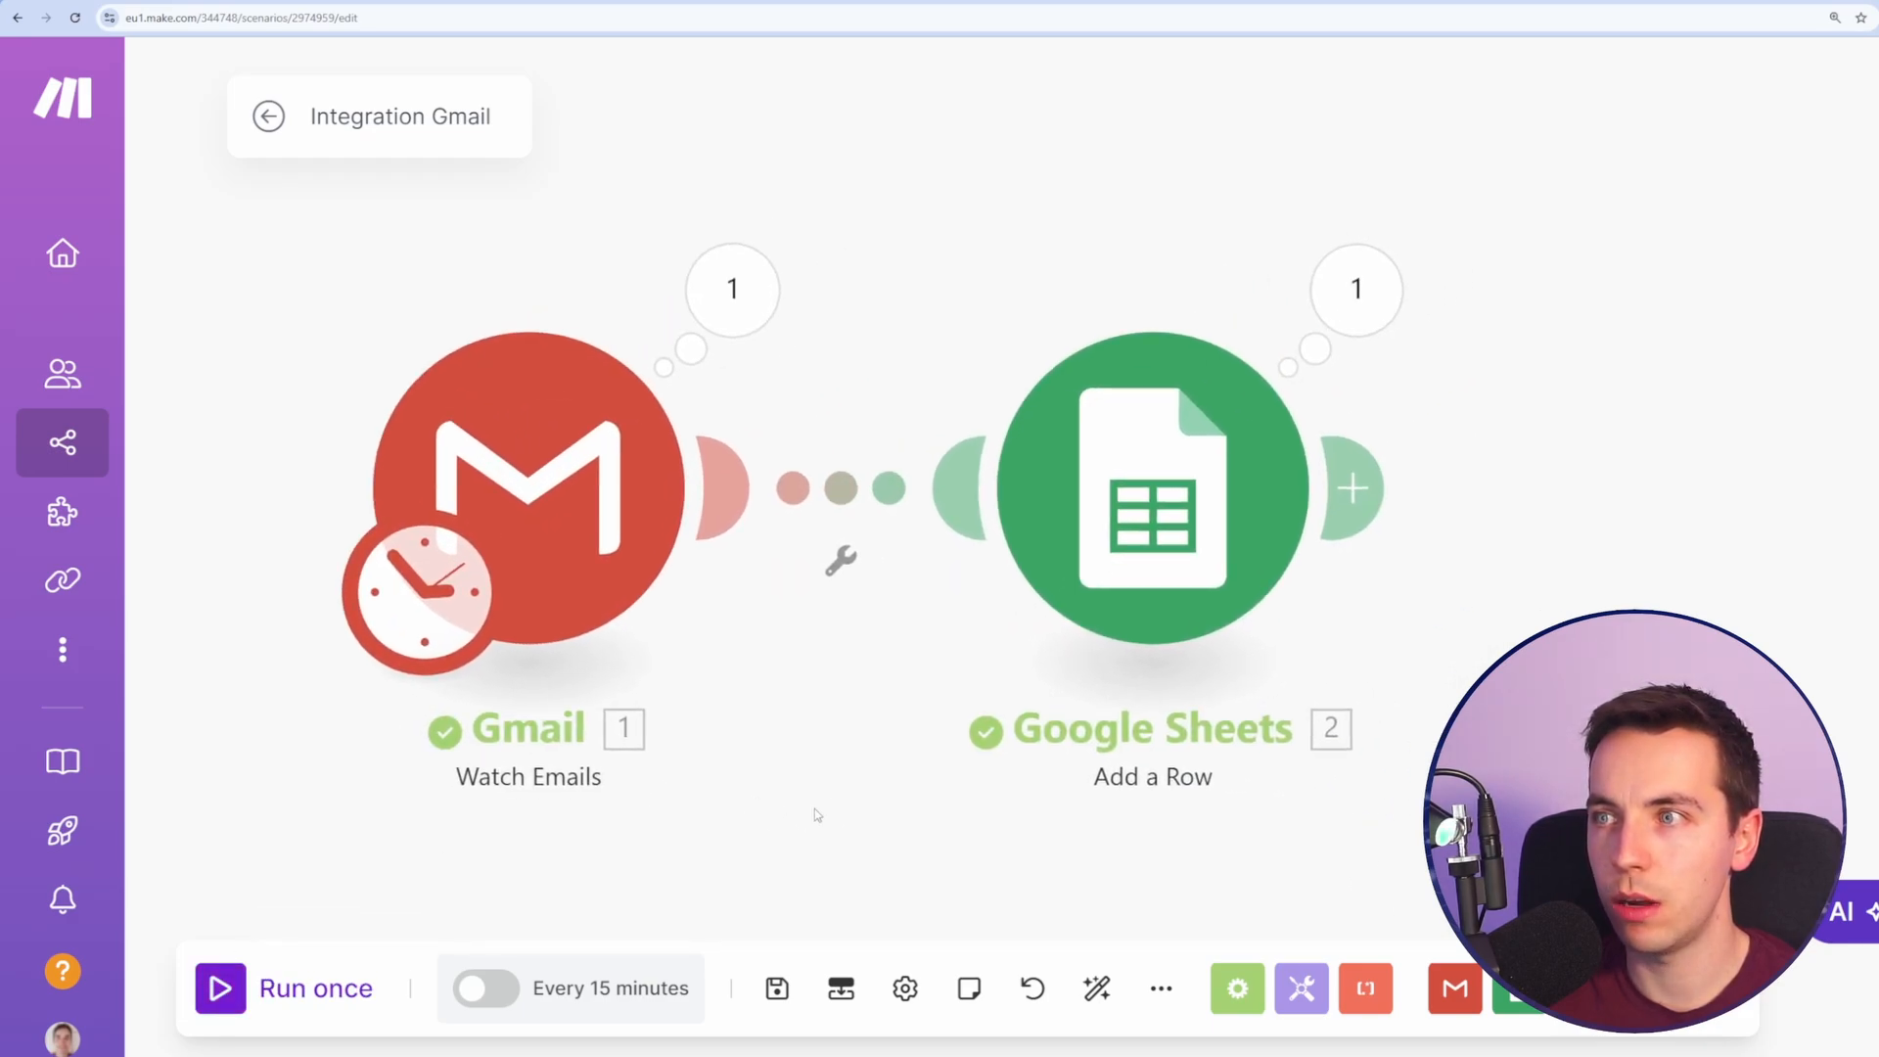
Step: Run the scenario once and check the new row in the spreadsheet
{"action": "left_click", "coordinate": [1355, 290]}
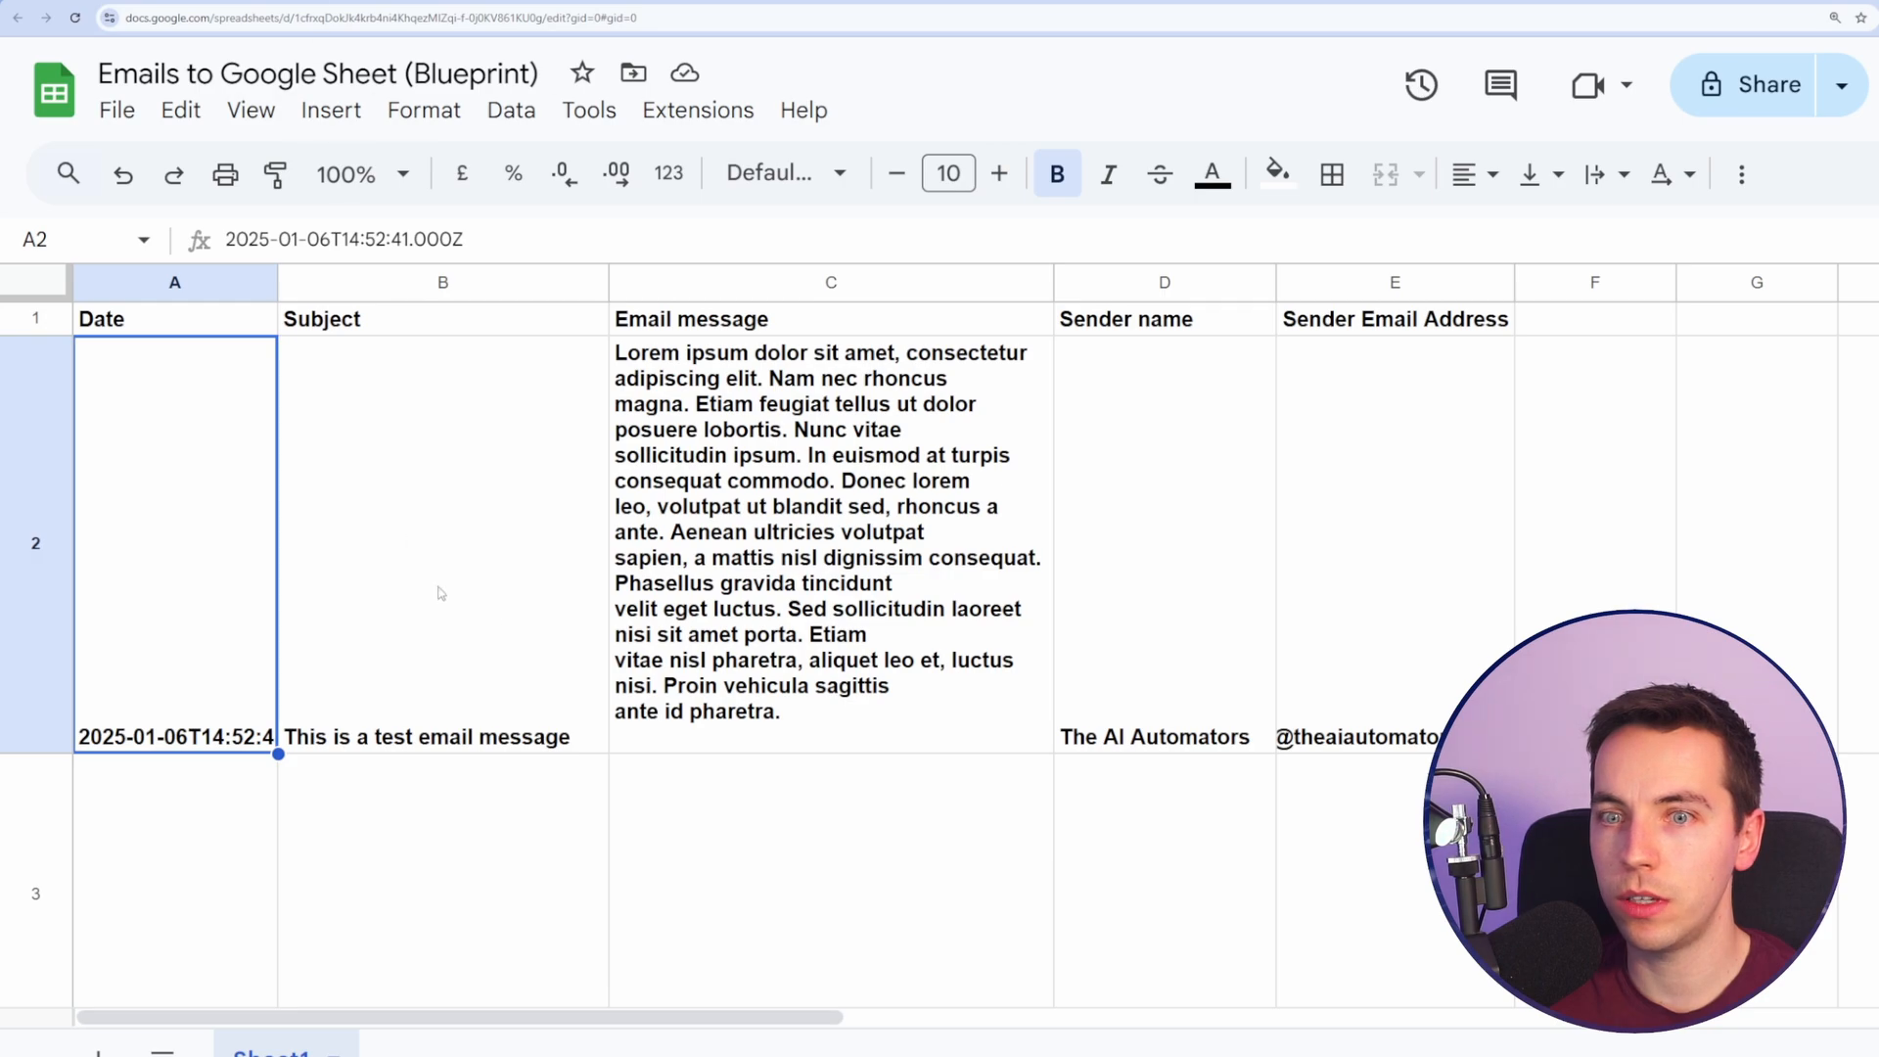
Step: Inspect the Subject and raw timestamp Date in row 2, then return to the scenario
{"action": "left_click", "coordinate": [35, 542]}
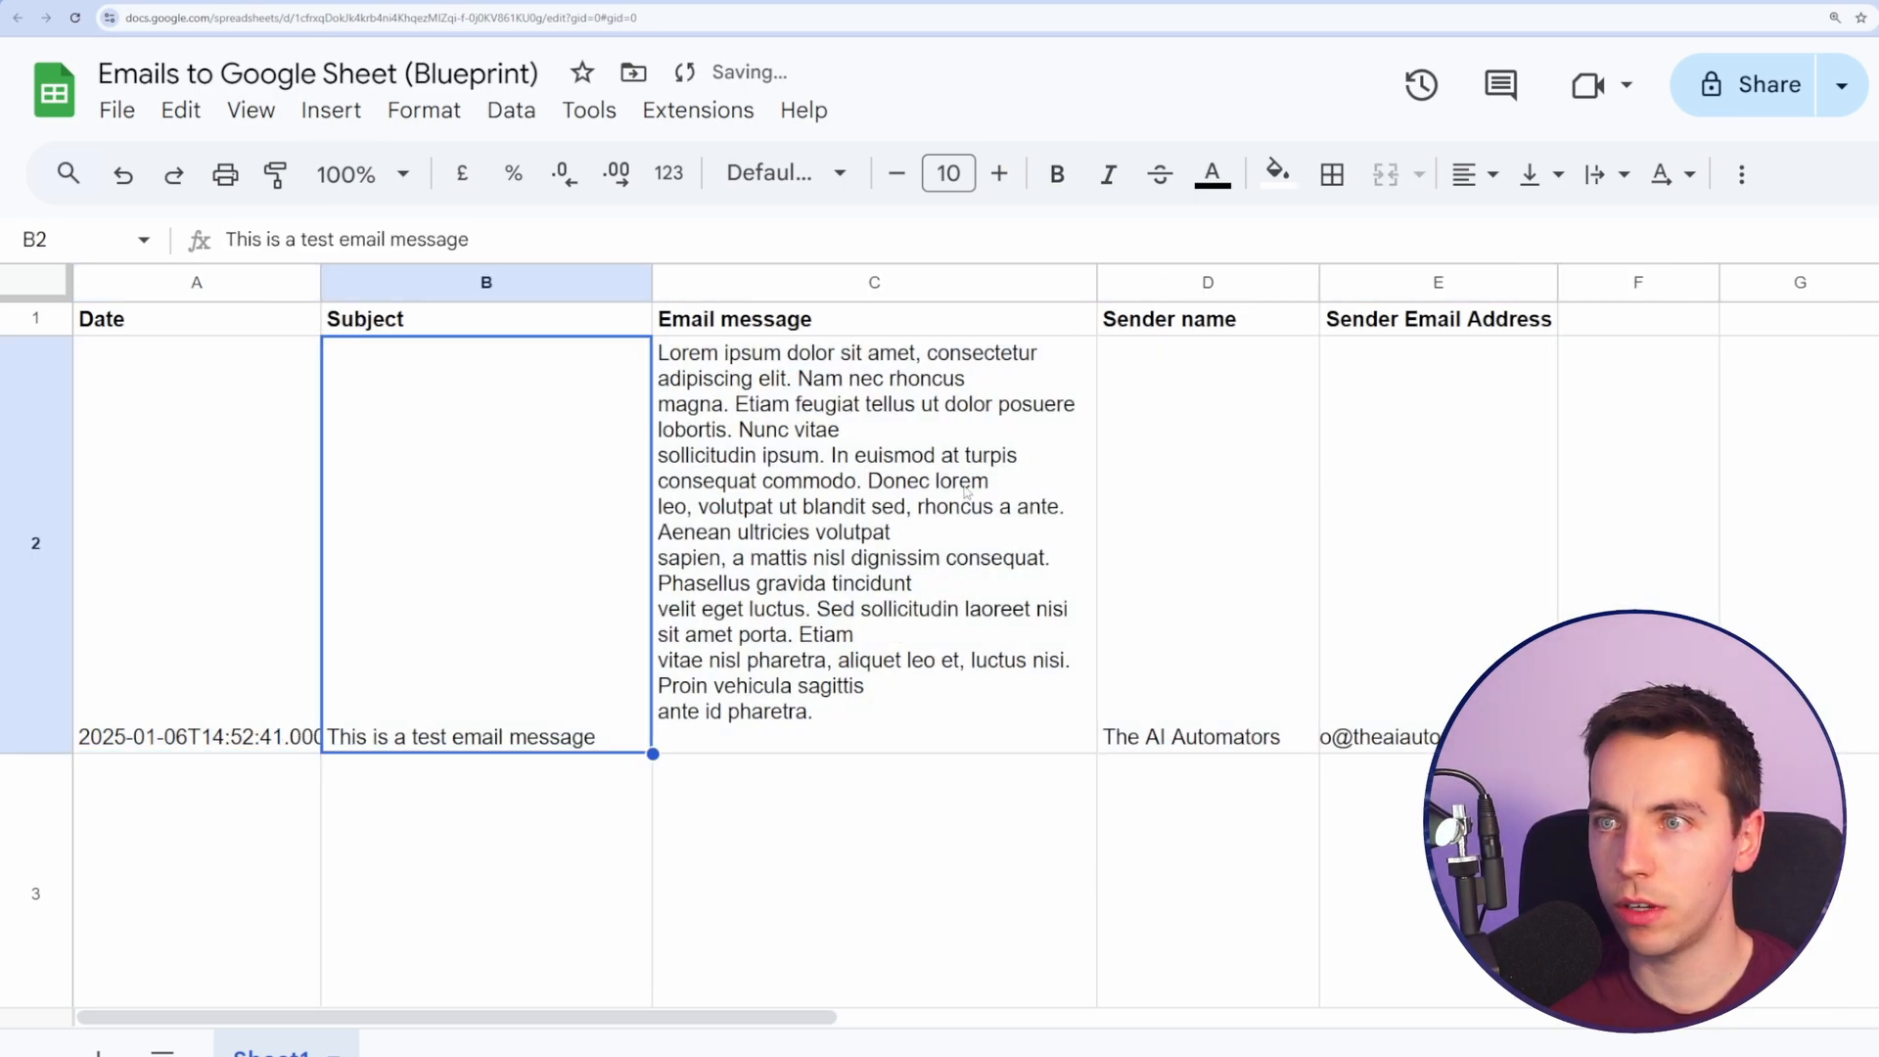
{"action": "left_click", "coordinate": [196, 542]}
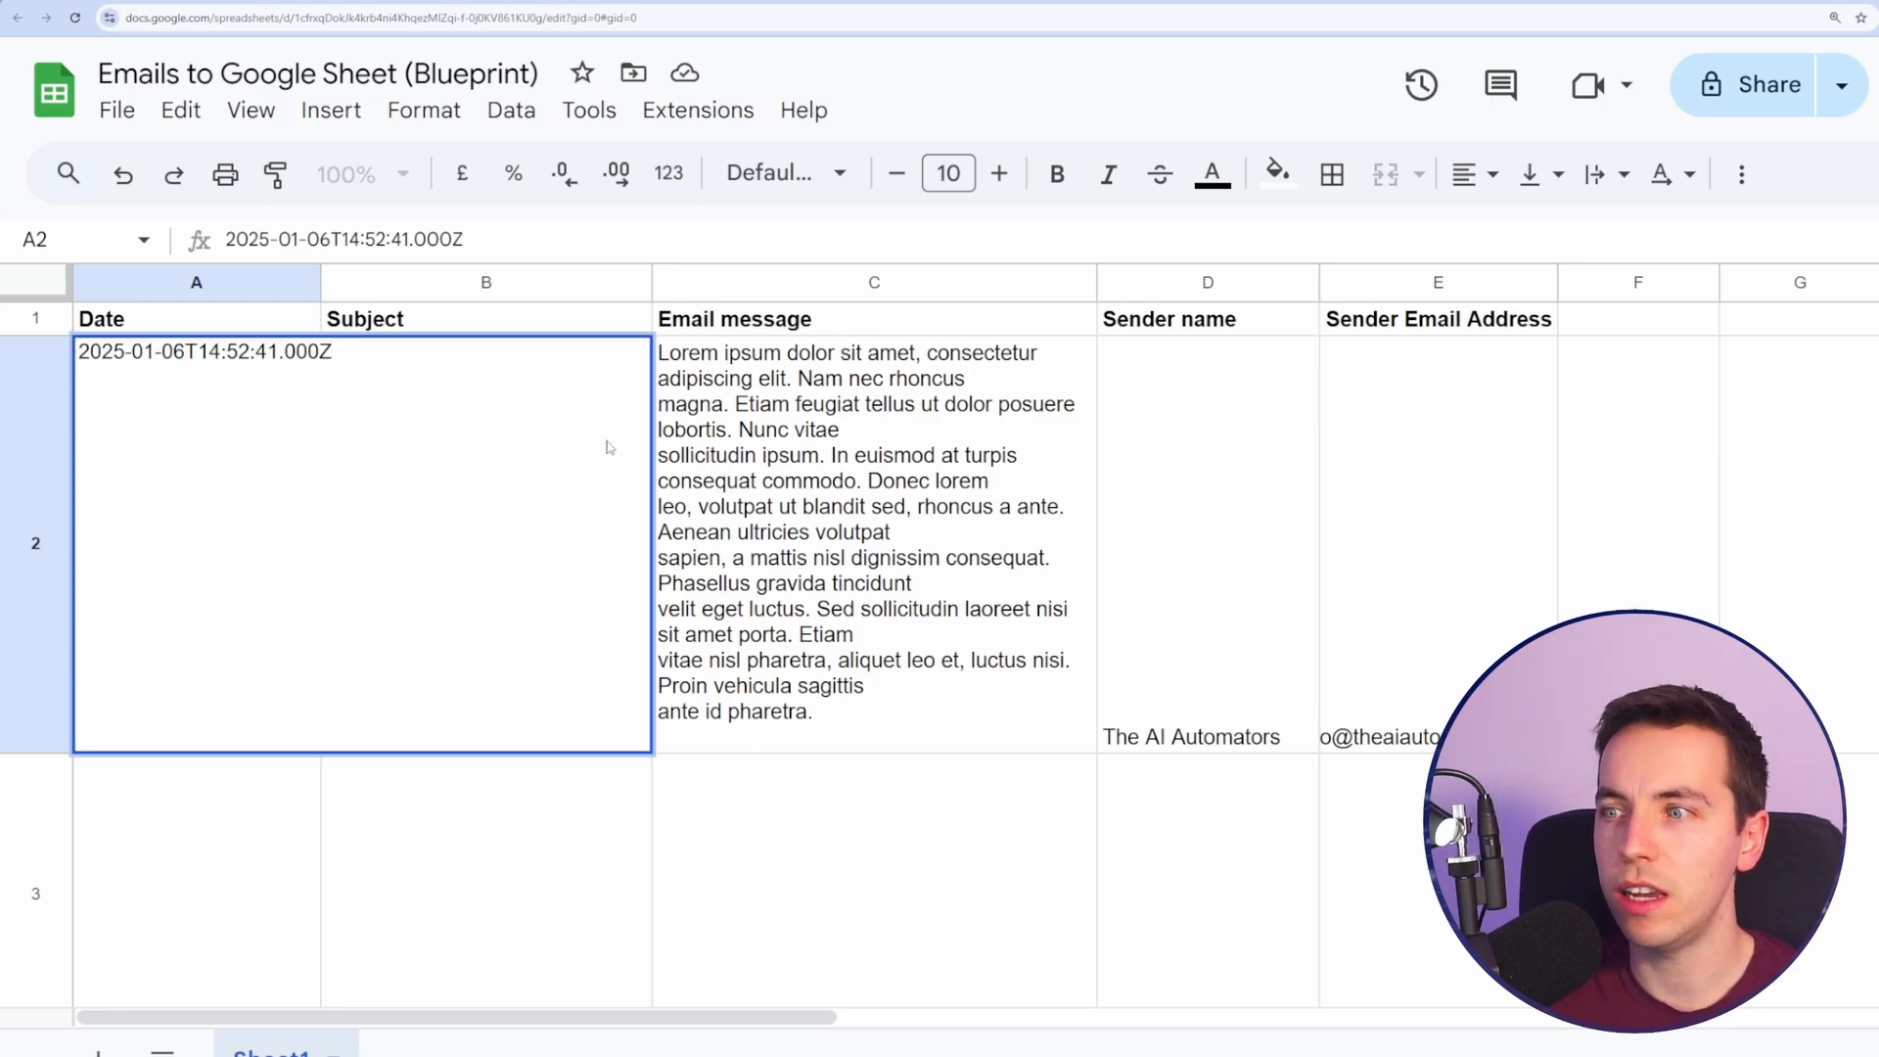
{"action": "left_click", "coordinate": [873, 545]}
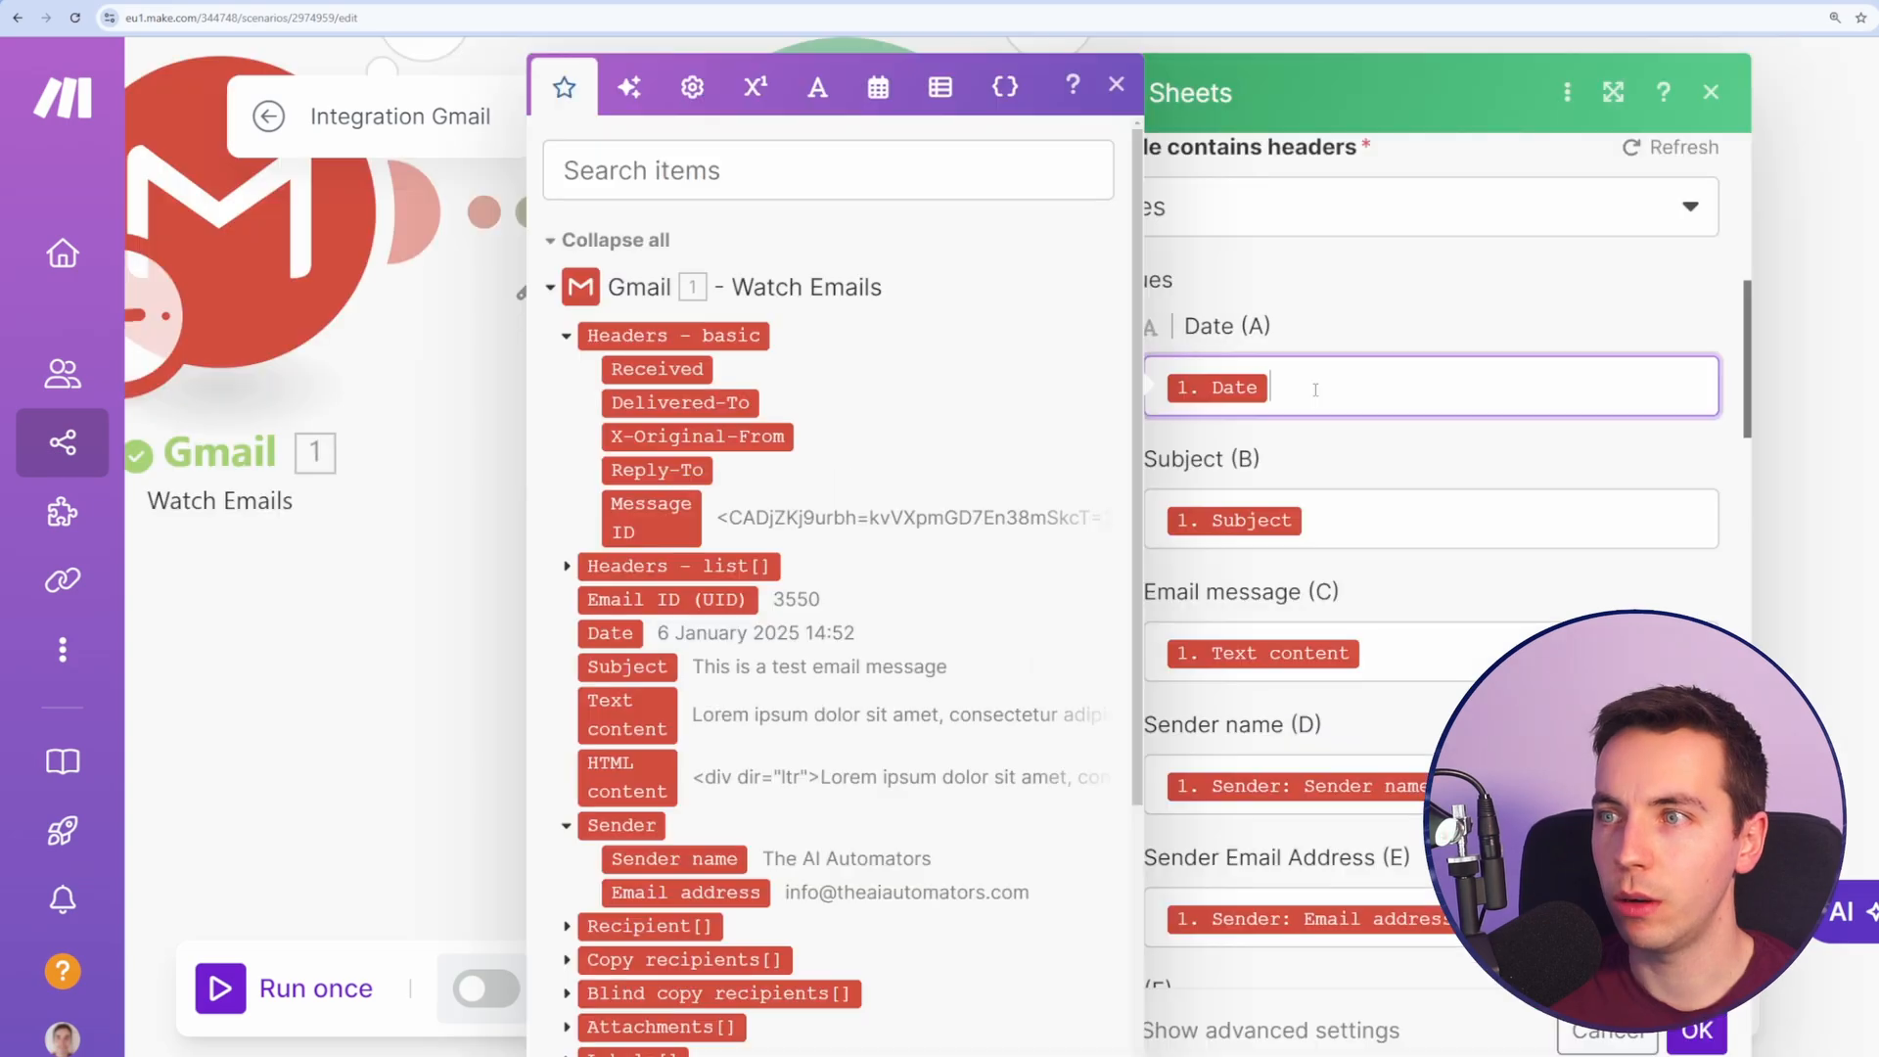
Step: Map the Date column as formatDate(1. Date; DD.MM.YYYY) and save the row module
{"action": "left_click", "coordinate": [877, 86]}
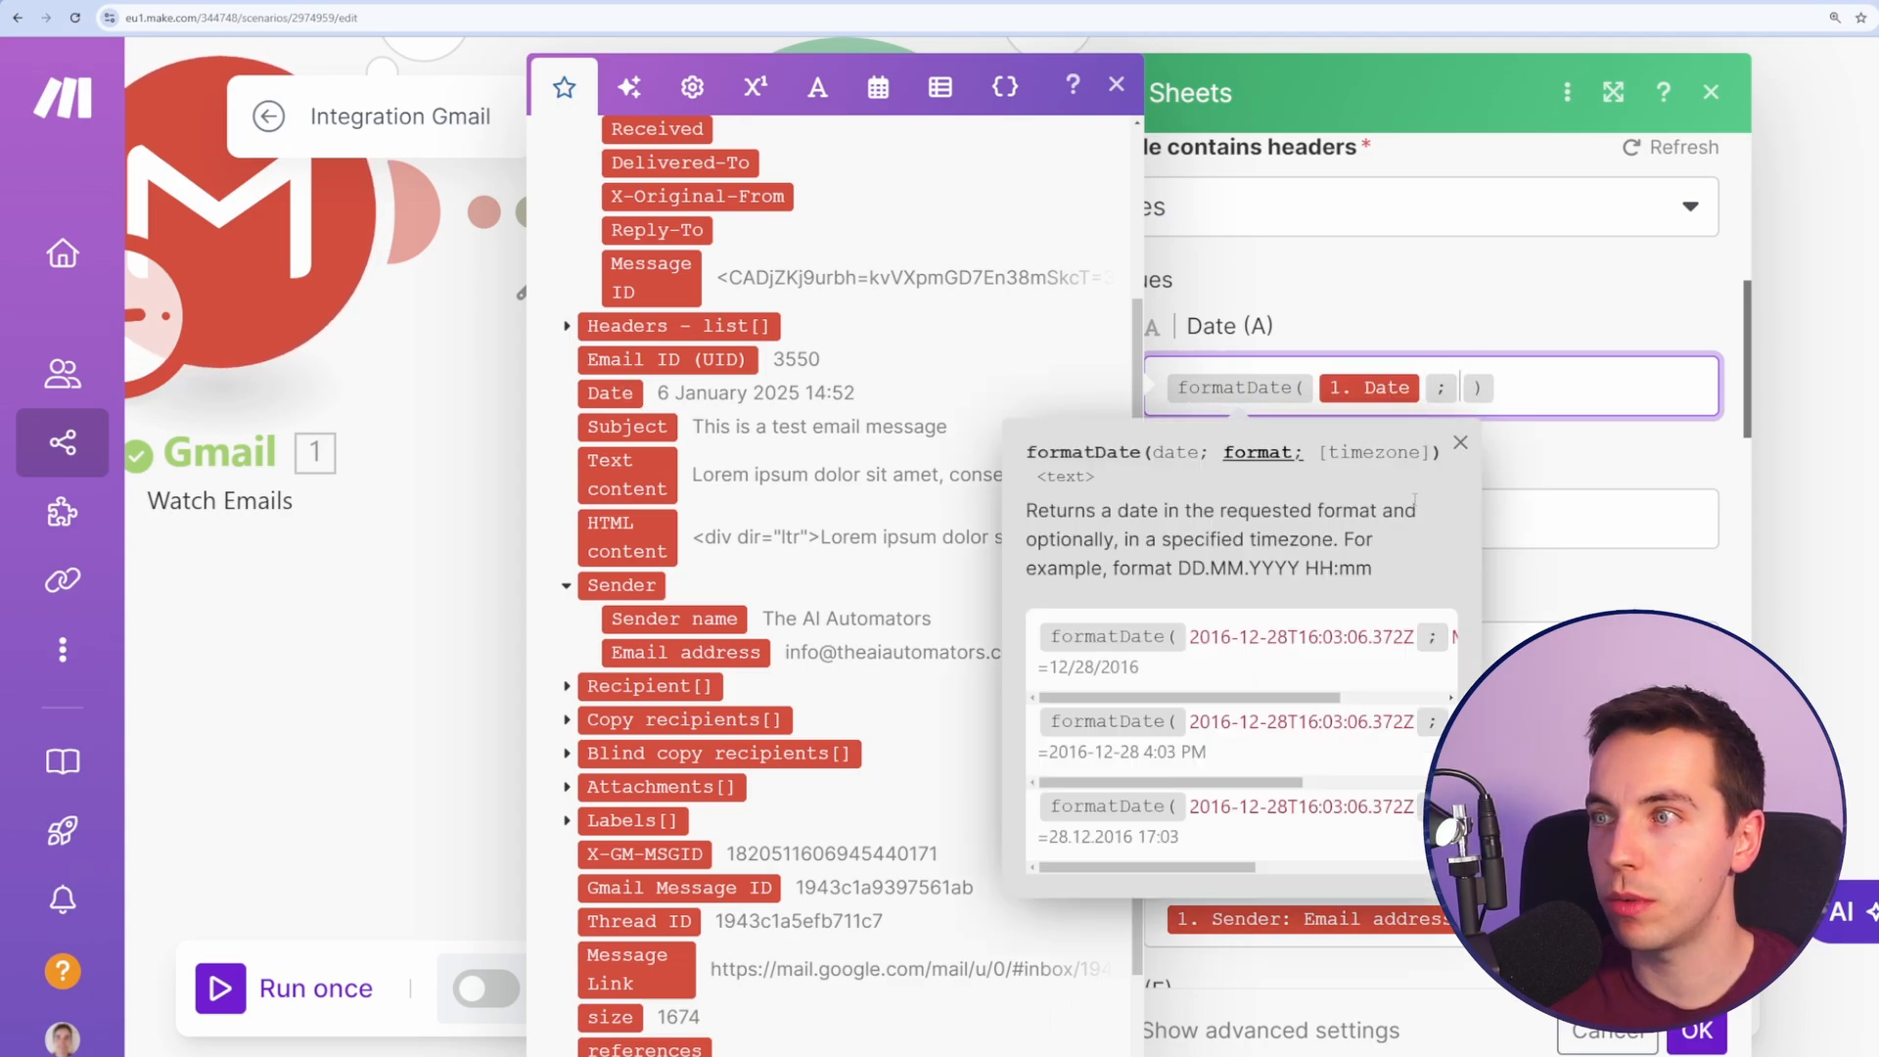
{"action": "type", "text": "DD.MM.YYYY"}
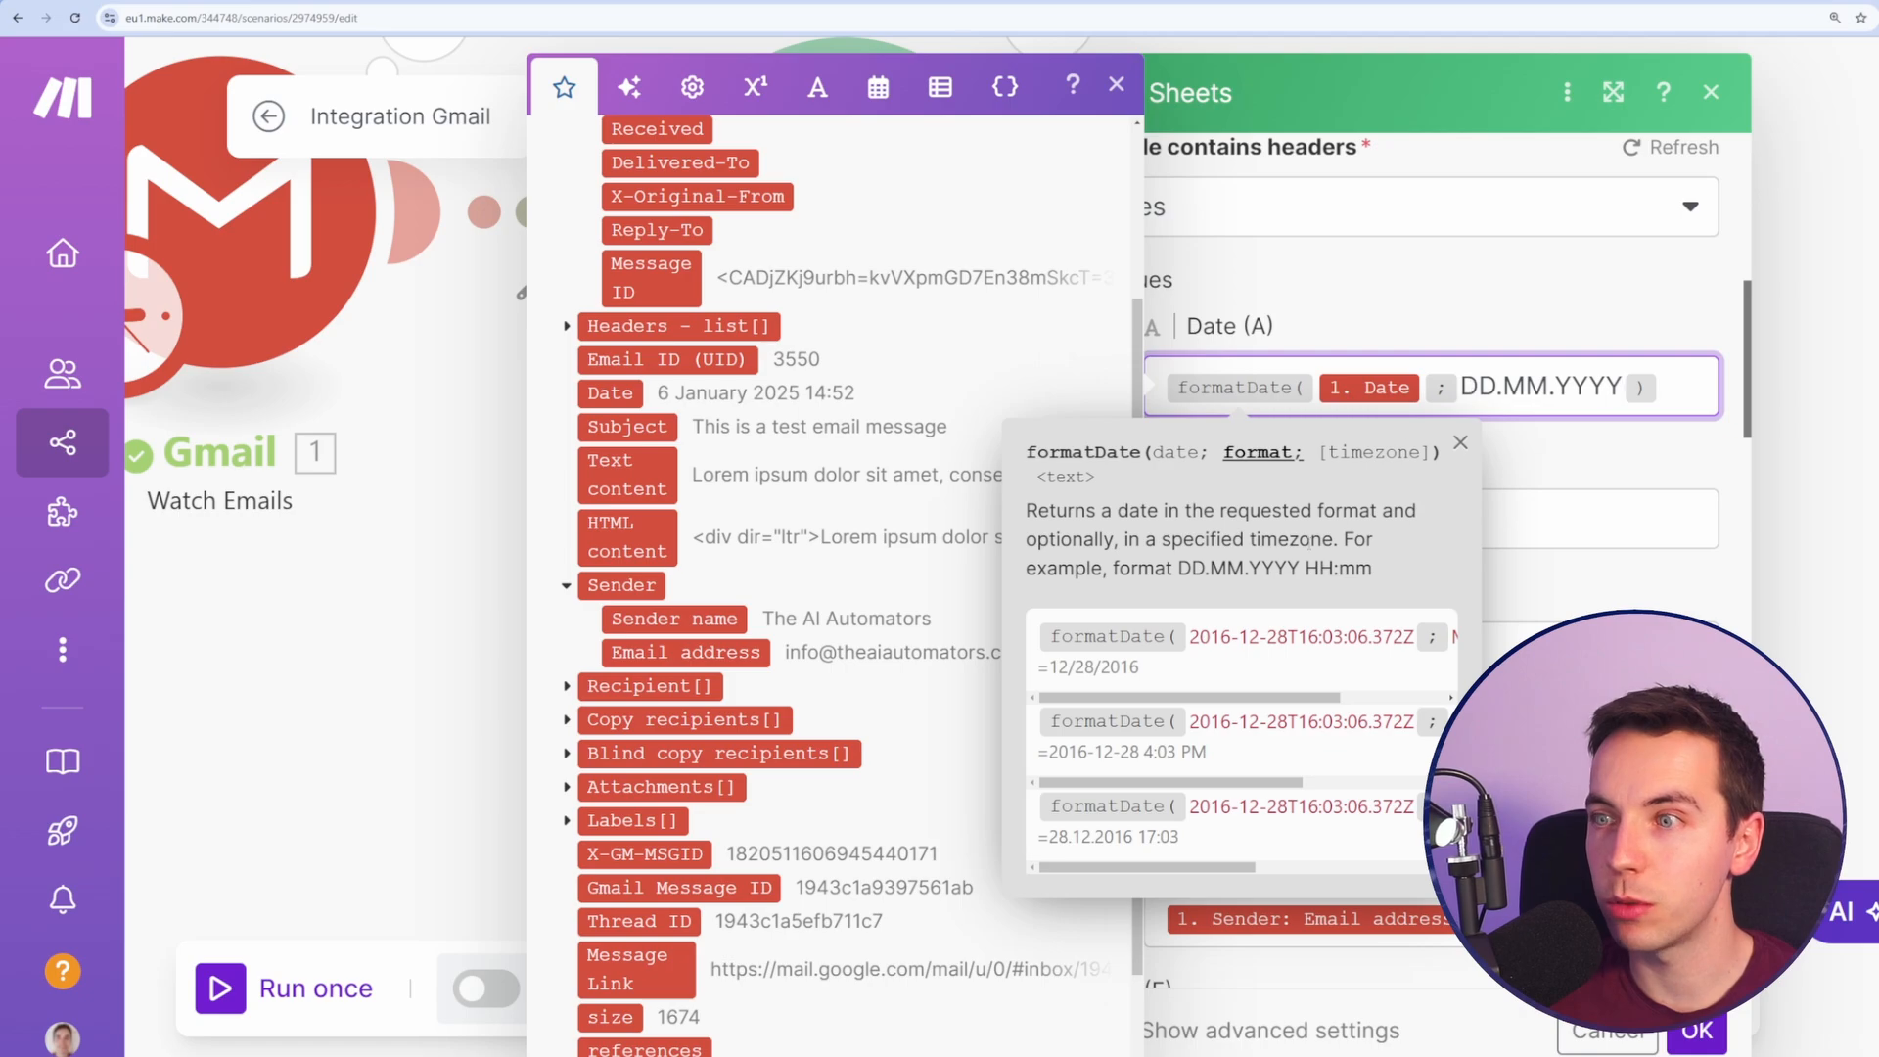
{"action": "left_click", "coordinate": [1460, 442]}
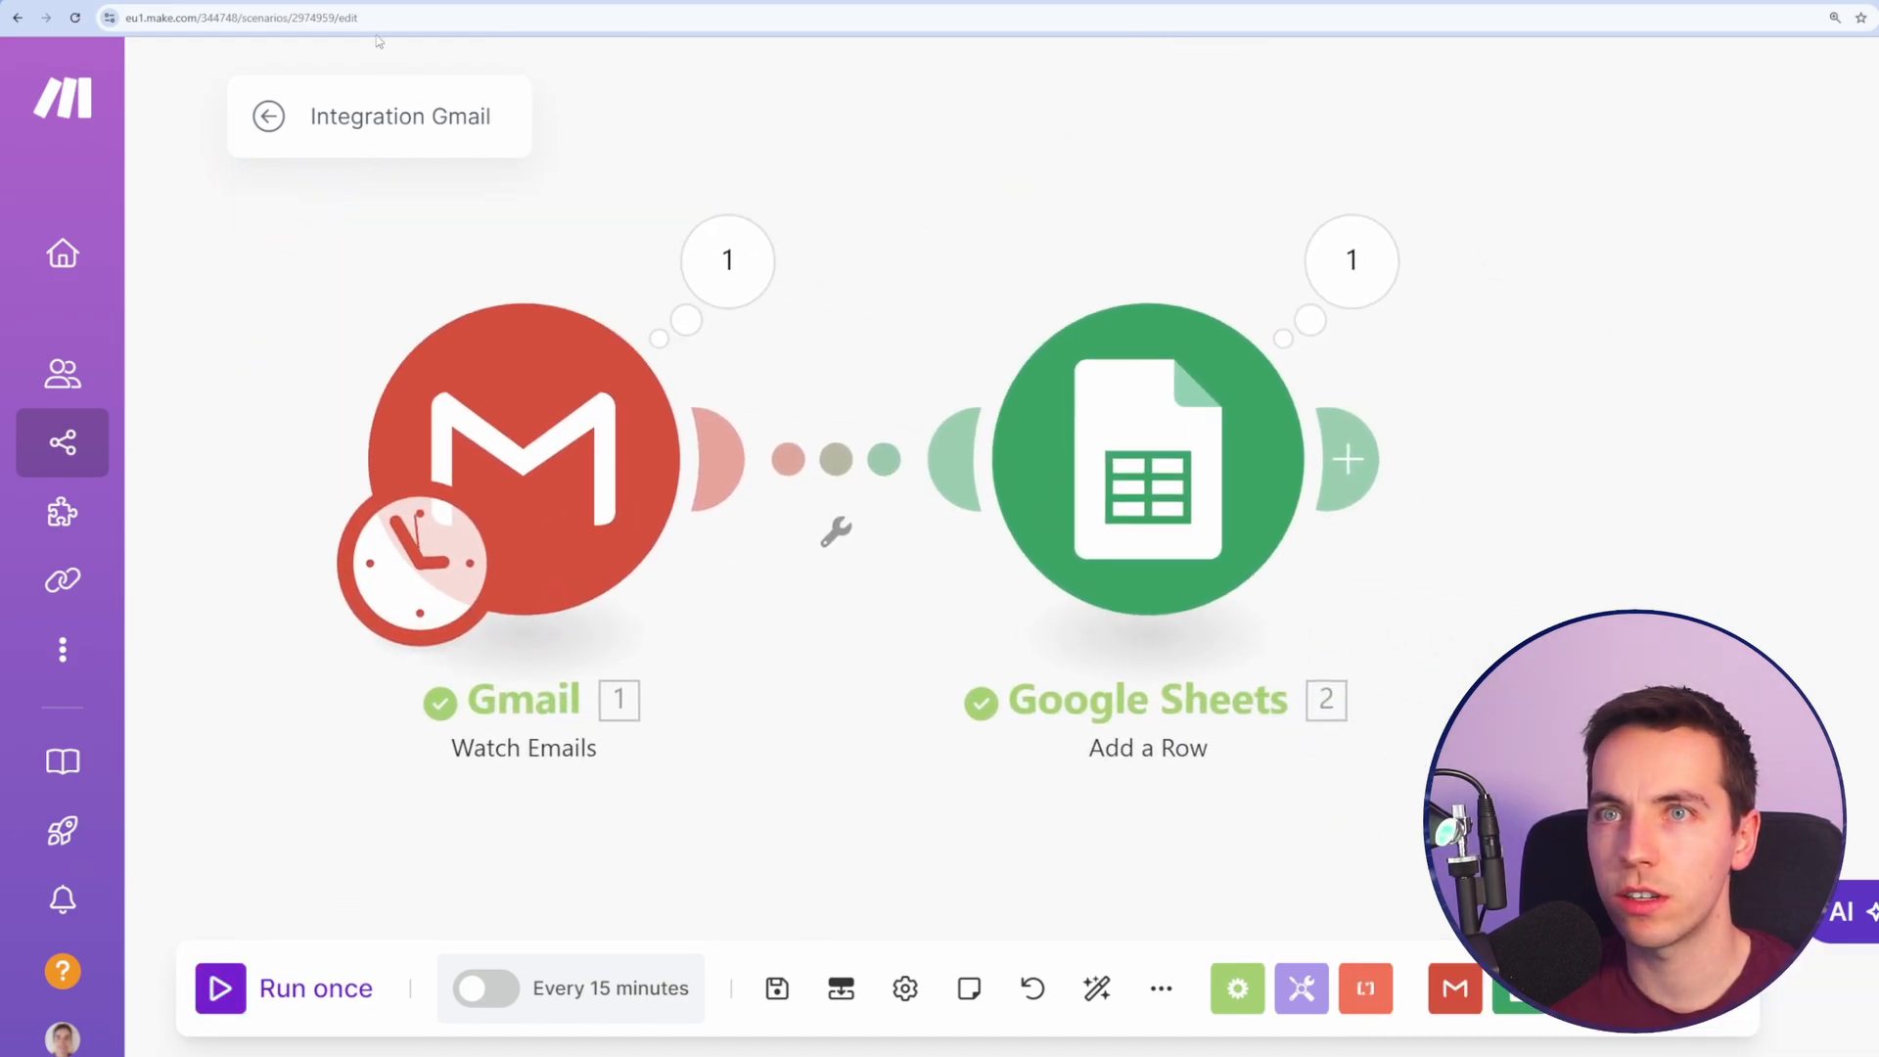
Step: Start a new module after Google Sheets and filter the app list for clickup
{"action": "left_click", "coordinate": [1145, 458]}
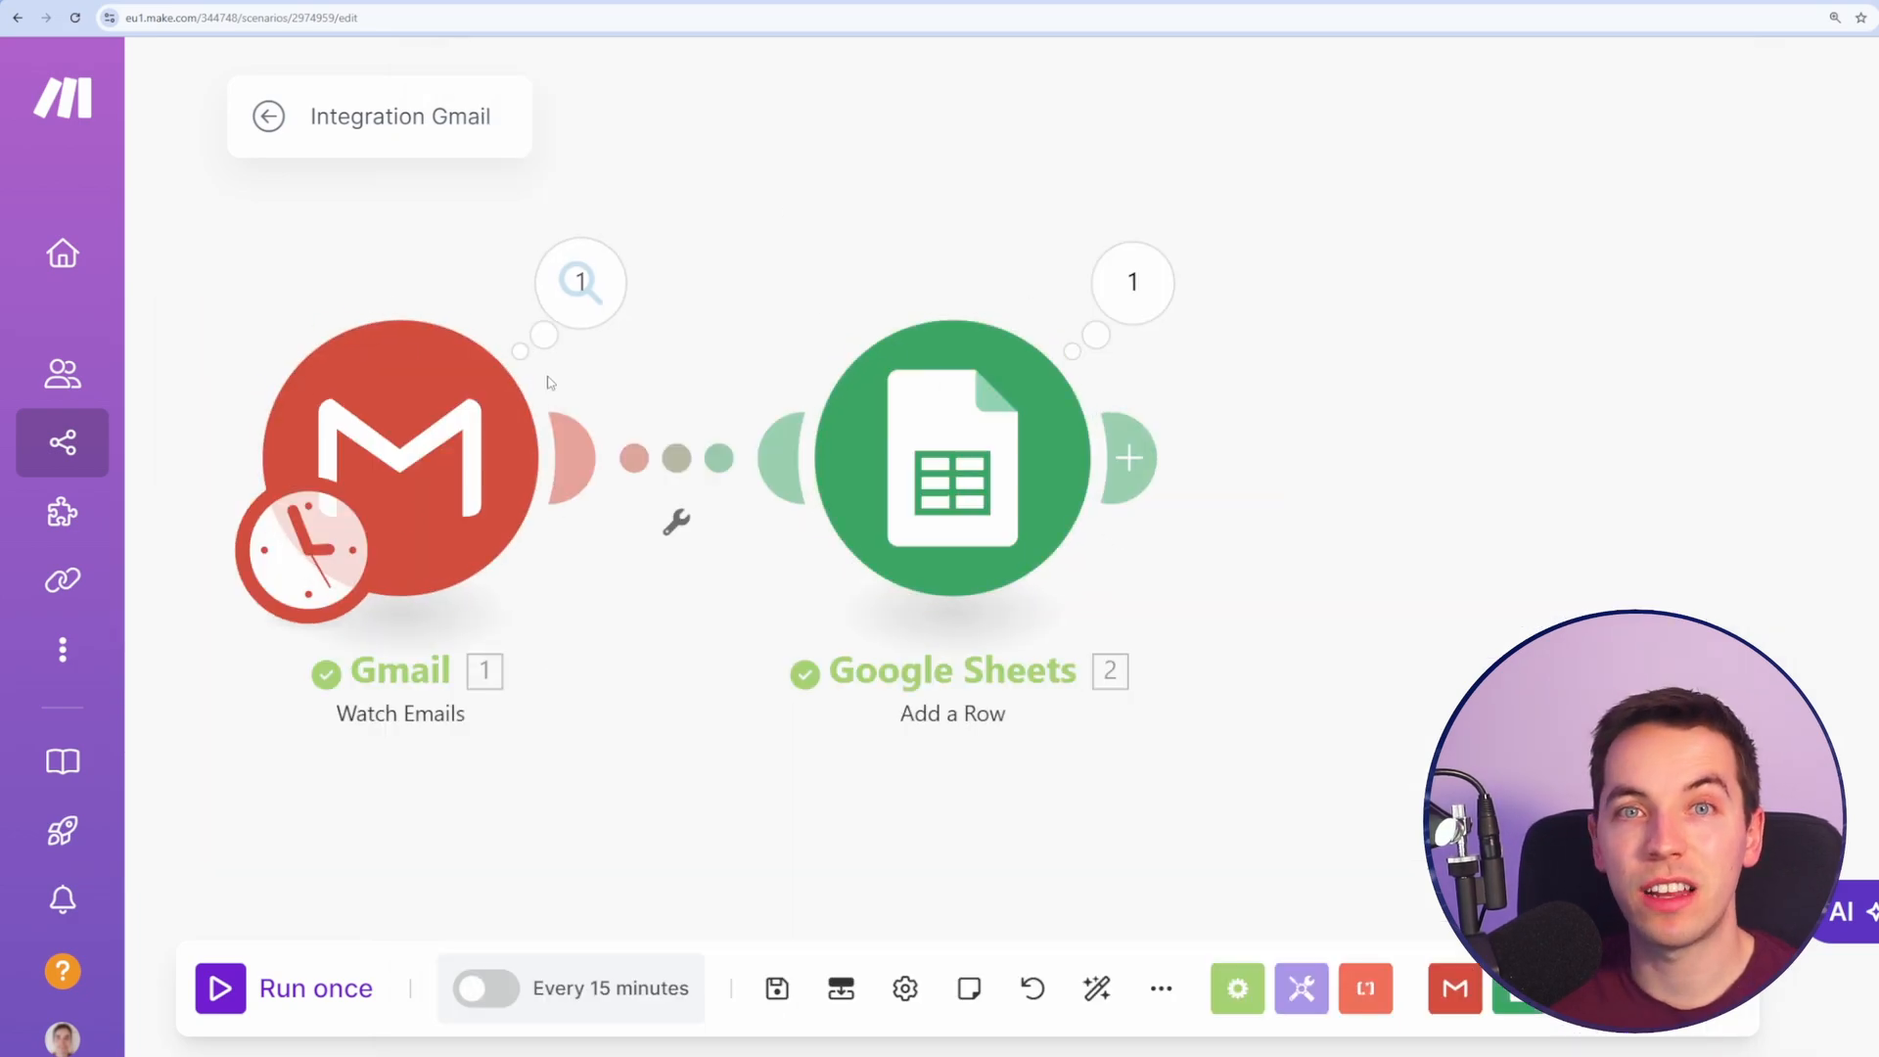
{"action": "left_click", "coordinate": [1128, 458]}
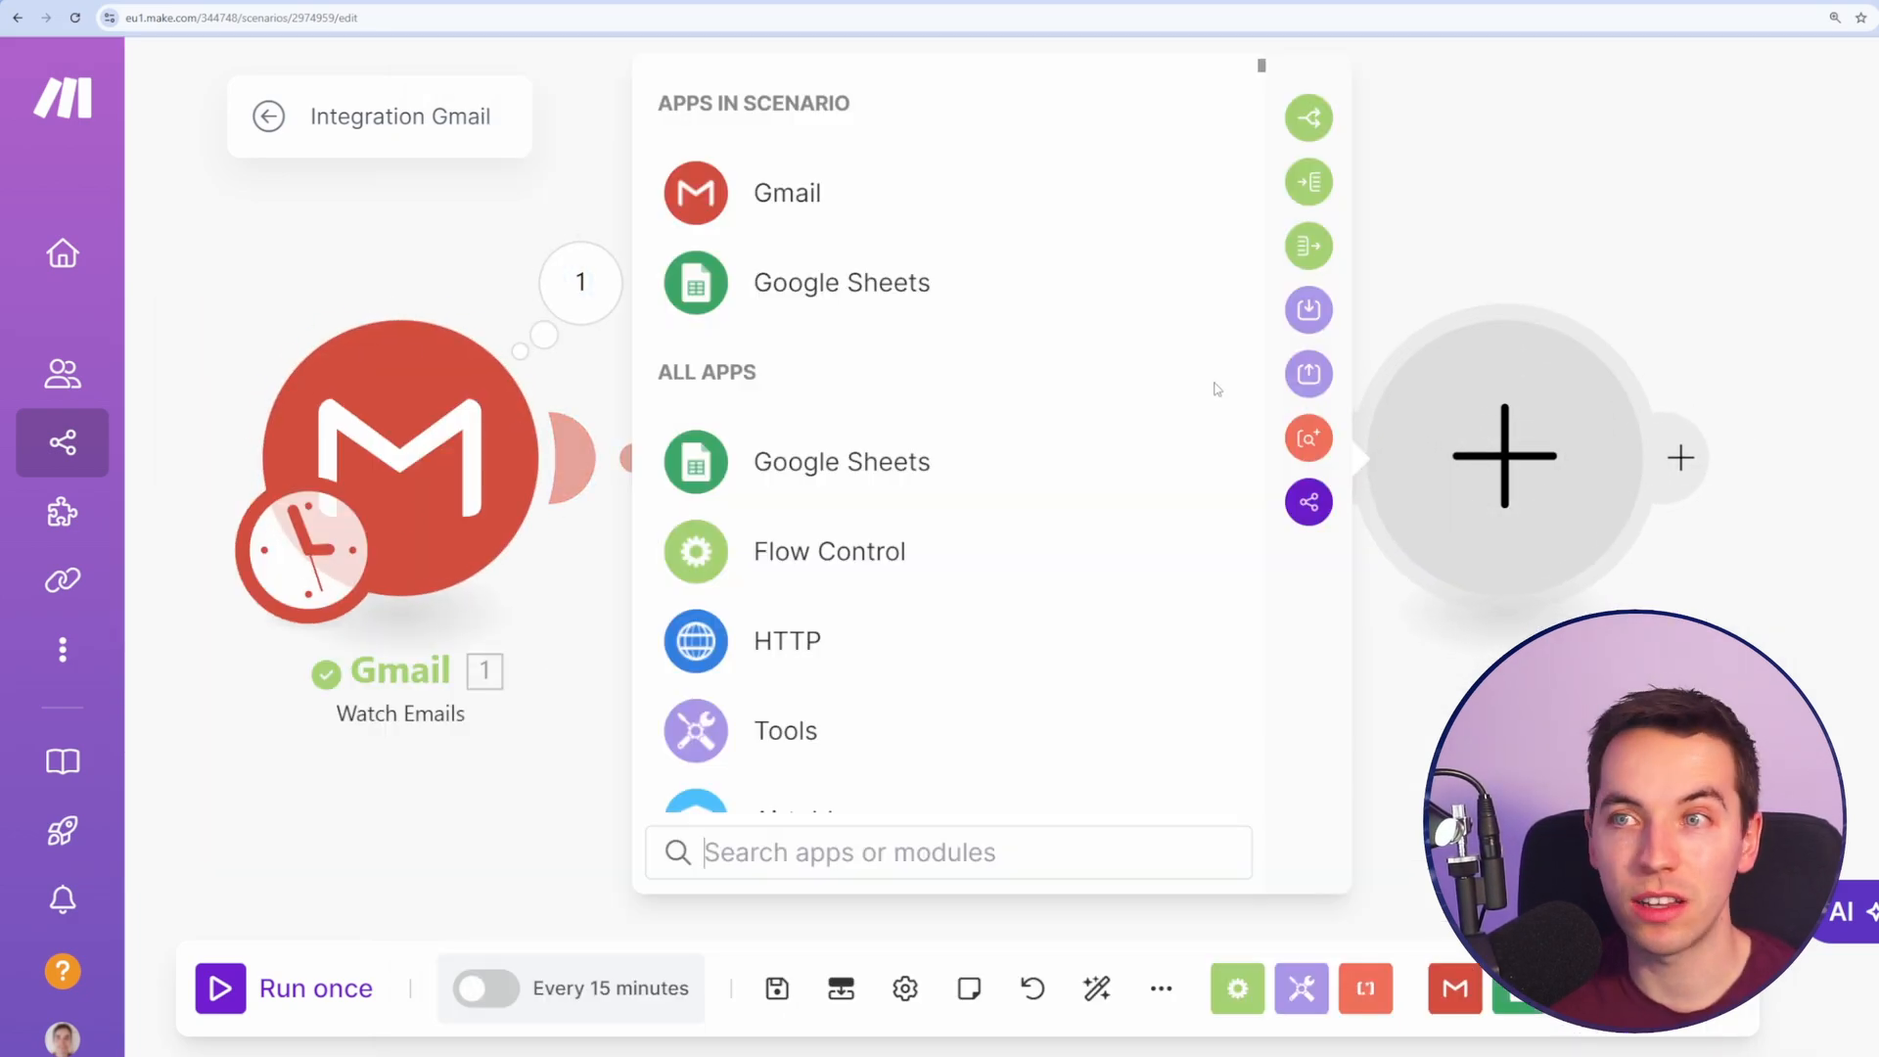
{"action": "type", "text": "clickup"}
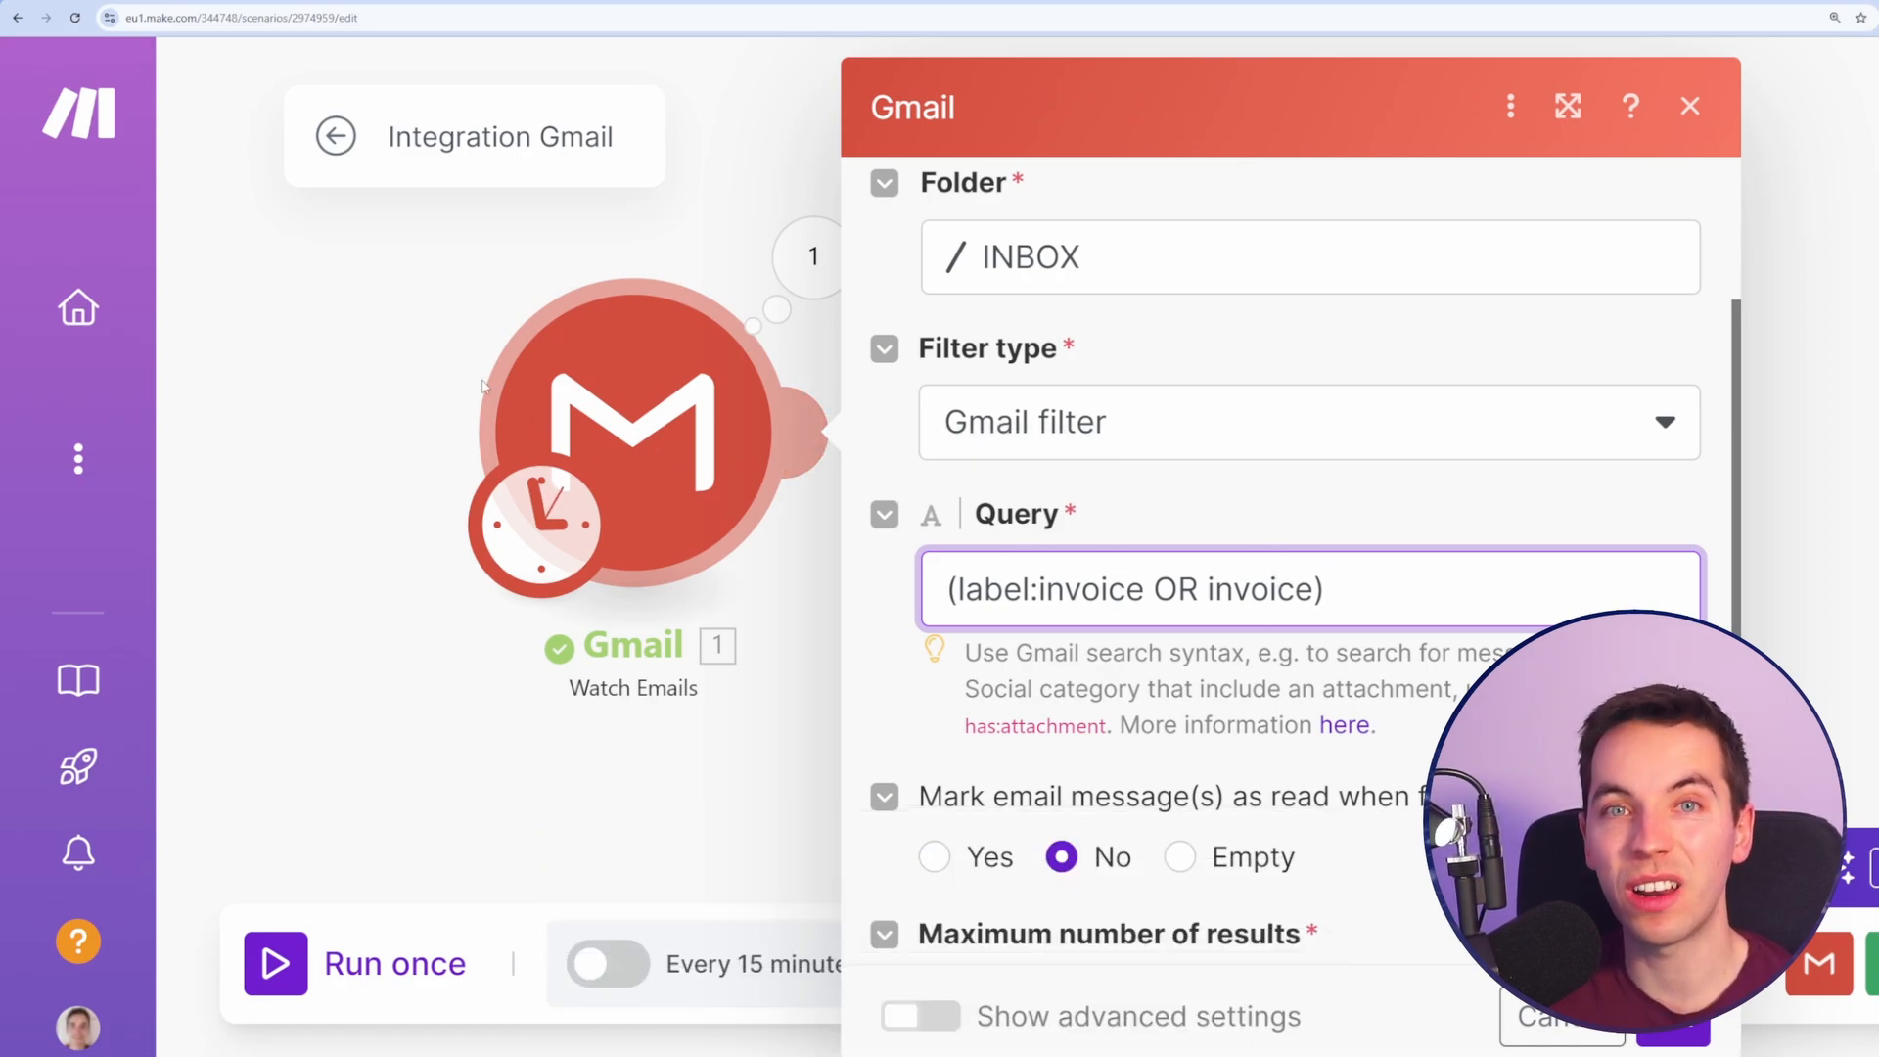
{"action": "mouse_move", "coordinate": [366, 452]}
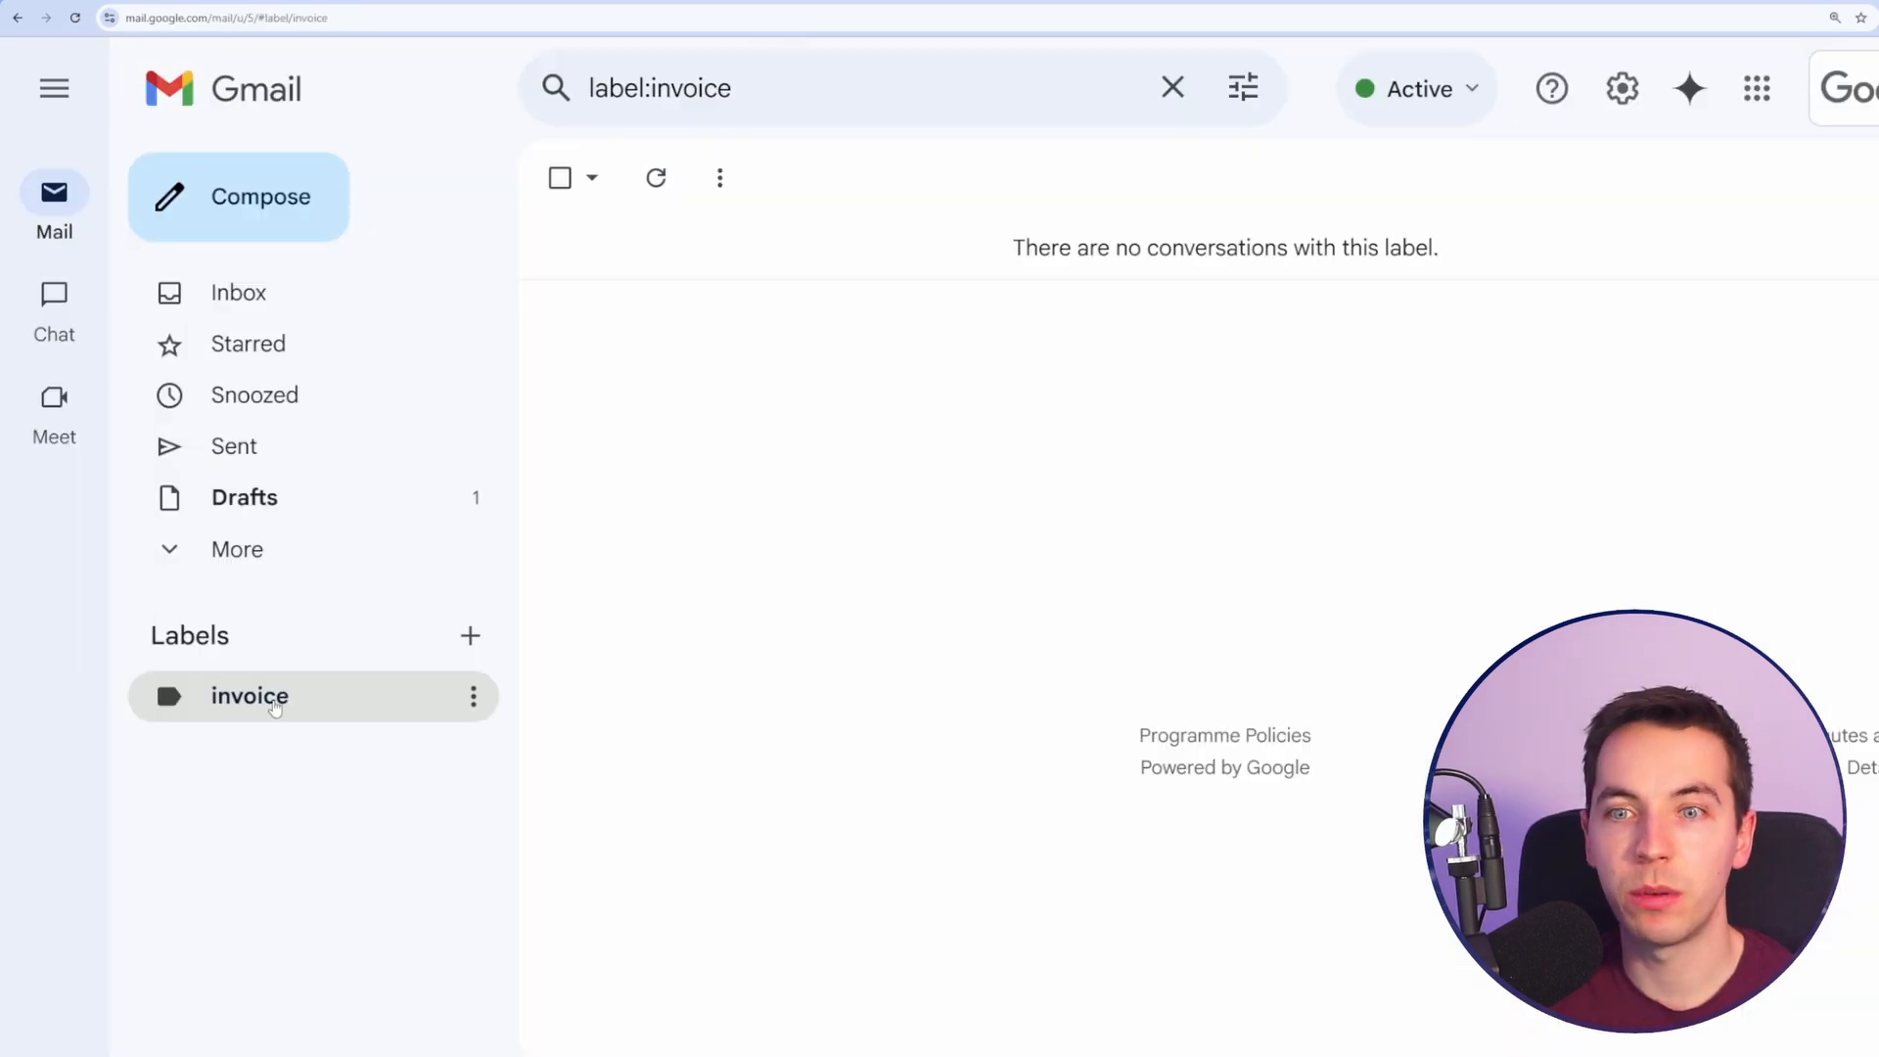
{"action": "mouse_move", "coordinate": [767, 210]}
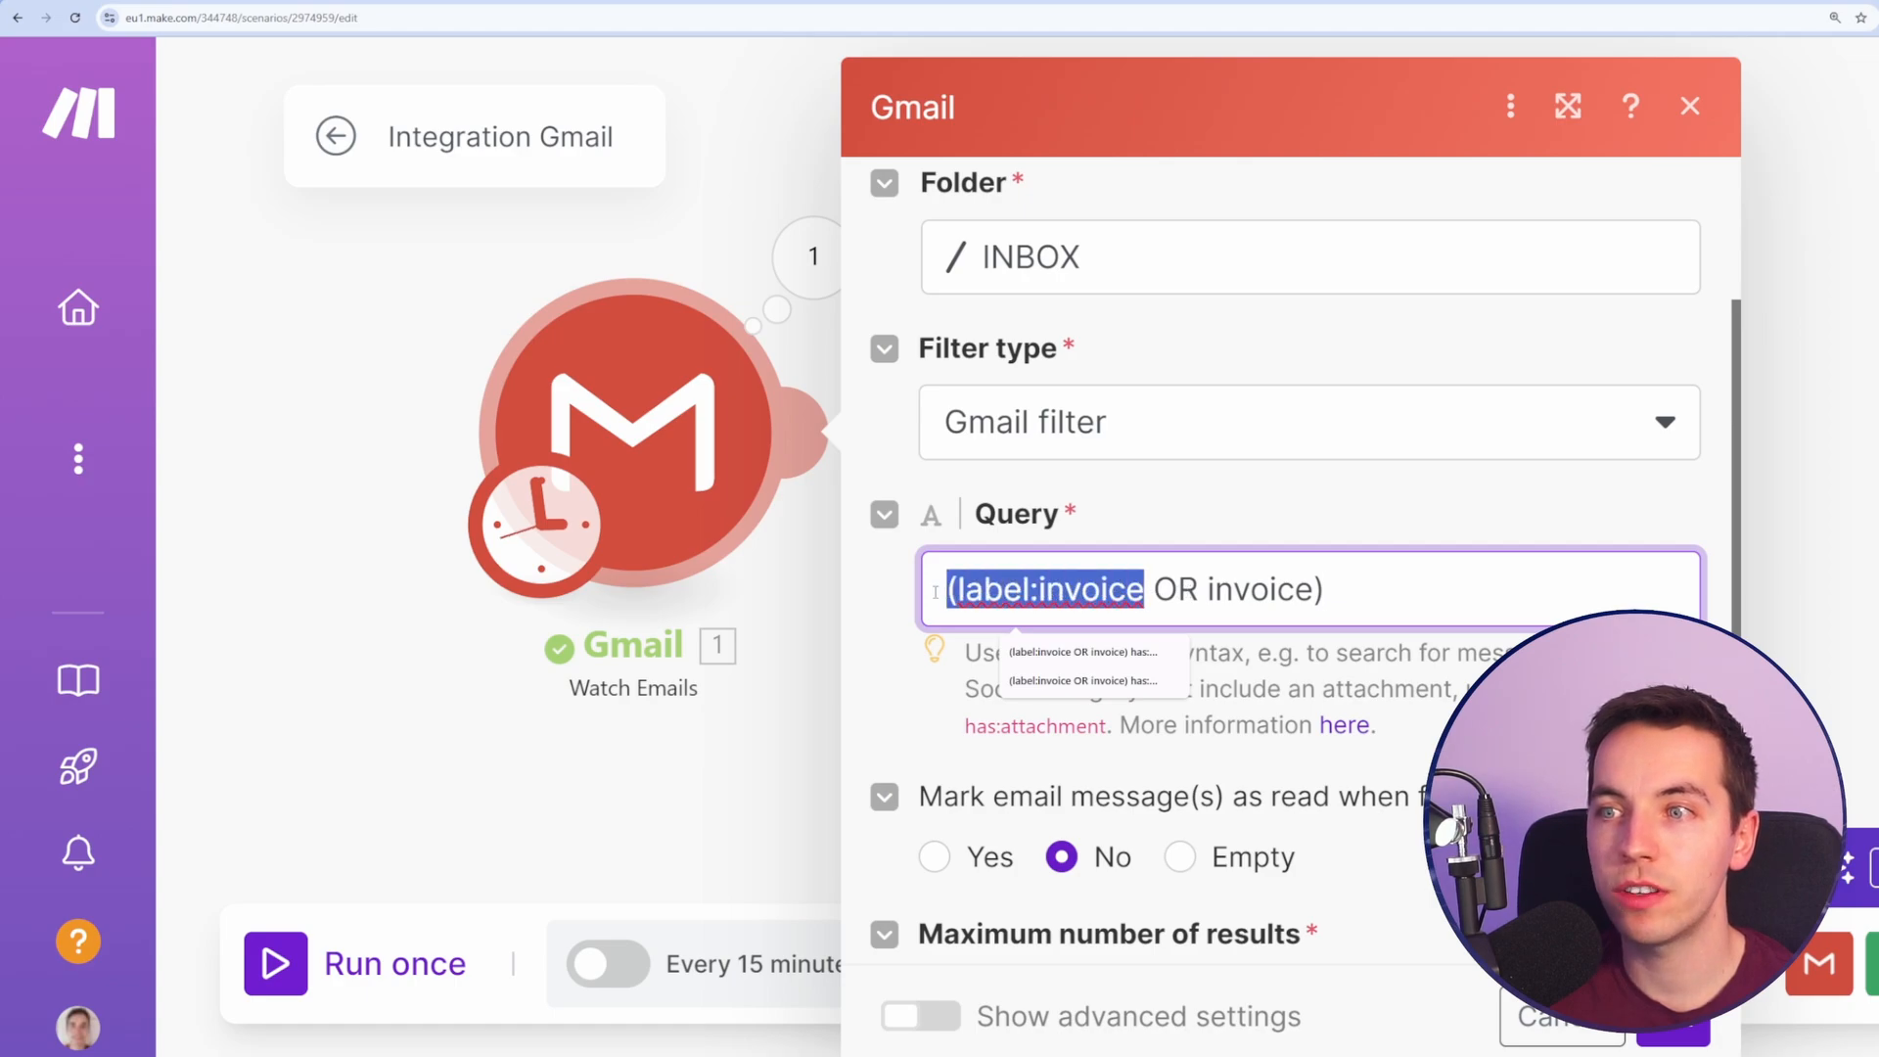
Step: Review the Gmail query filter (label:invoice OR invoice) in the Gmail to Google Drive scenario
{"action": "double_click", "coordinate": [1259, 589]}
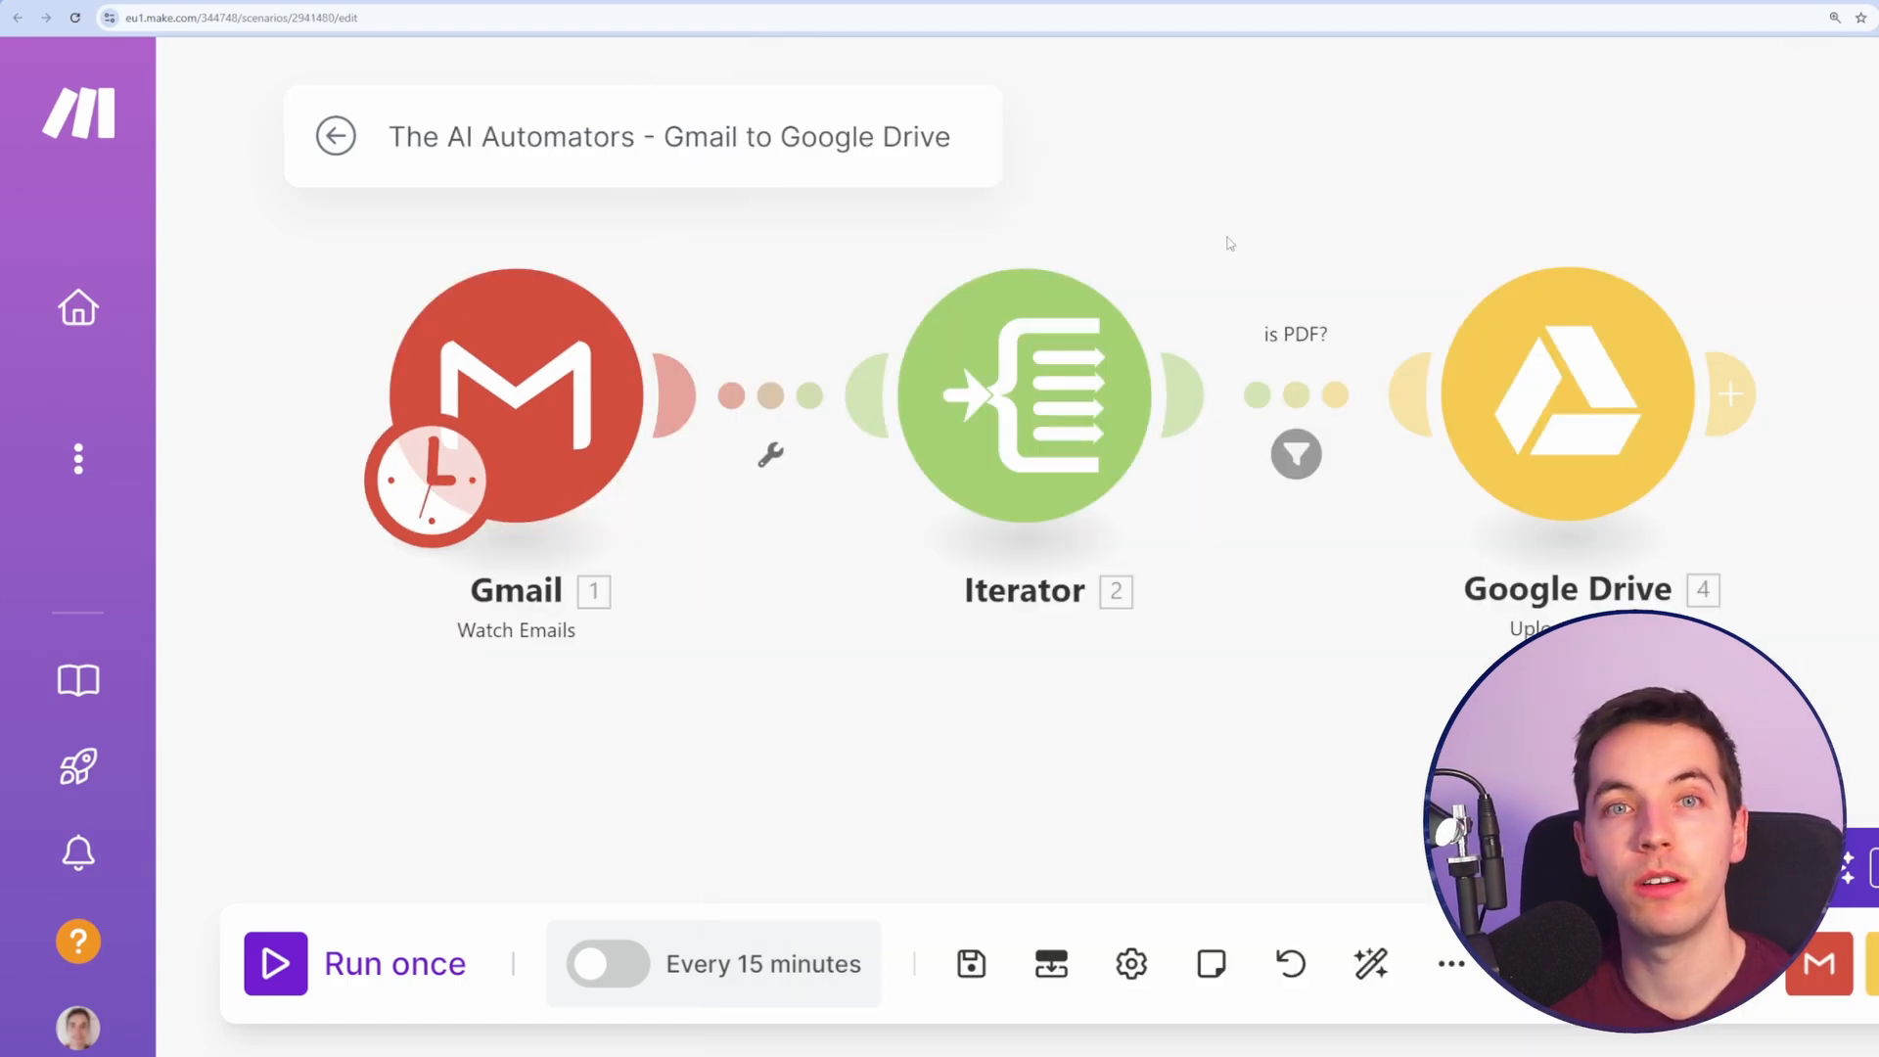
{"action": "mouse_move", "coordinate": [1266, 172]}
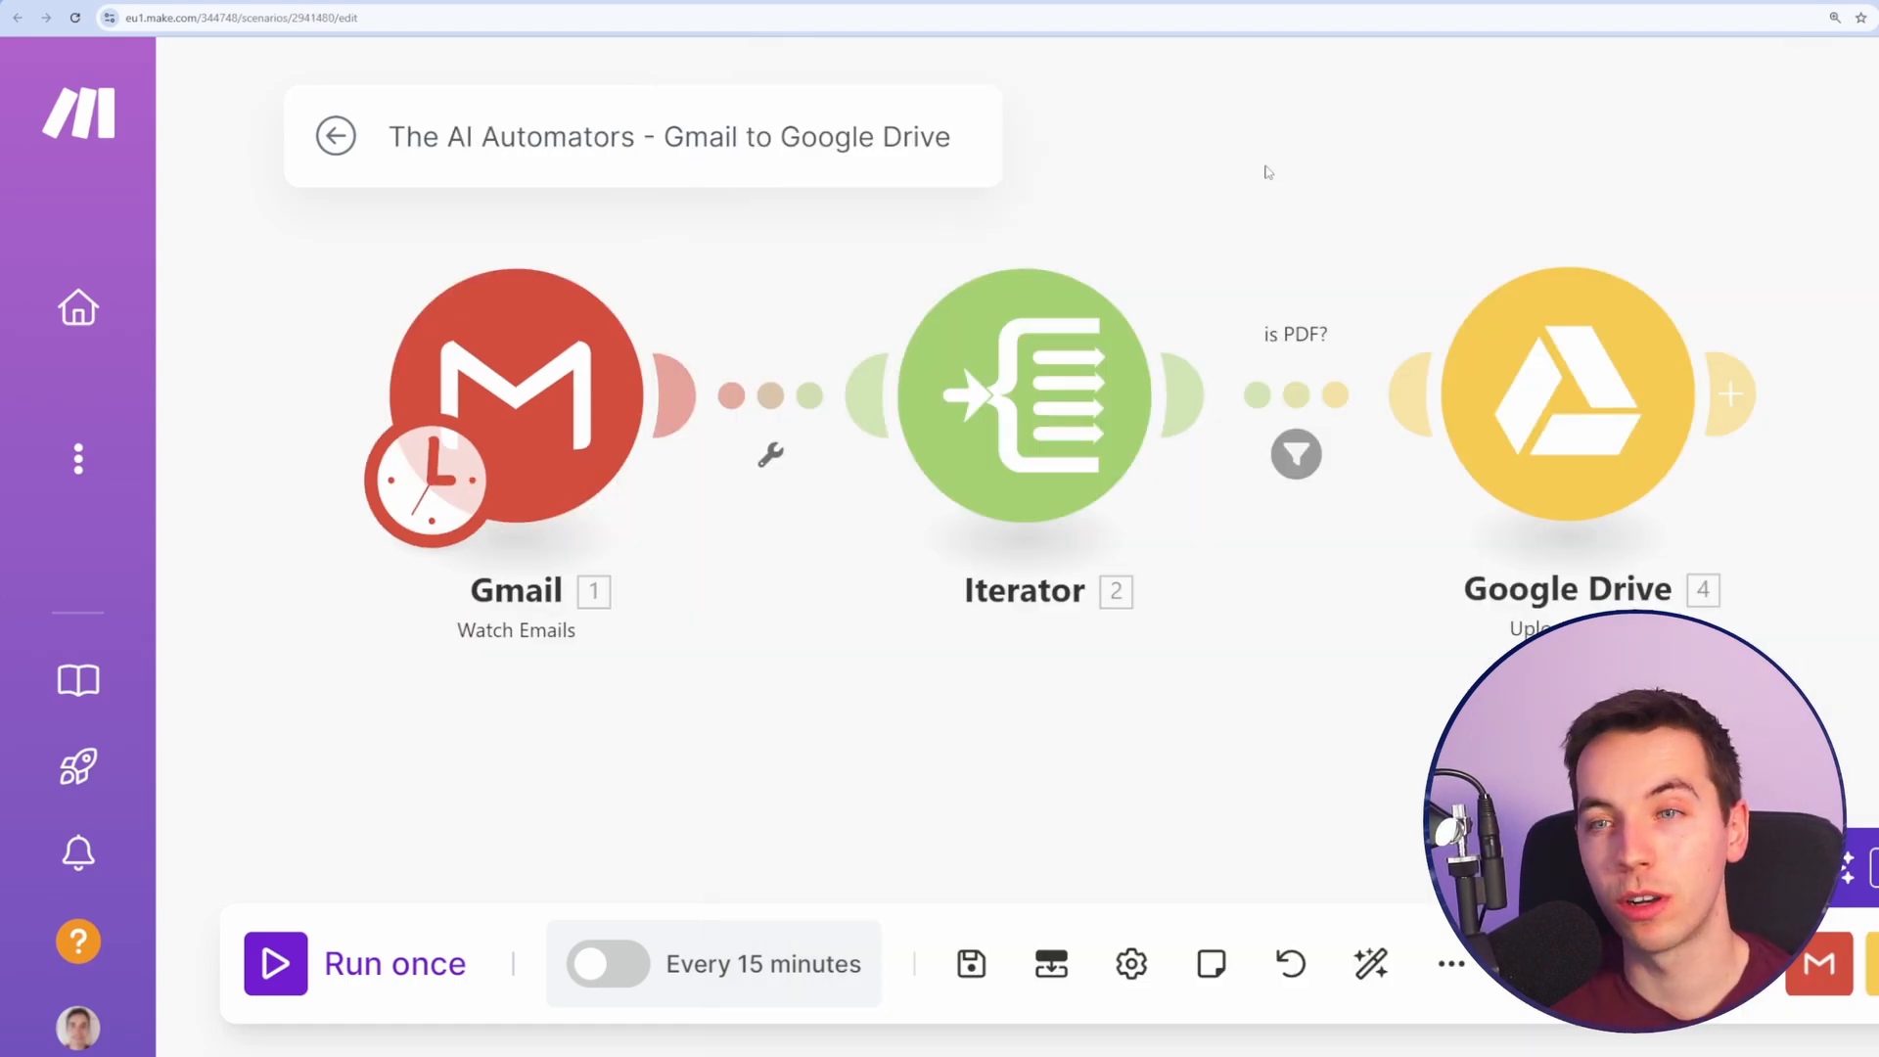
{"action": "mouse_move", "coordinate": [1523, 370]}
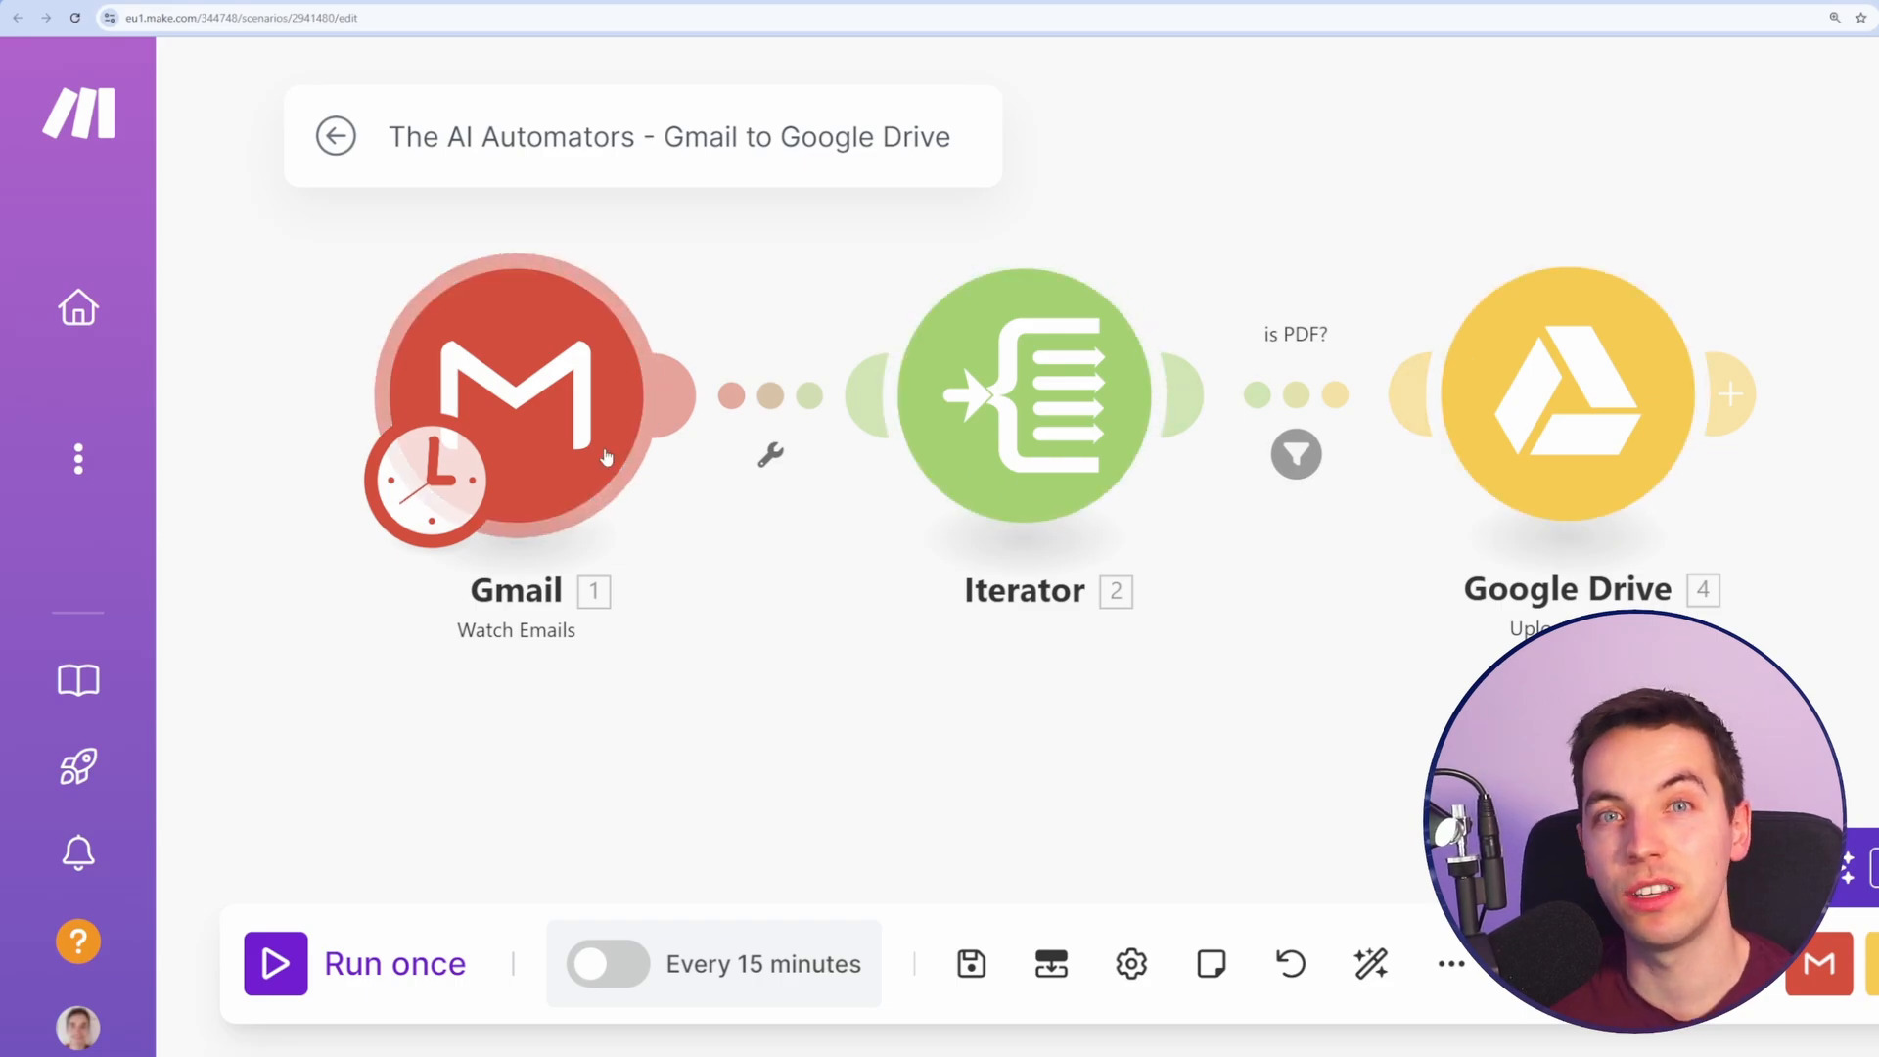
{"action": "mouse_move", "coordinate": [684, 466]}
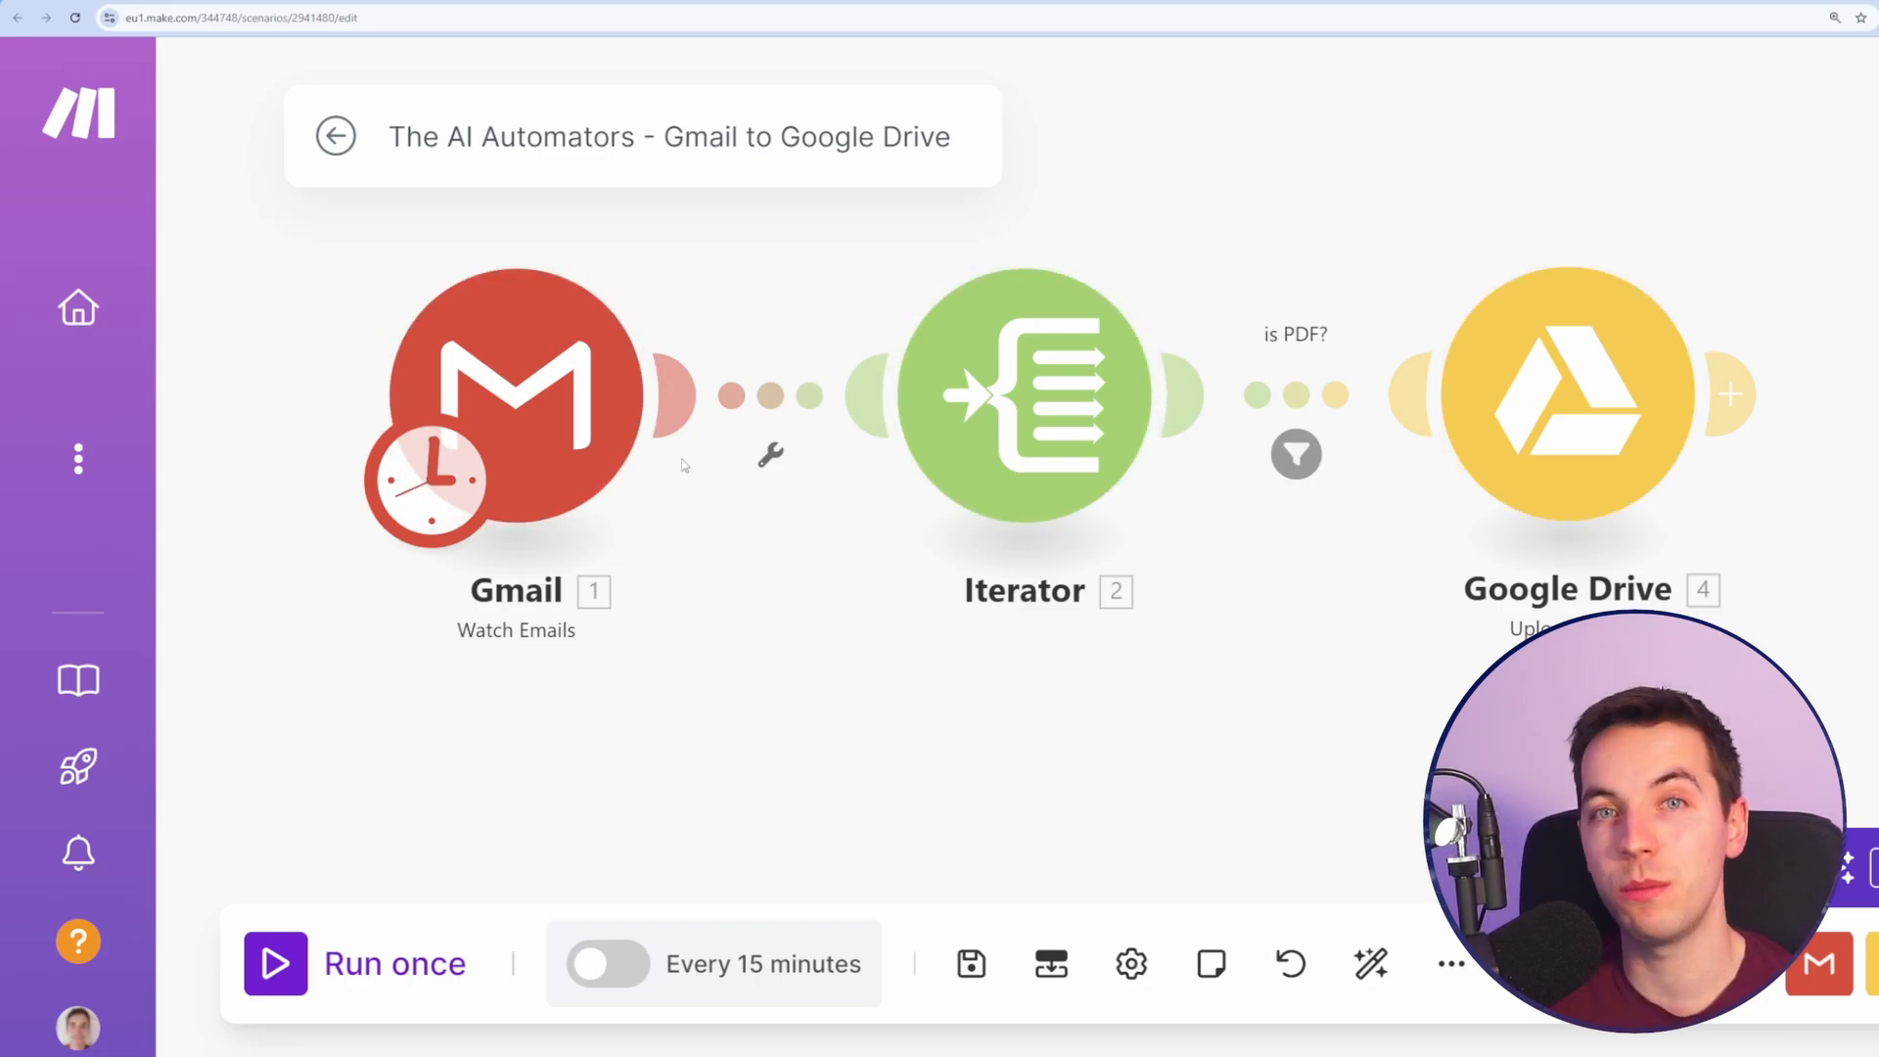
{"action": "mouse_move", "coordinate": [691, 501]}
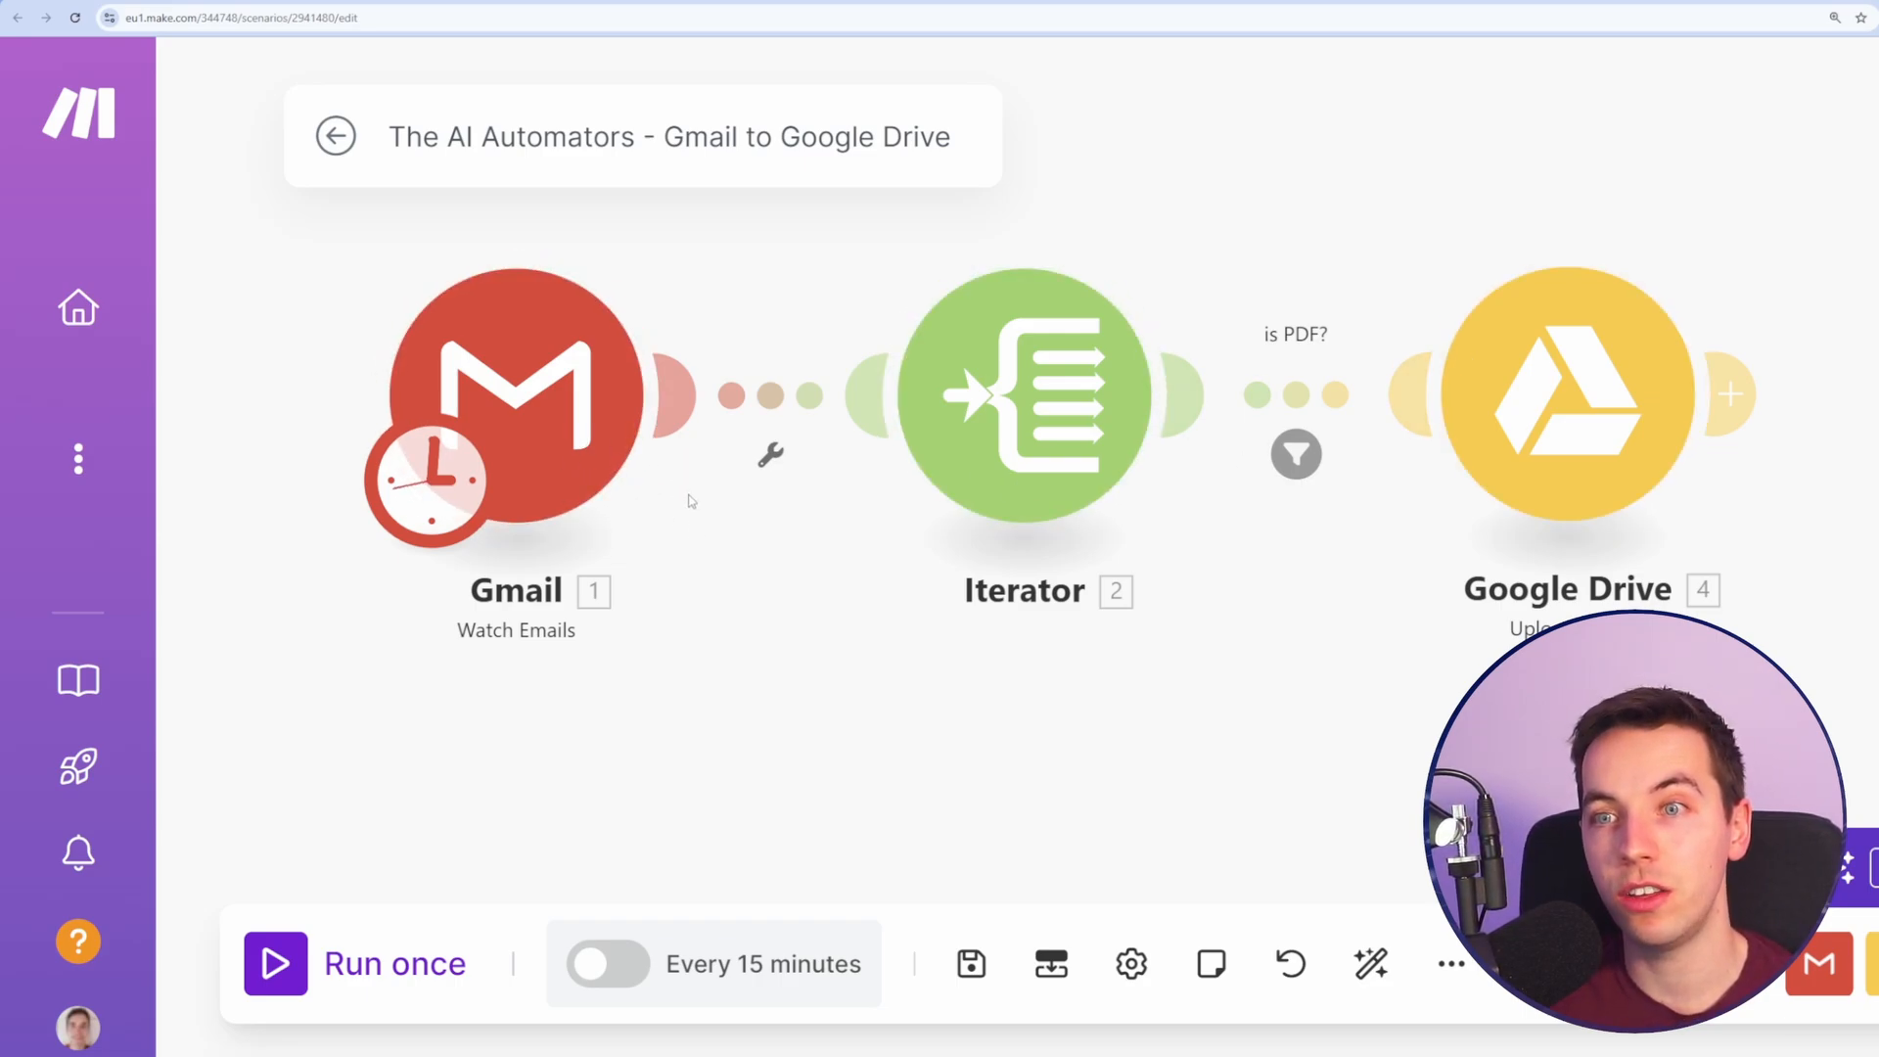
{"action": "mouse_move", "coordinate": [664, 507]}
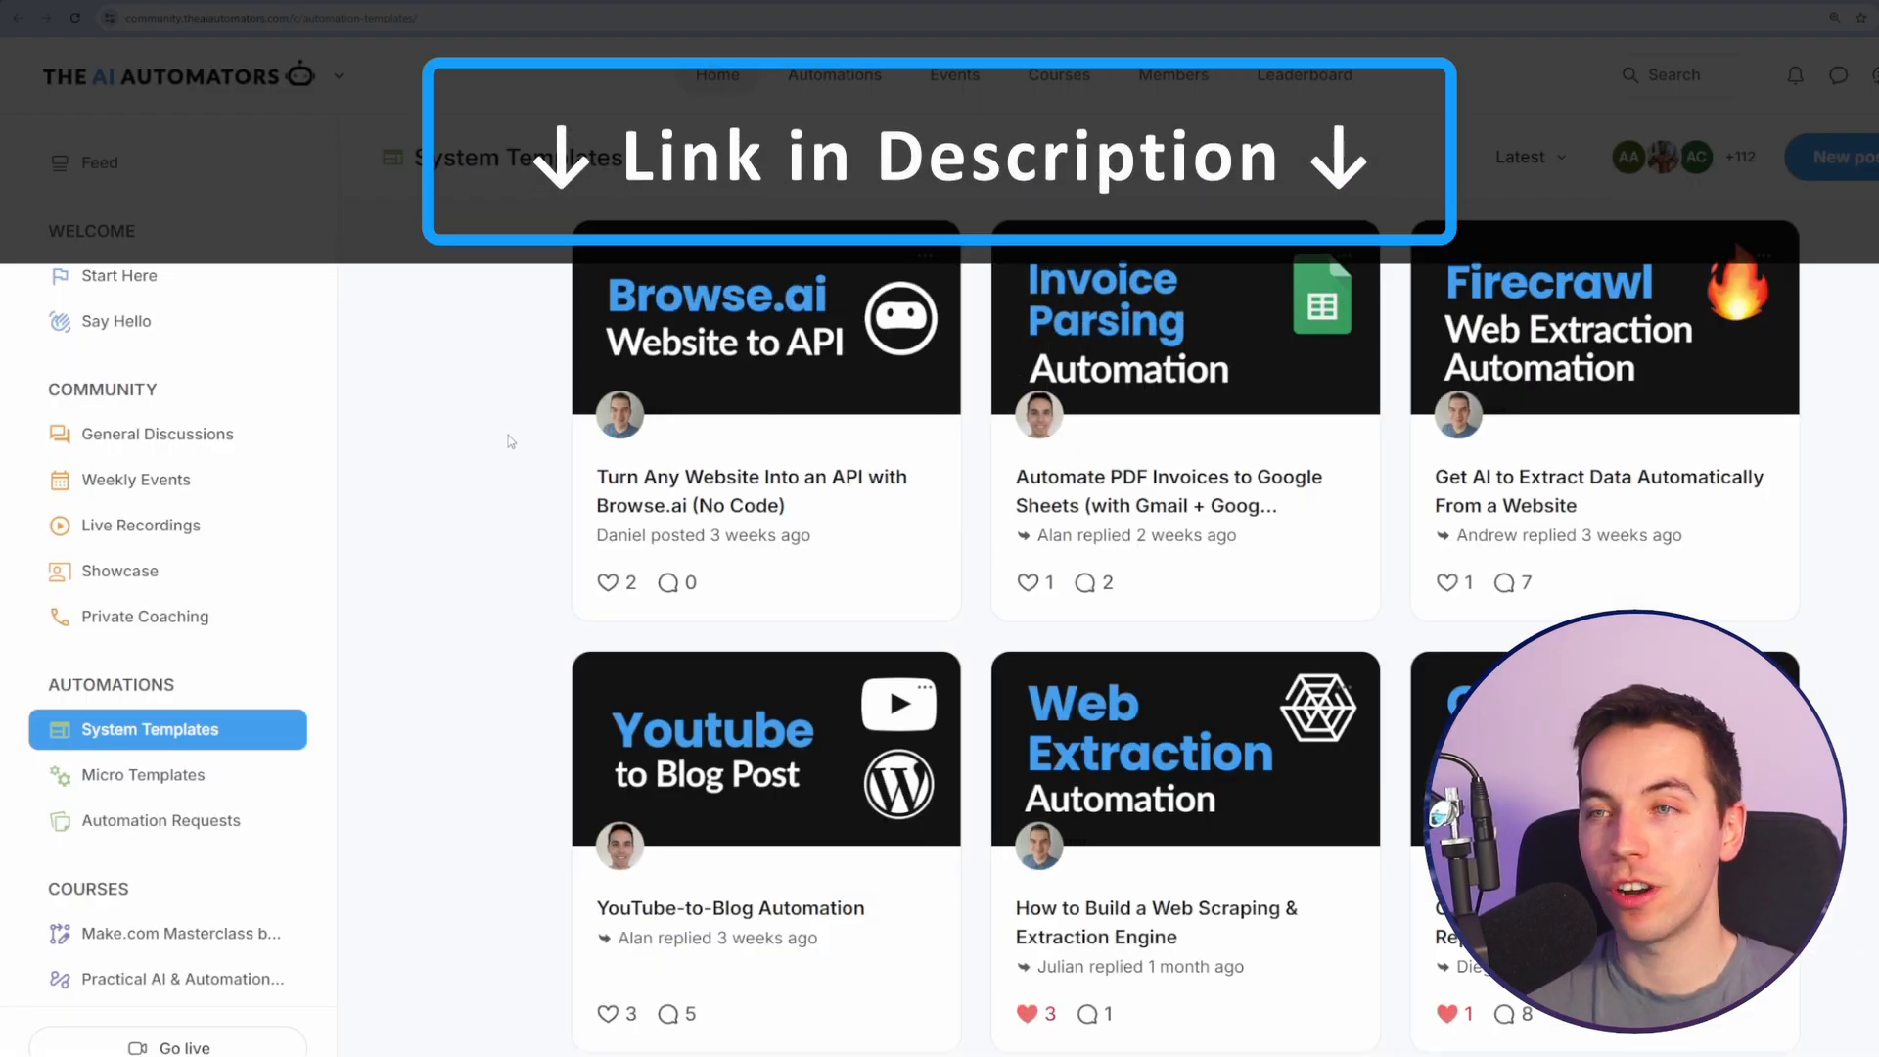
Step: Browse Micro Templates and Live Recordings in The AI Automators community, then return to its Feed
{"action": "scroll", "scroll_direction": "down", "scroll_amount": 3}
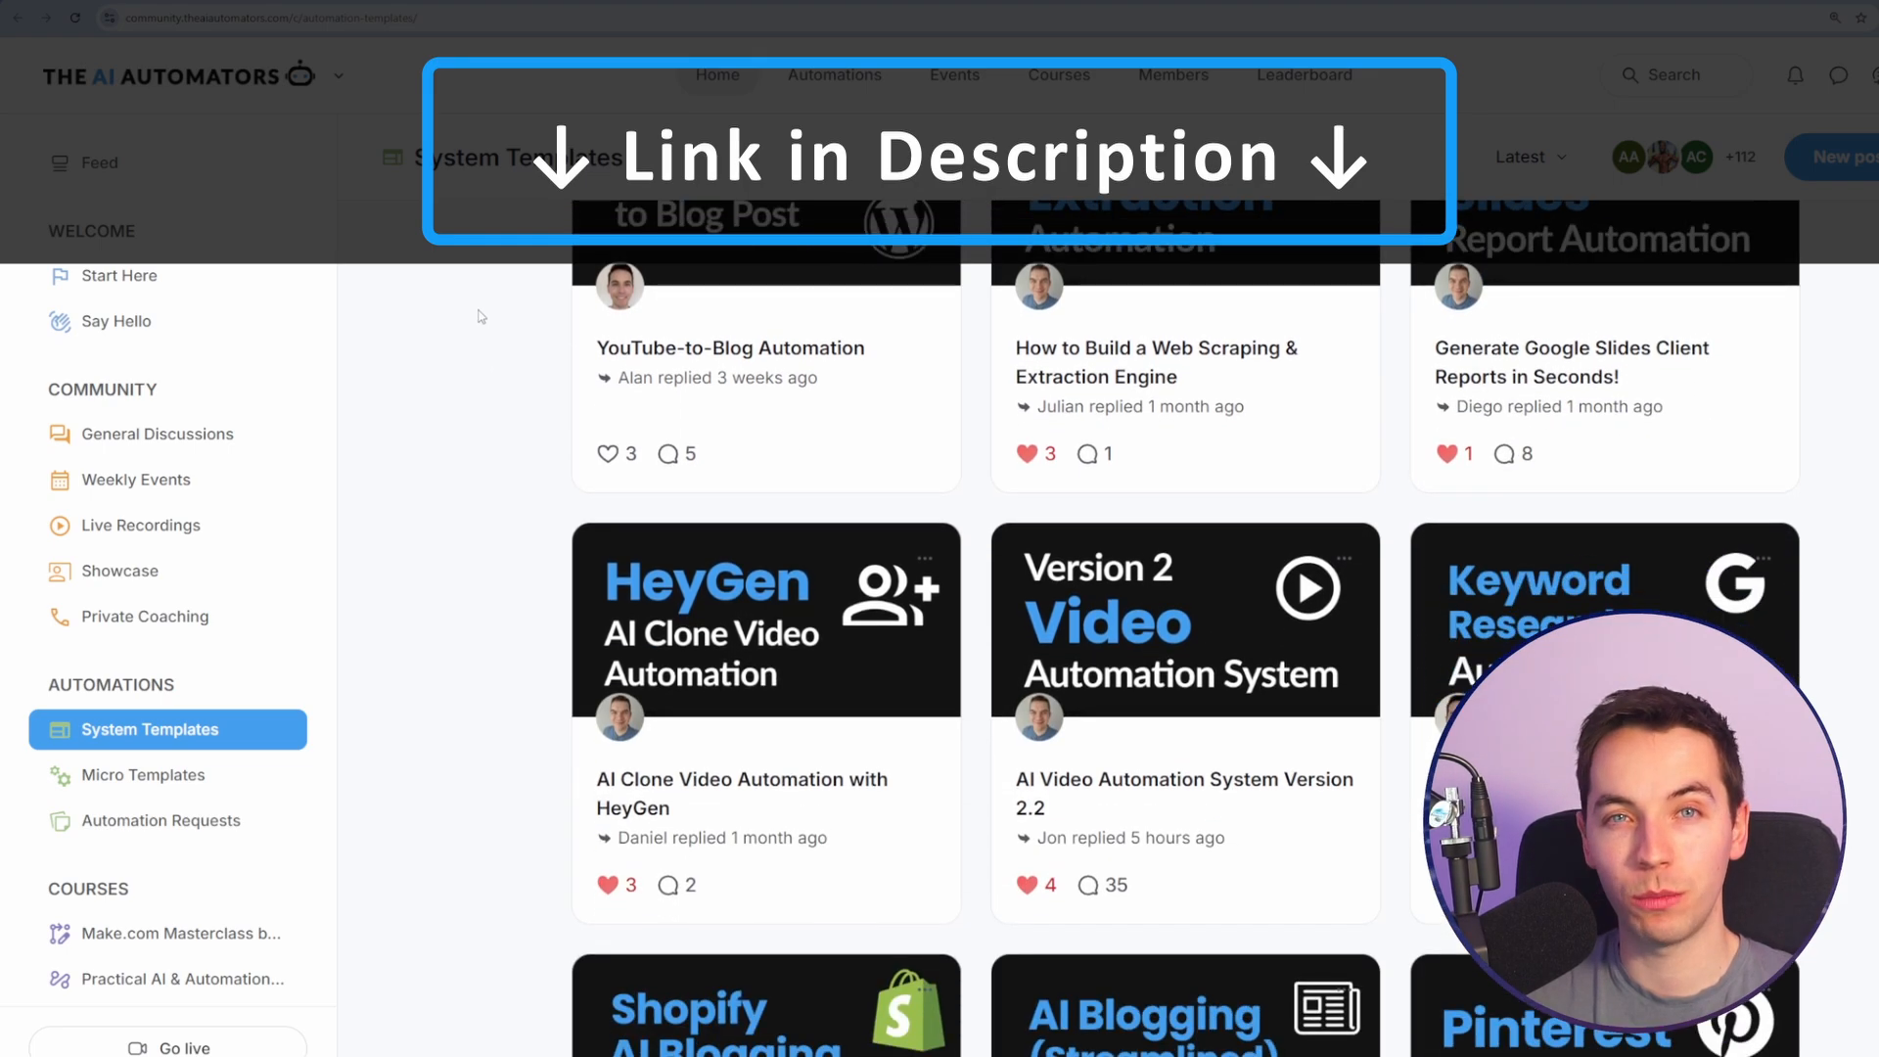
{"action": "left_click", "coordinate": [143, 775]}
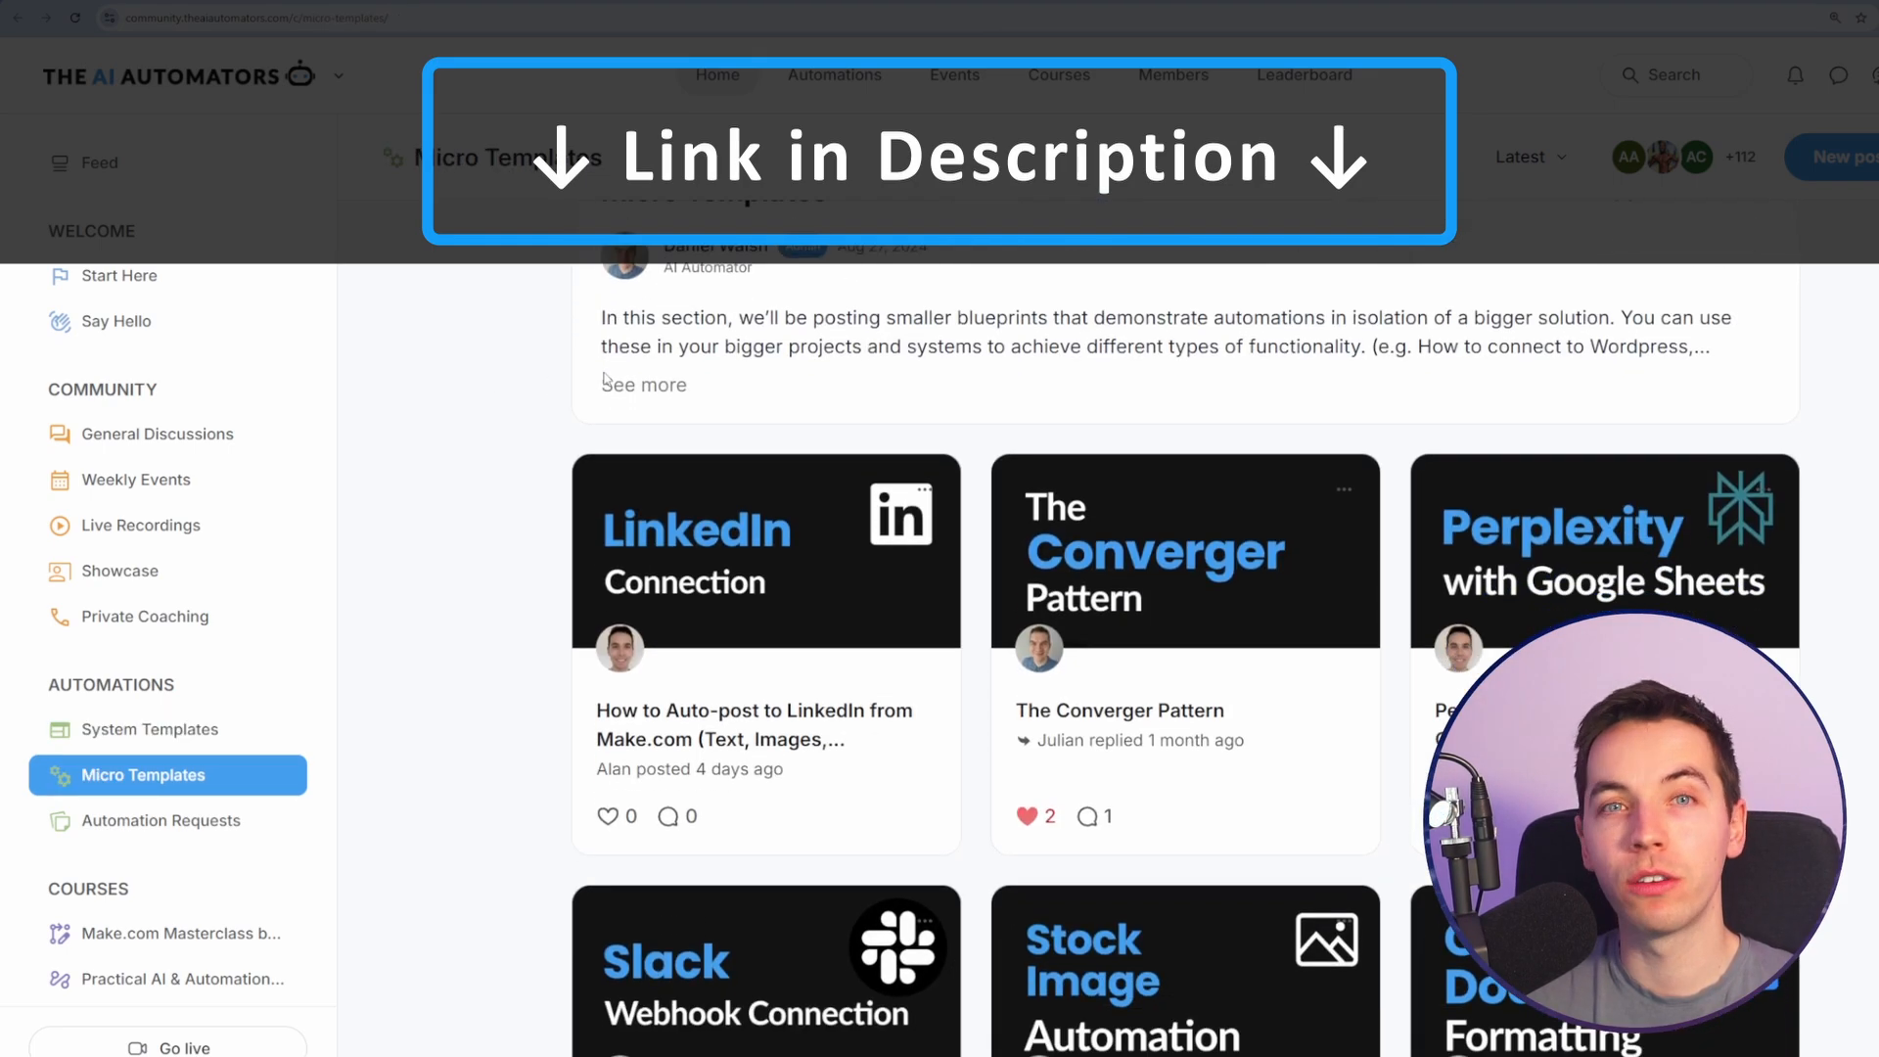
{"action": "left_click", "coordinate": [1059, 74]}
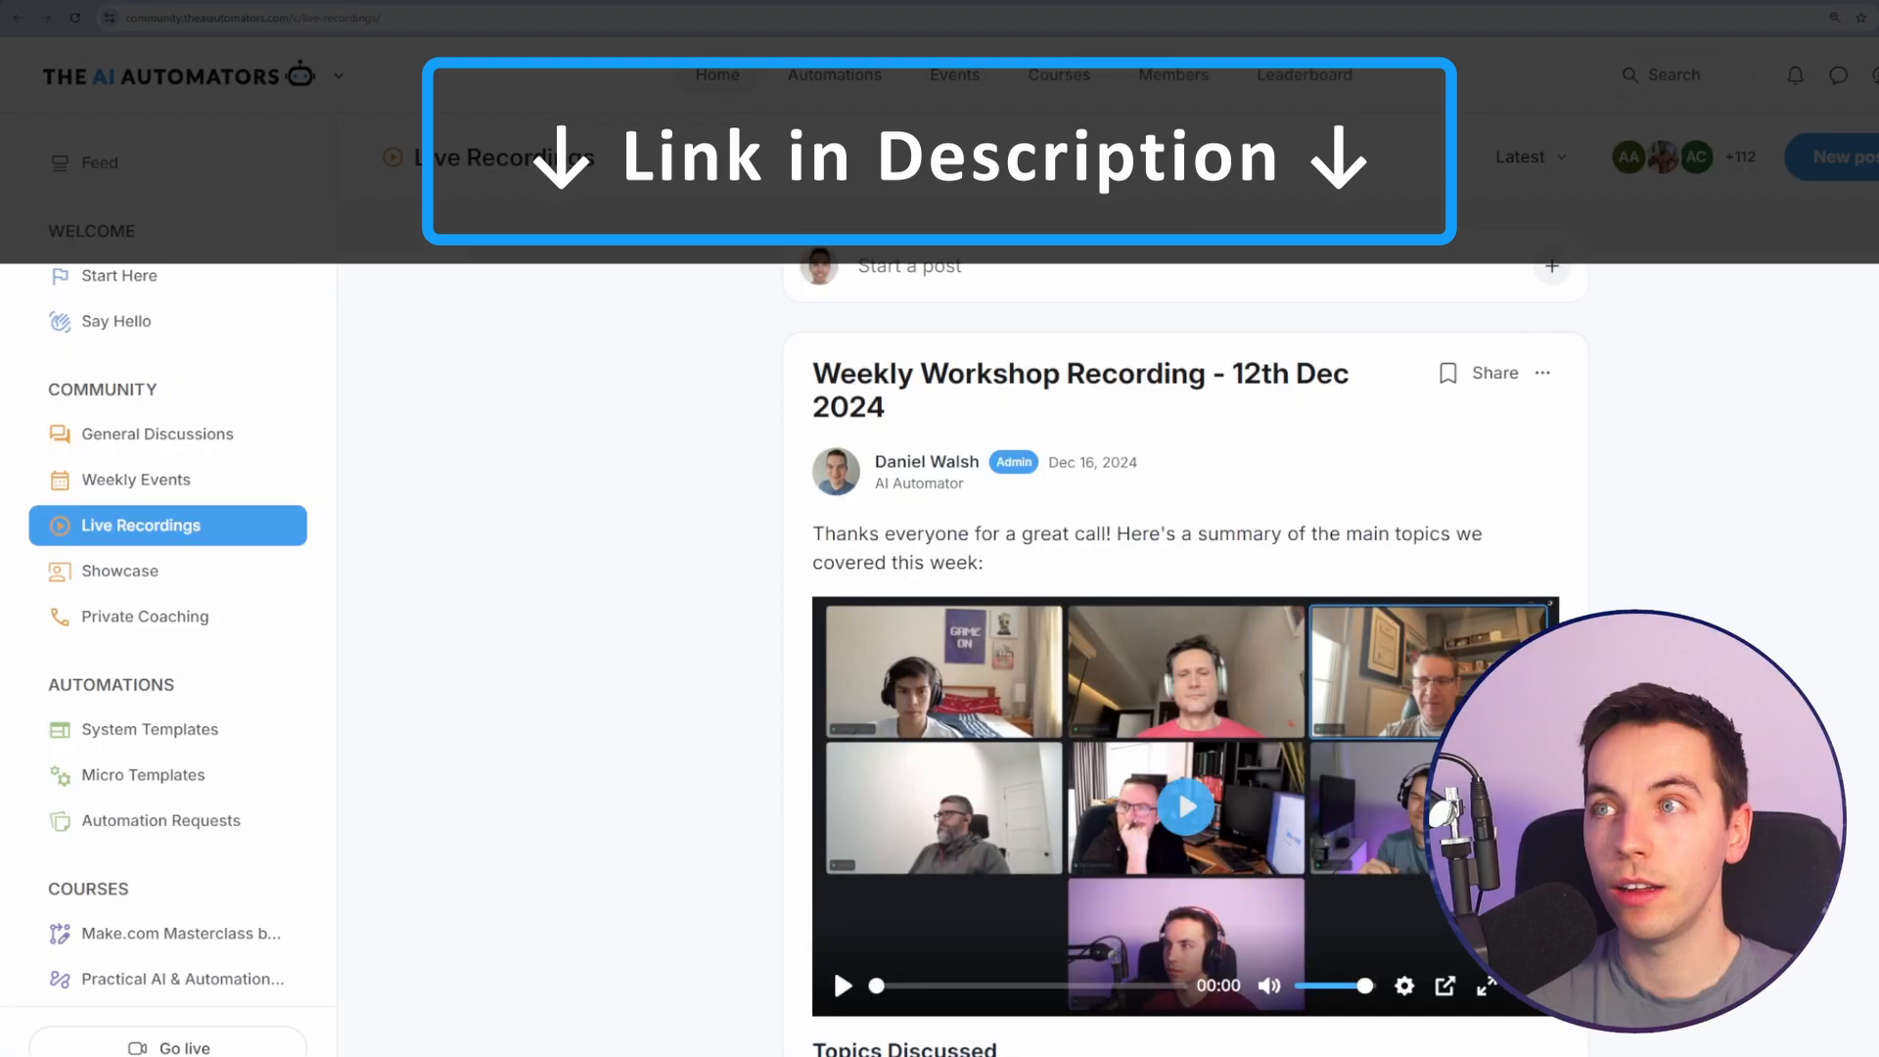
{"action": "scroll", "scroll_direction": "down", "scroll_amount": 3}
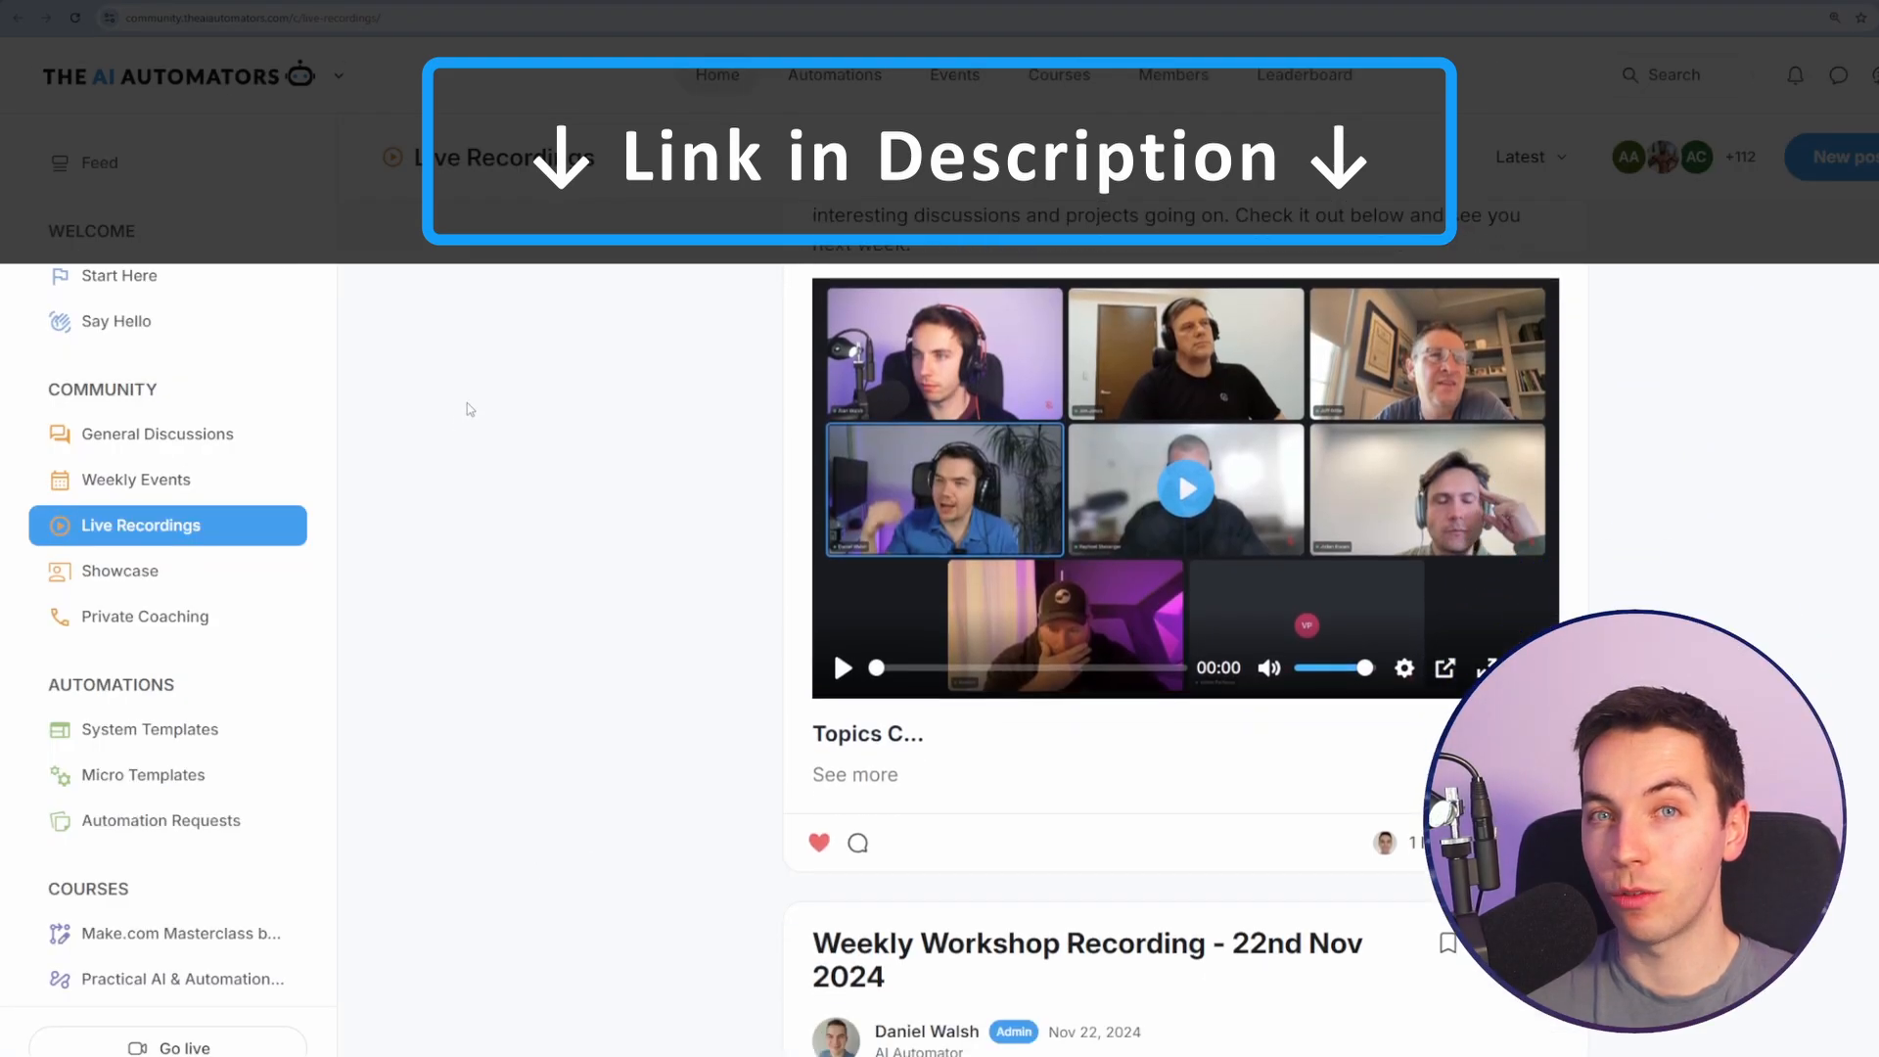
{"action": "left_click", "coordinate": [102, 162]}
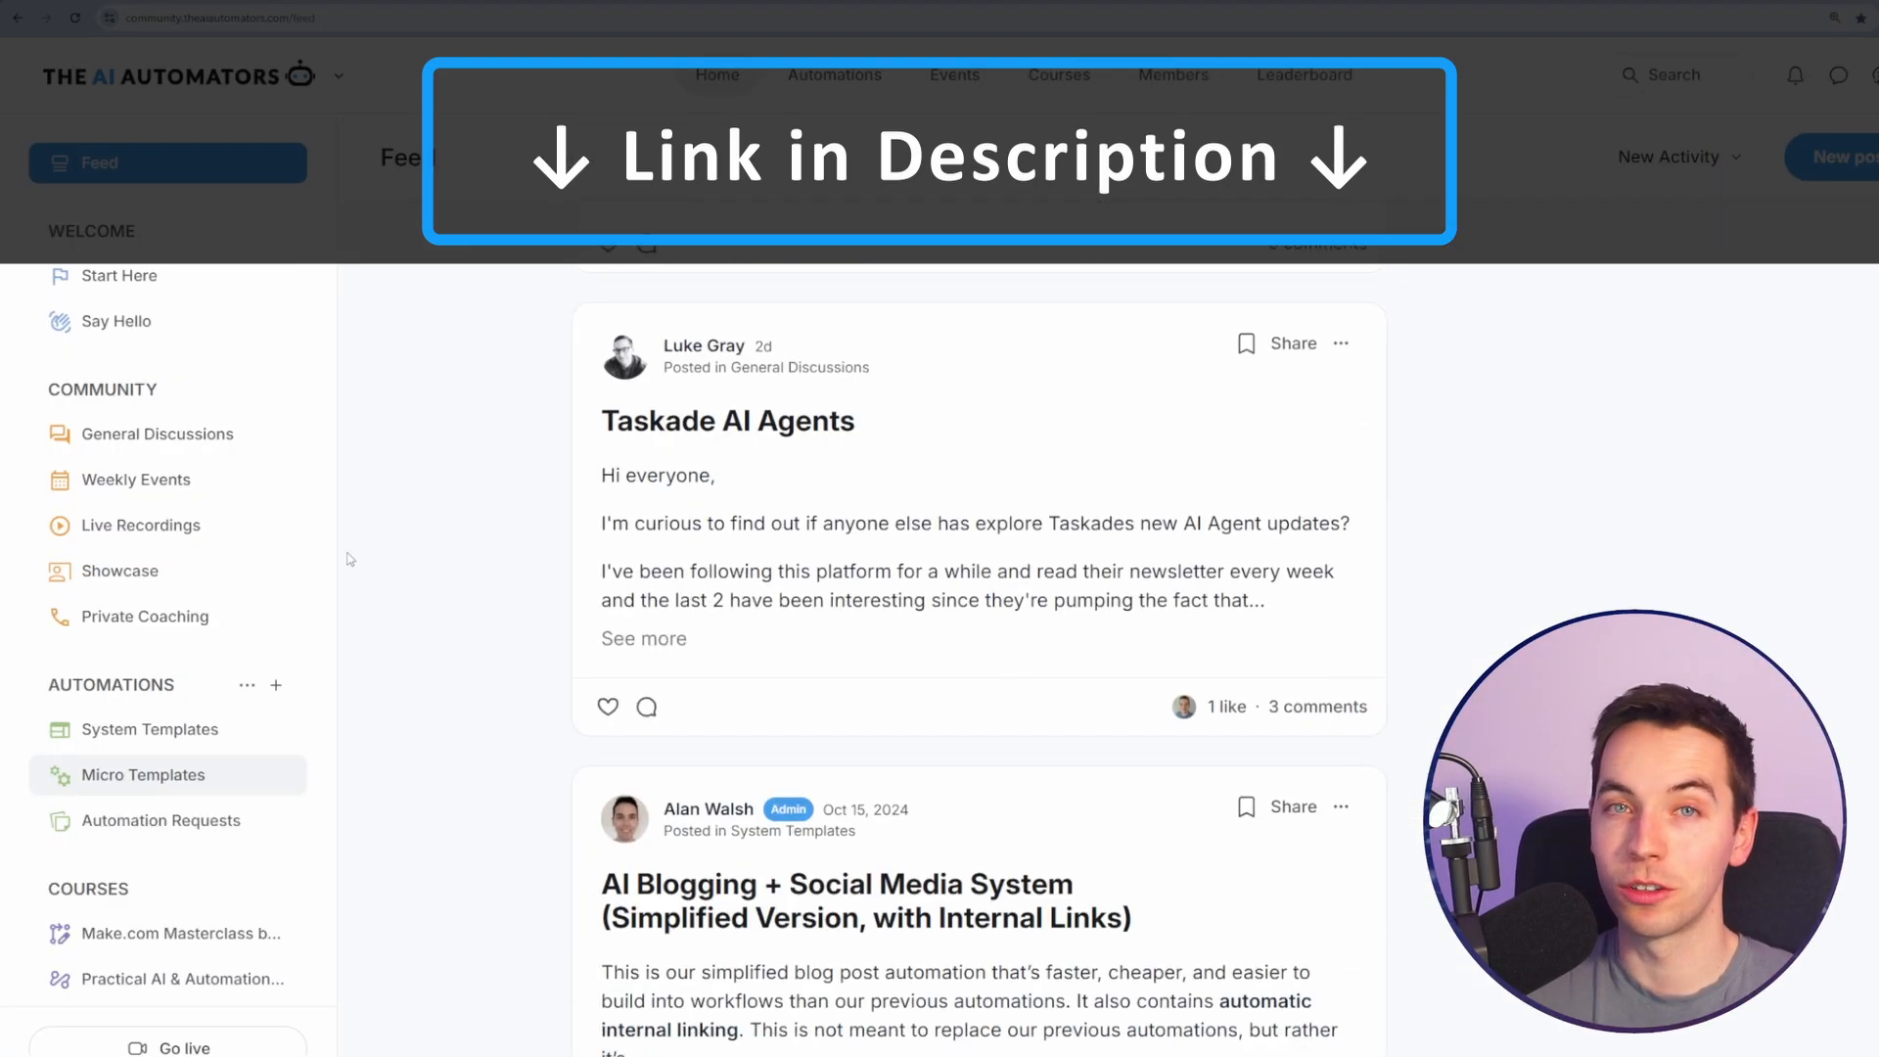